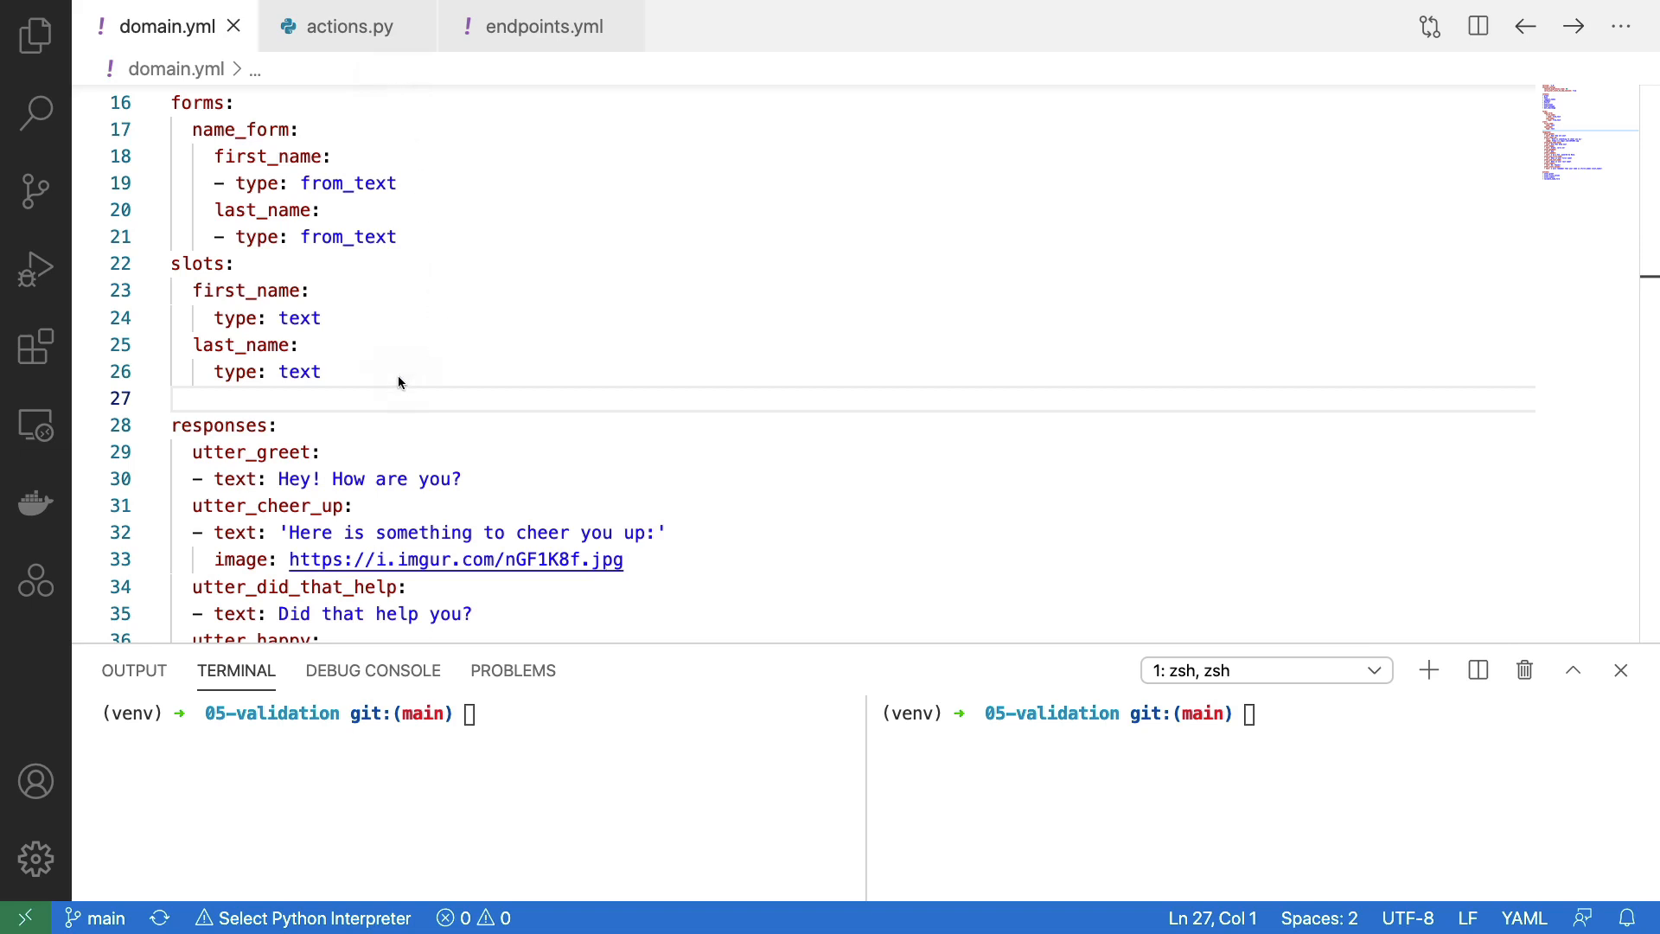
pyautogui.moveTo(349, 372)
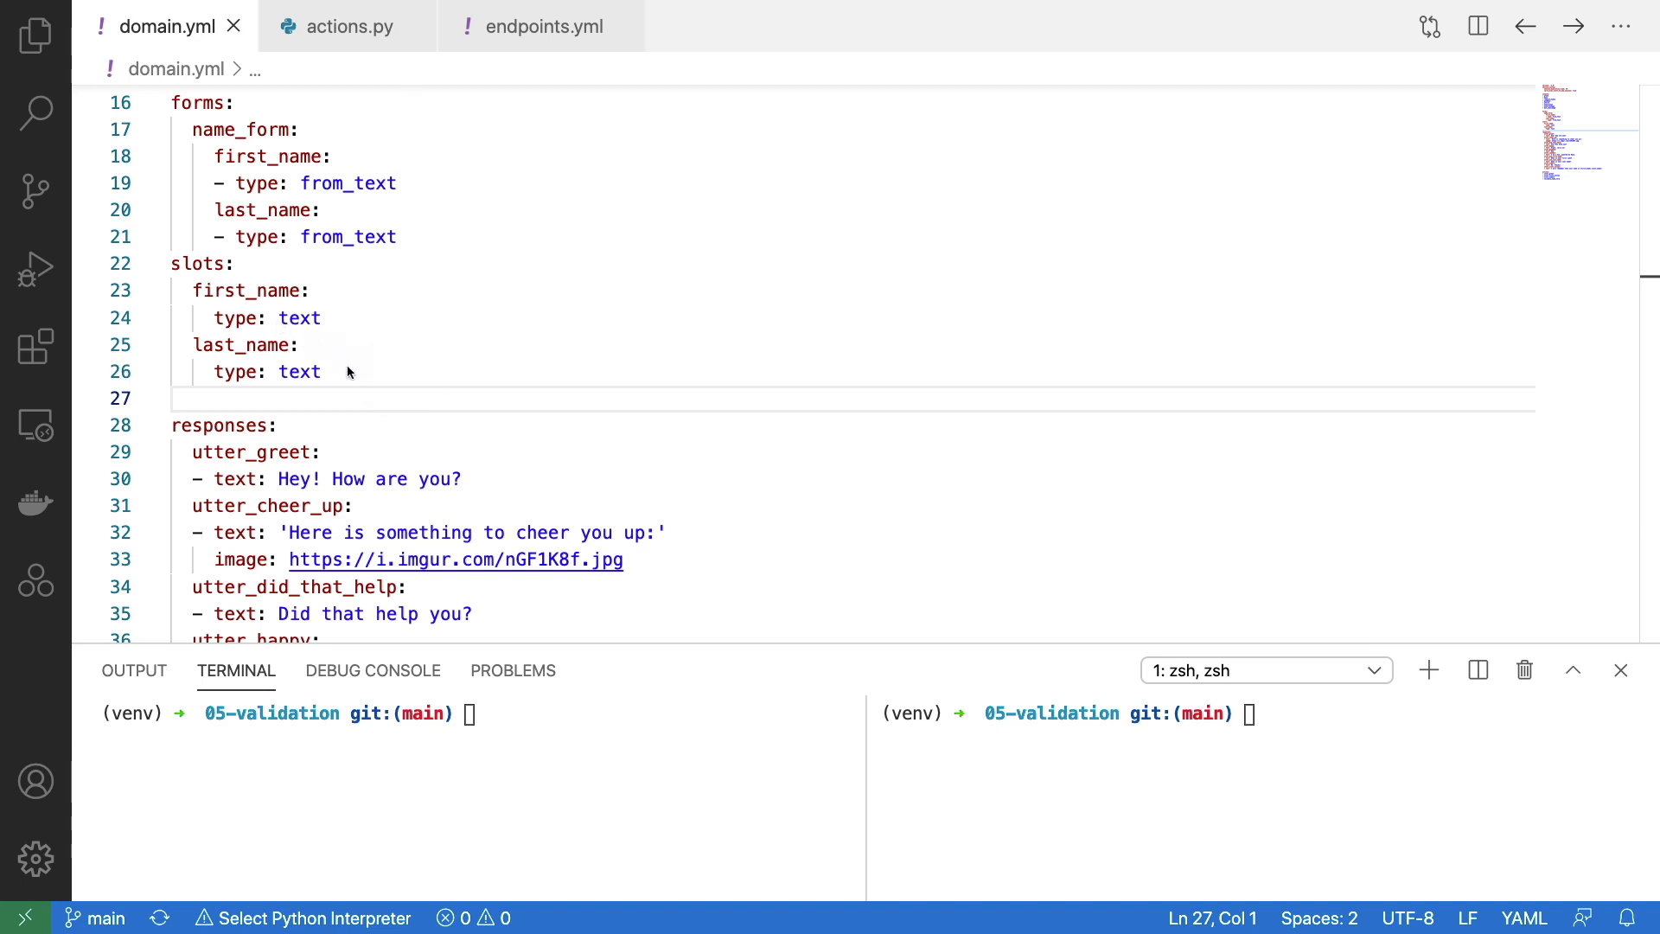
pyautogui.moveTo(326, 346)
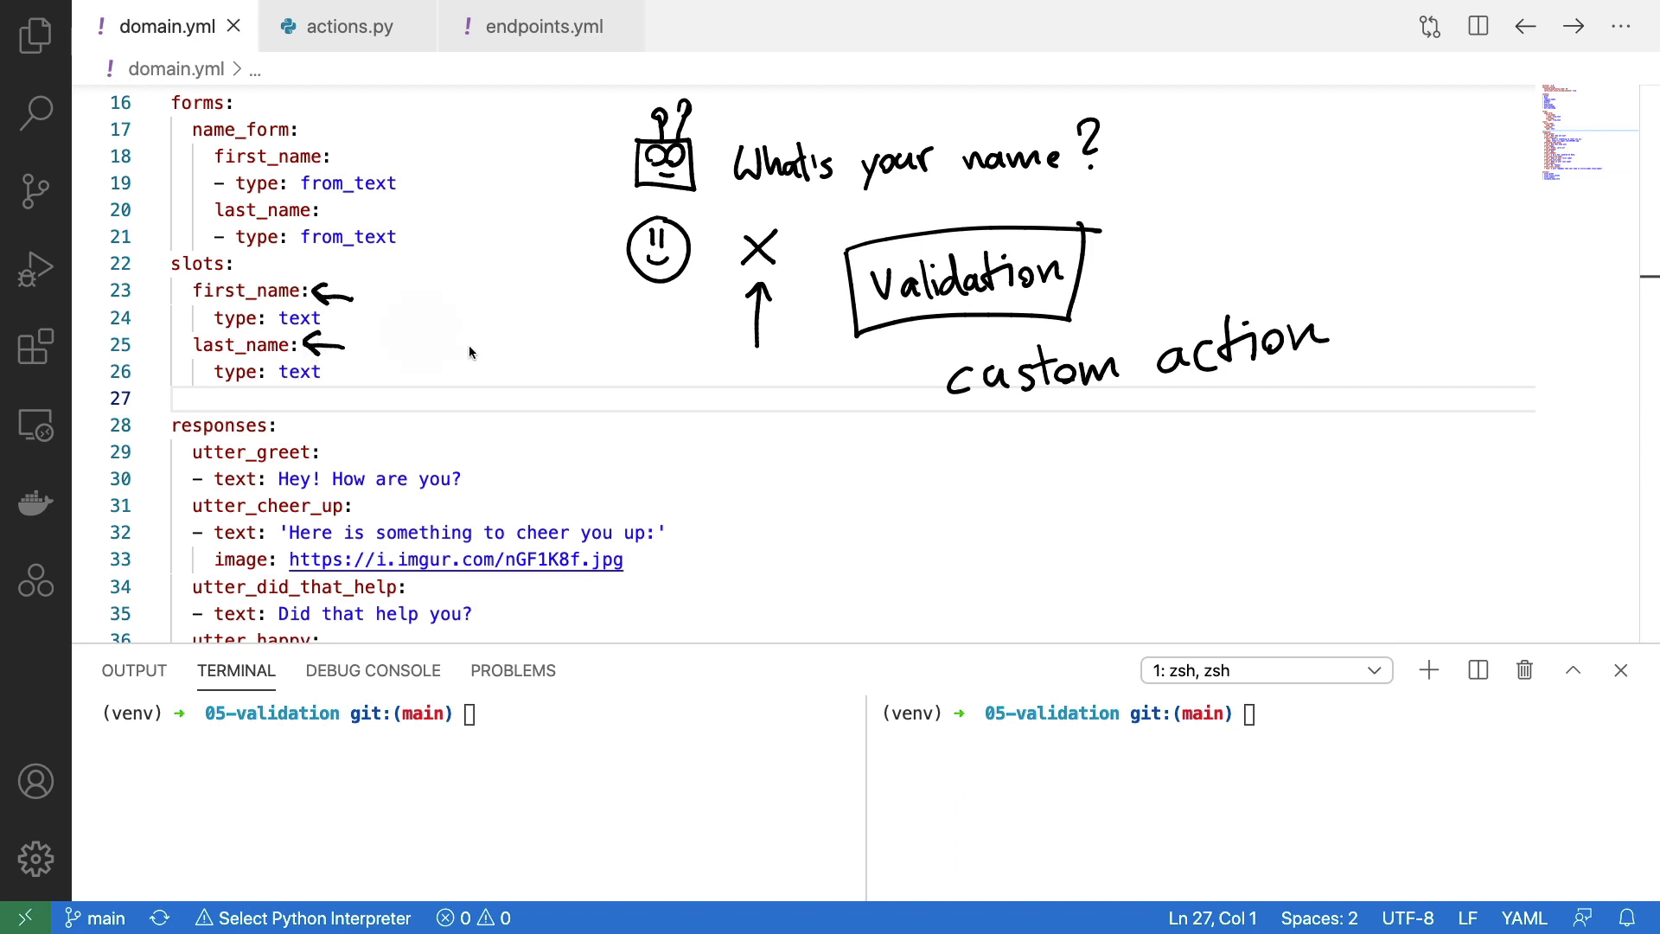
pyautogui.moveTo(596, 555)
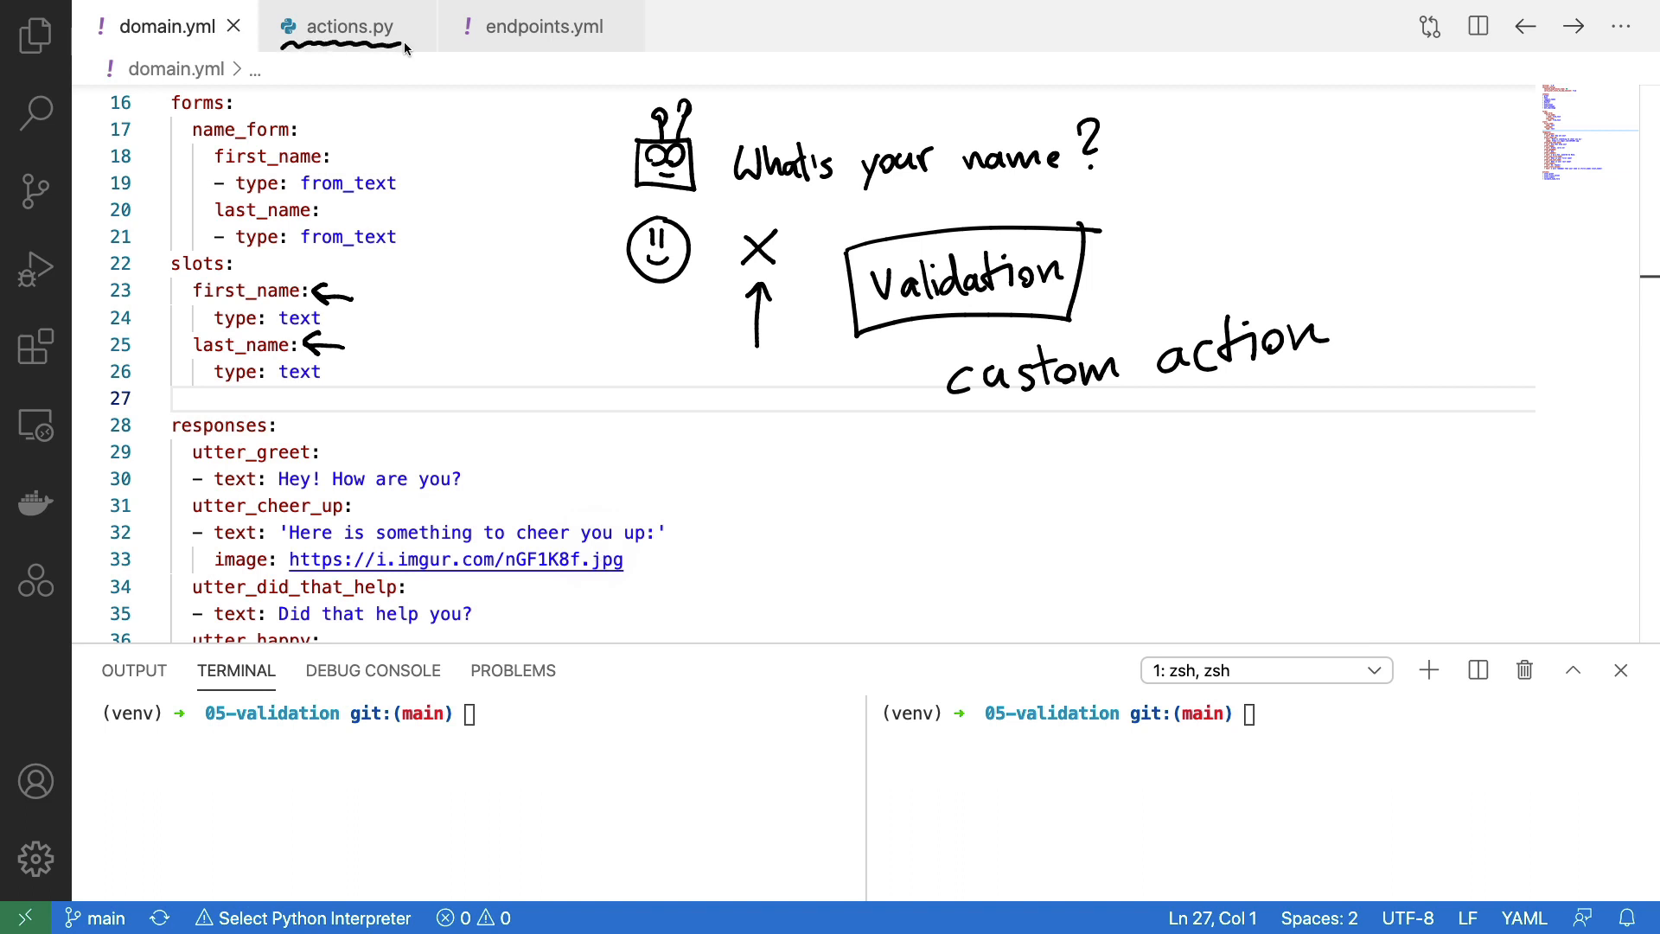
pyautogui.moveTo(1239, 676)
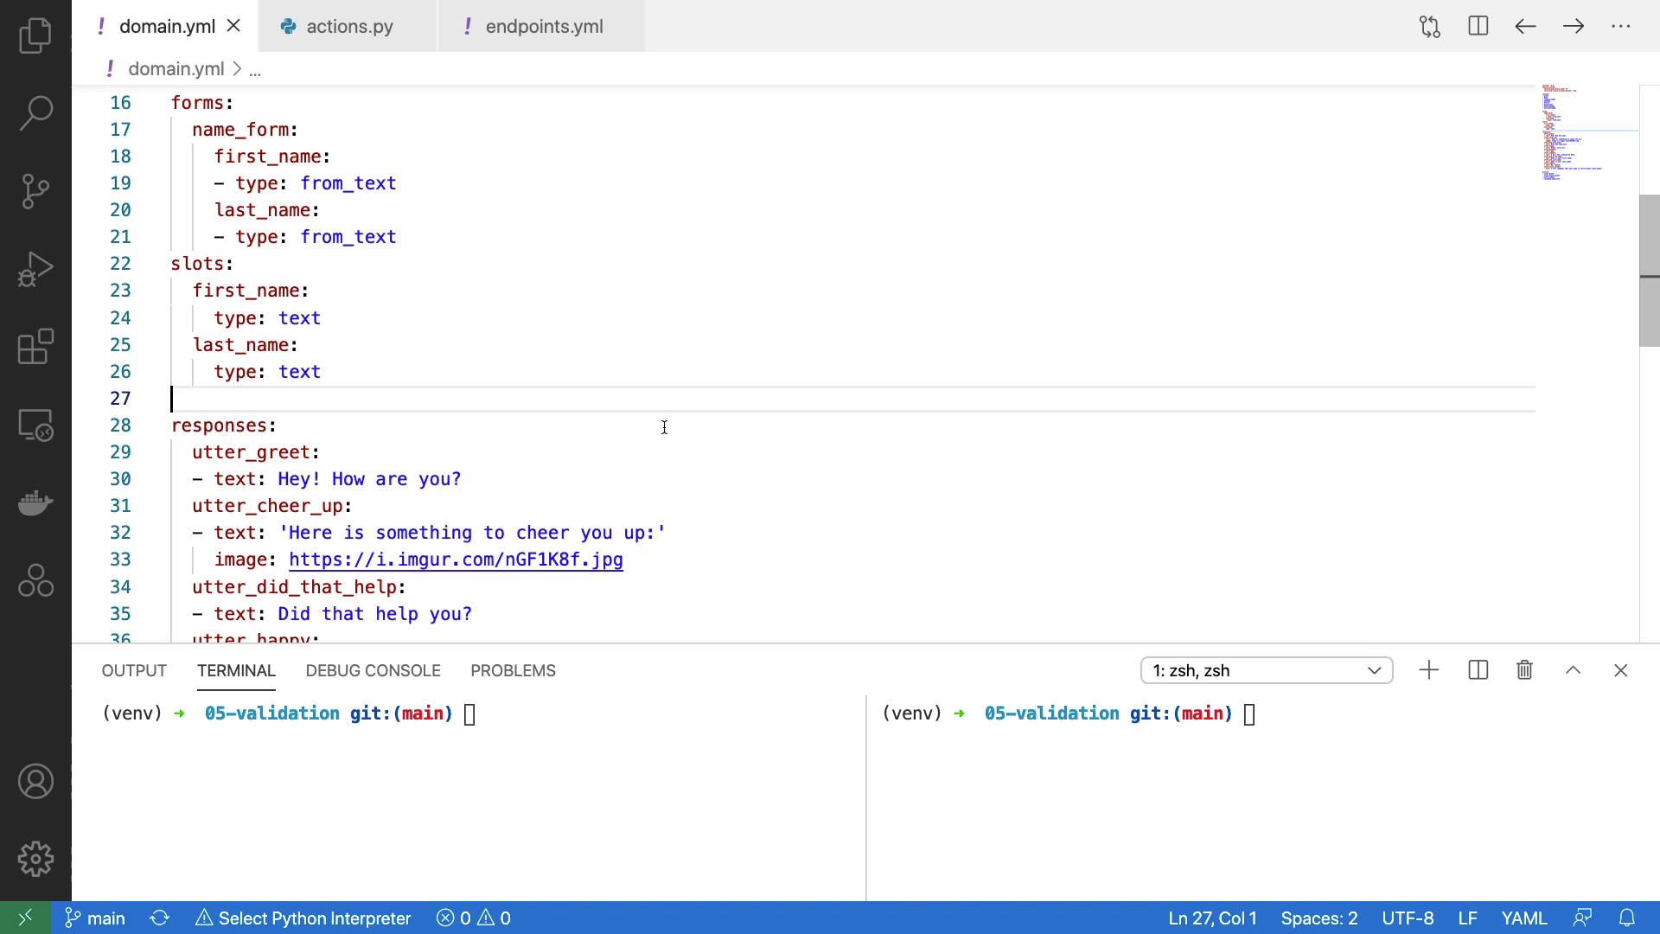
# - Scroll domain.yml down to the actions list and highlight validate_name_form
pyautogui.scroll(-3)
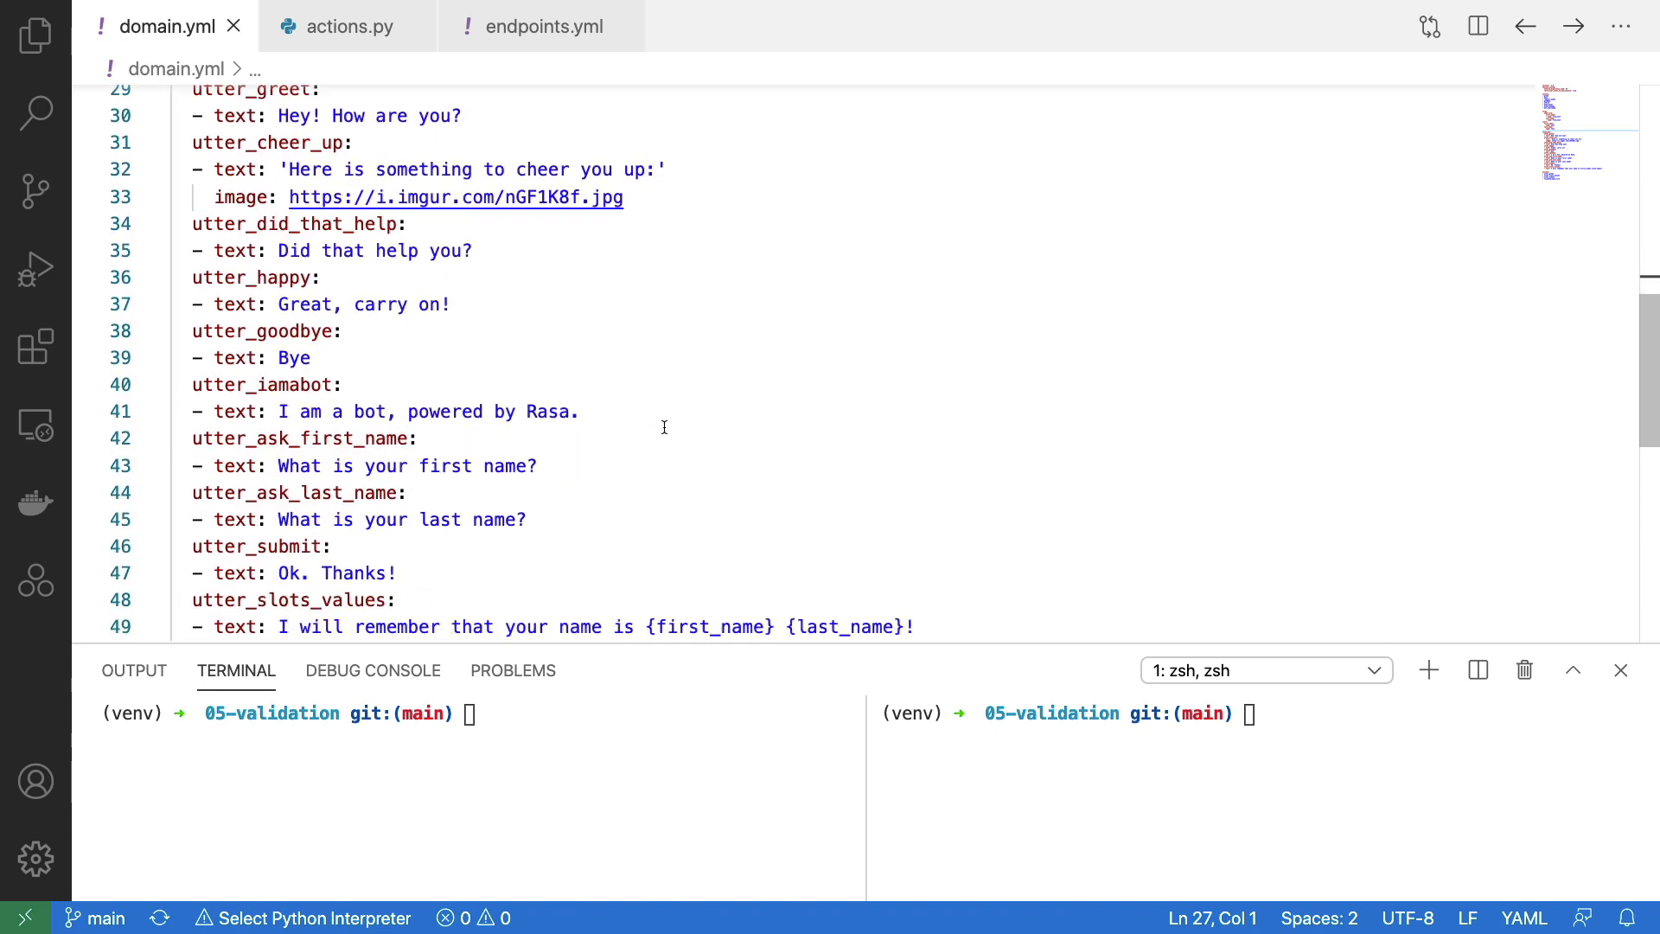
pyautogui.scroll(-3)
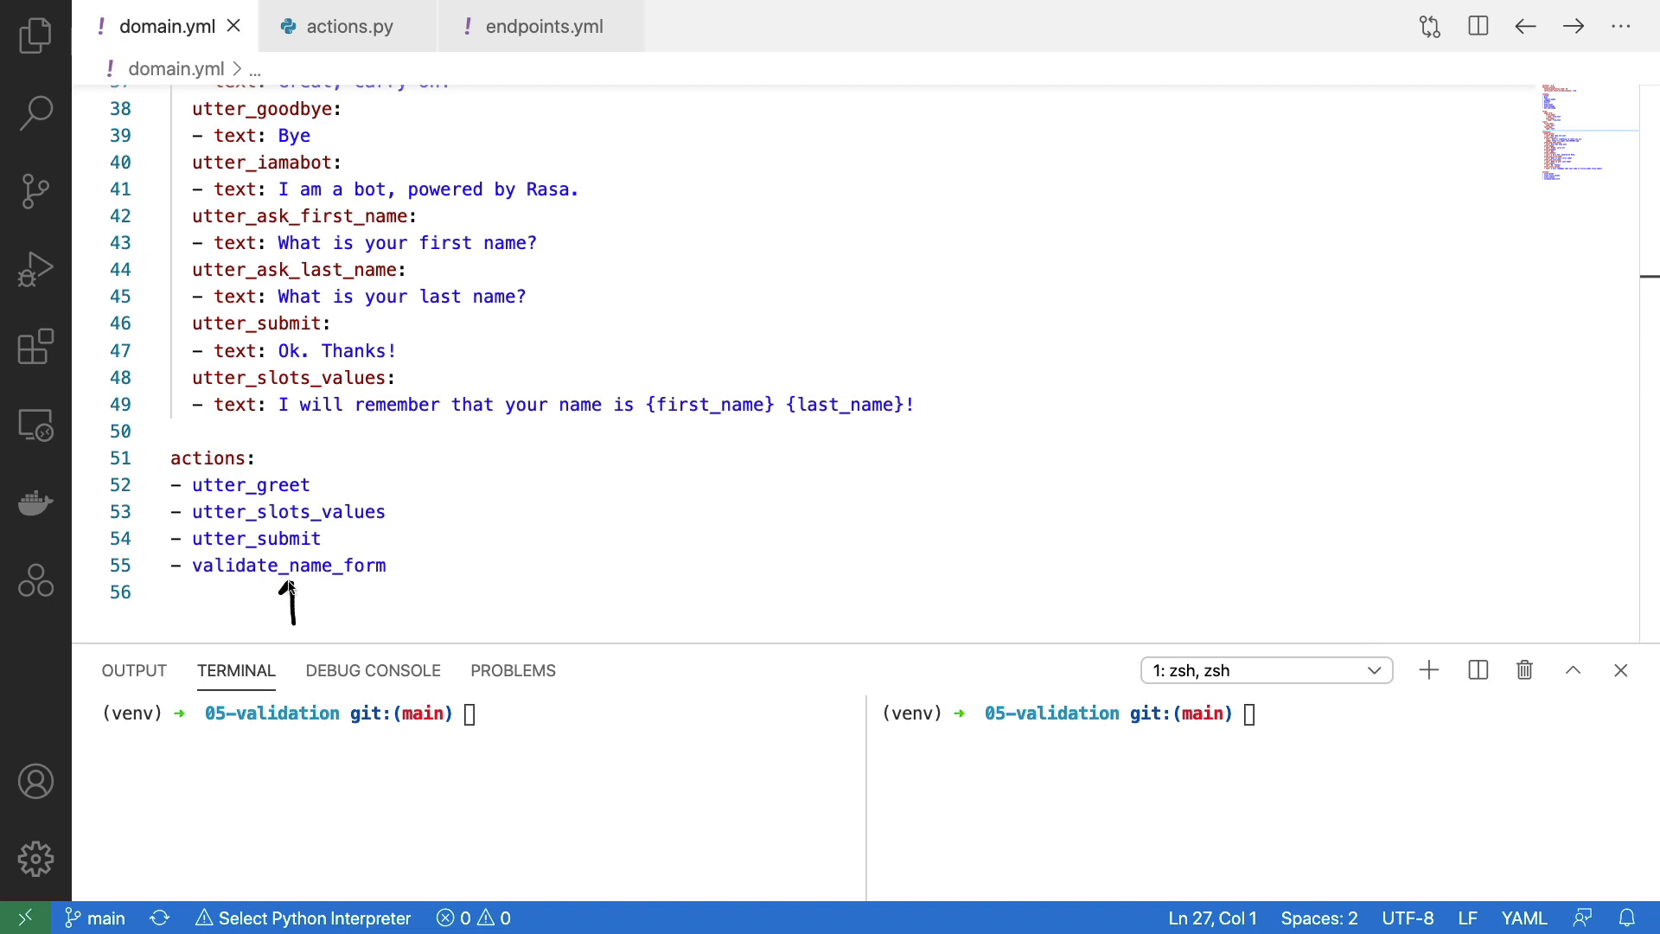
pyautogui.moveTo(288, 745)
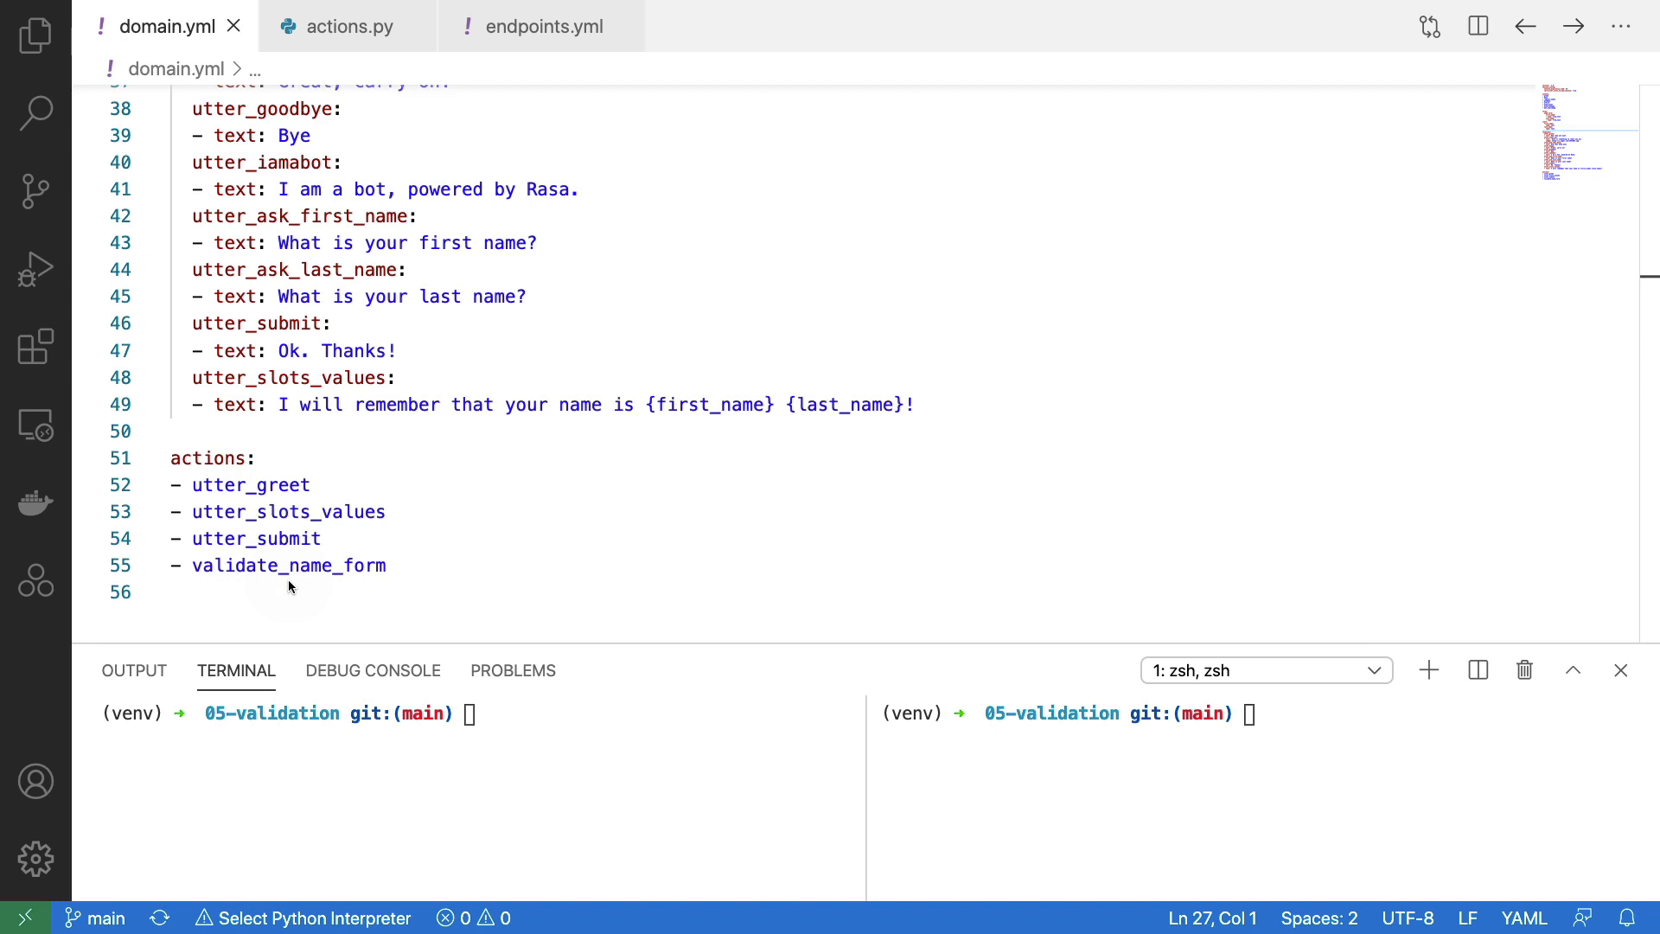
pyautogui.moveTo(199, 592)
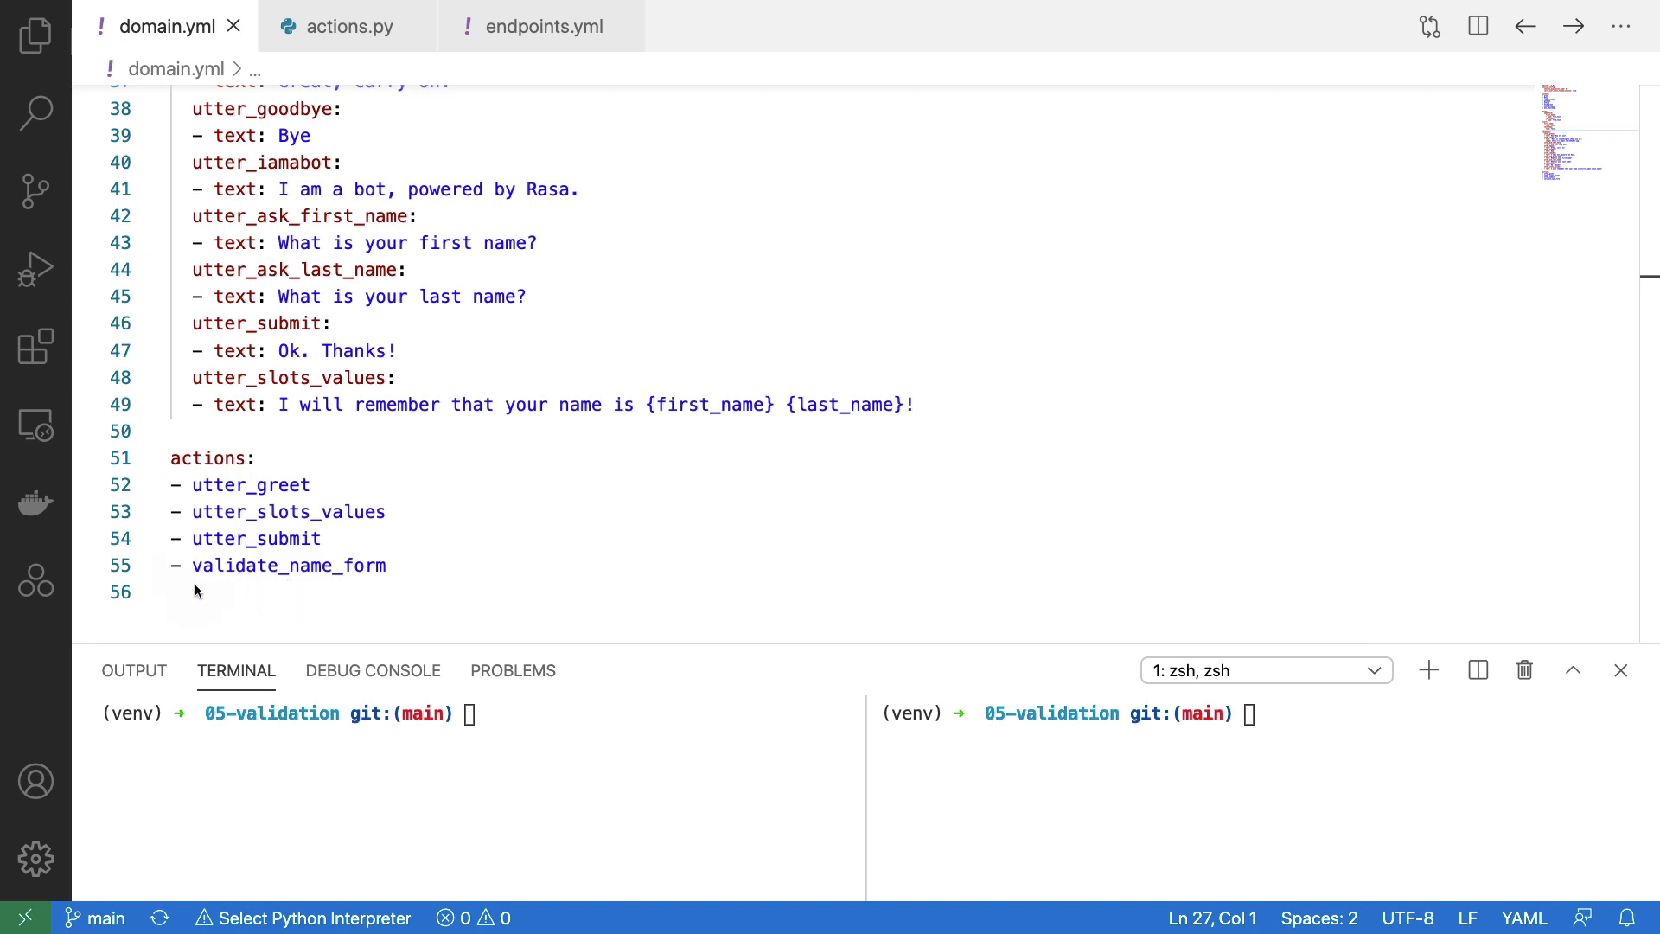
pyautogui.moveTo(278, 599)
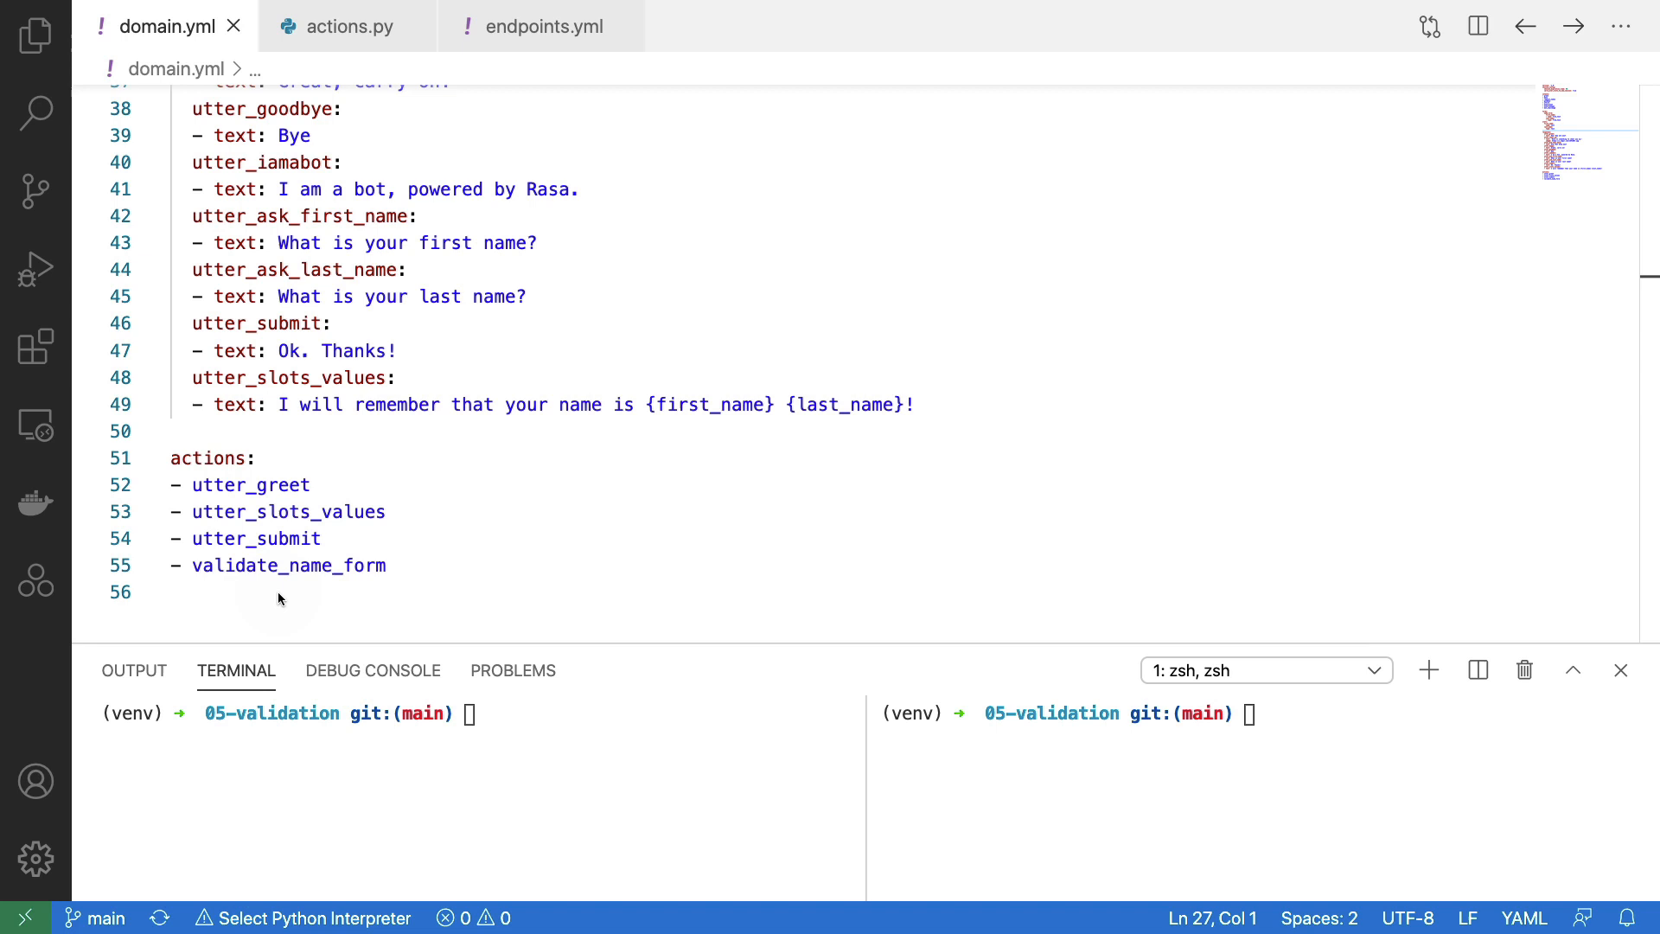
pyautogui.moveTo(475, 555)
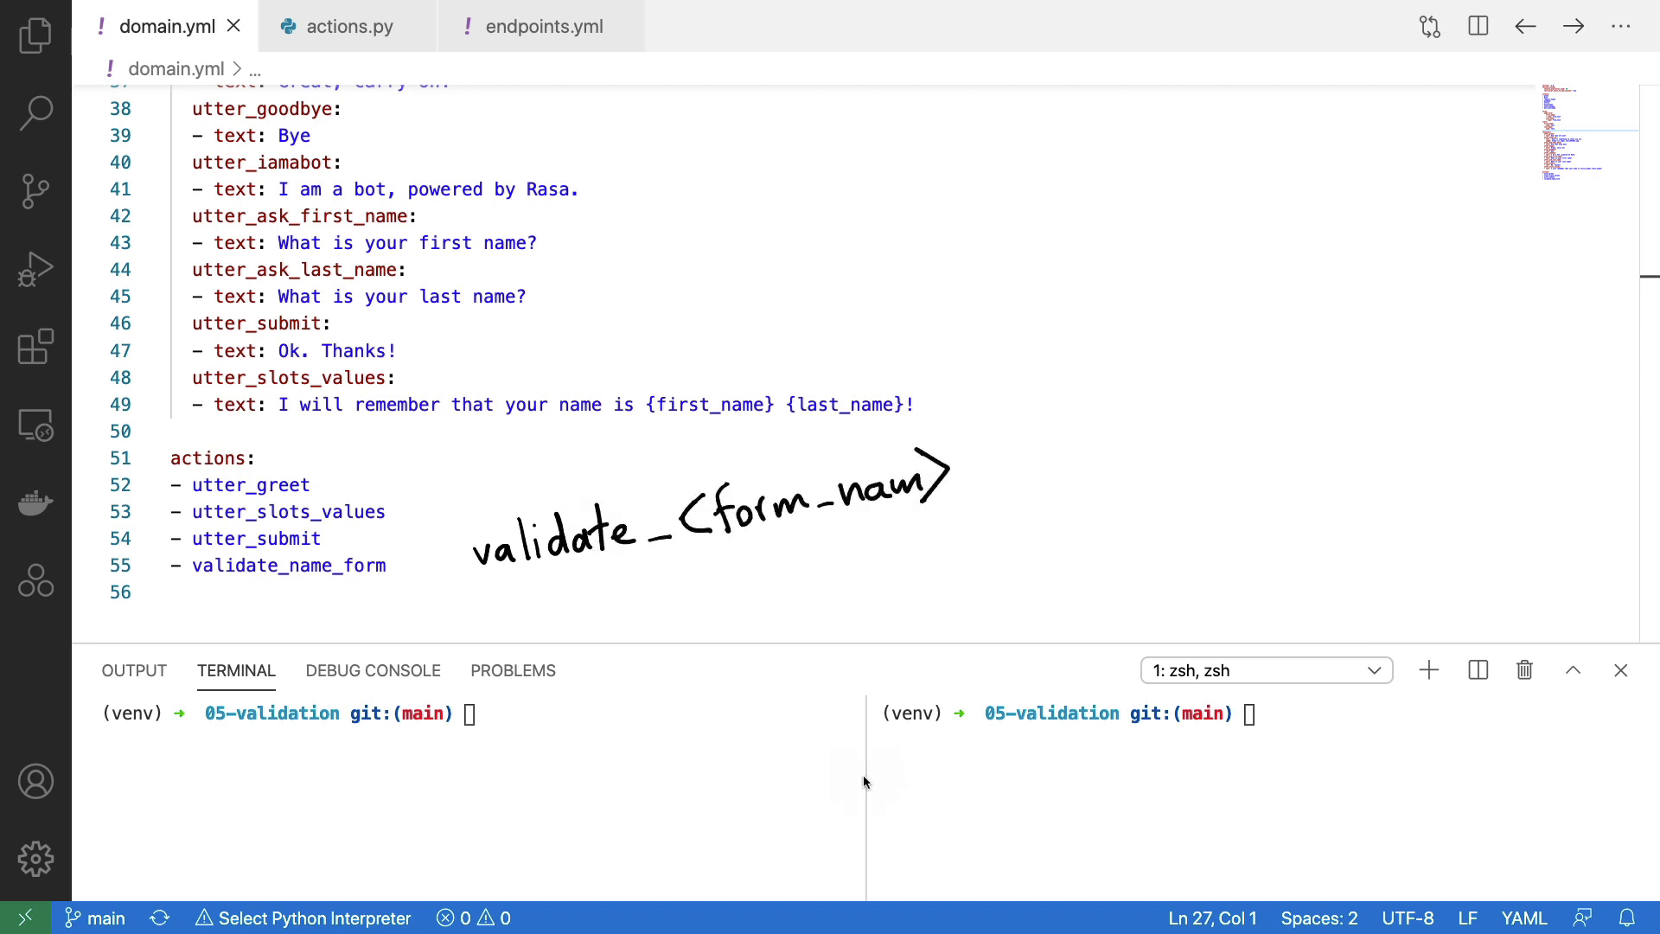
pyautogui.moveTo(622, 718)
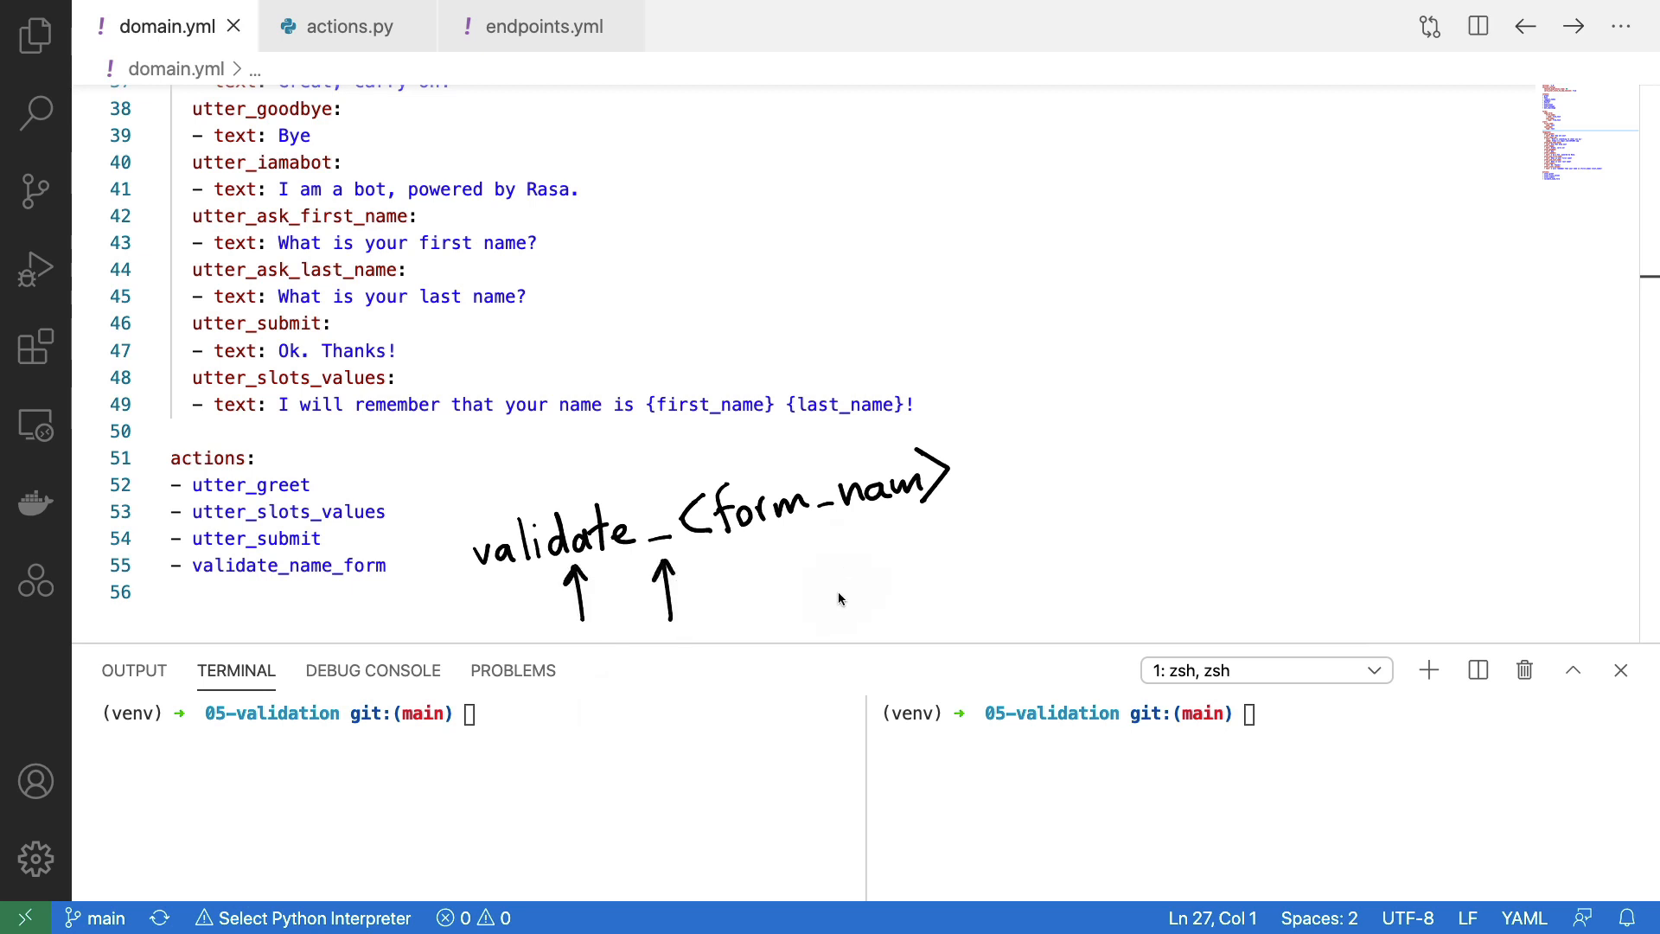
pyautogui.moveTo(840, 609); pyautogui.dragTo(836, 527)
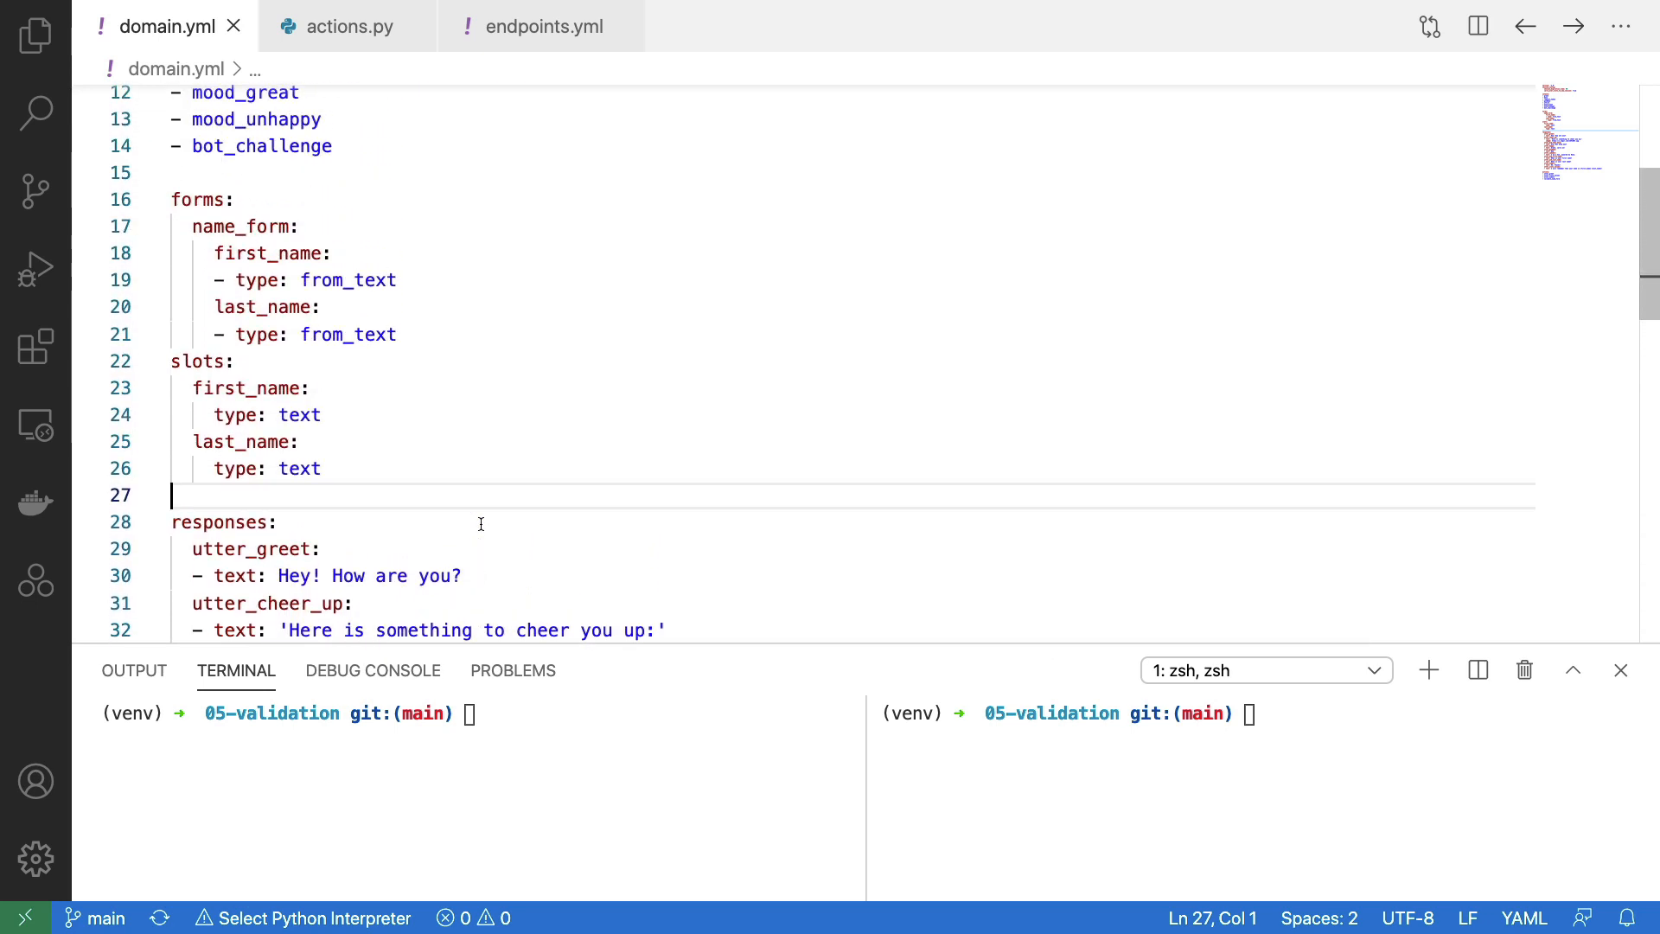
pyautogui.doubleClick(246, 226)
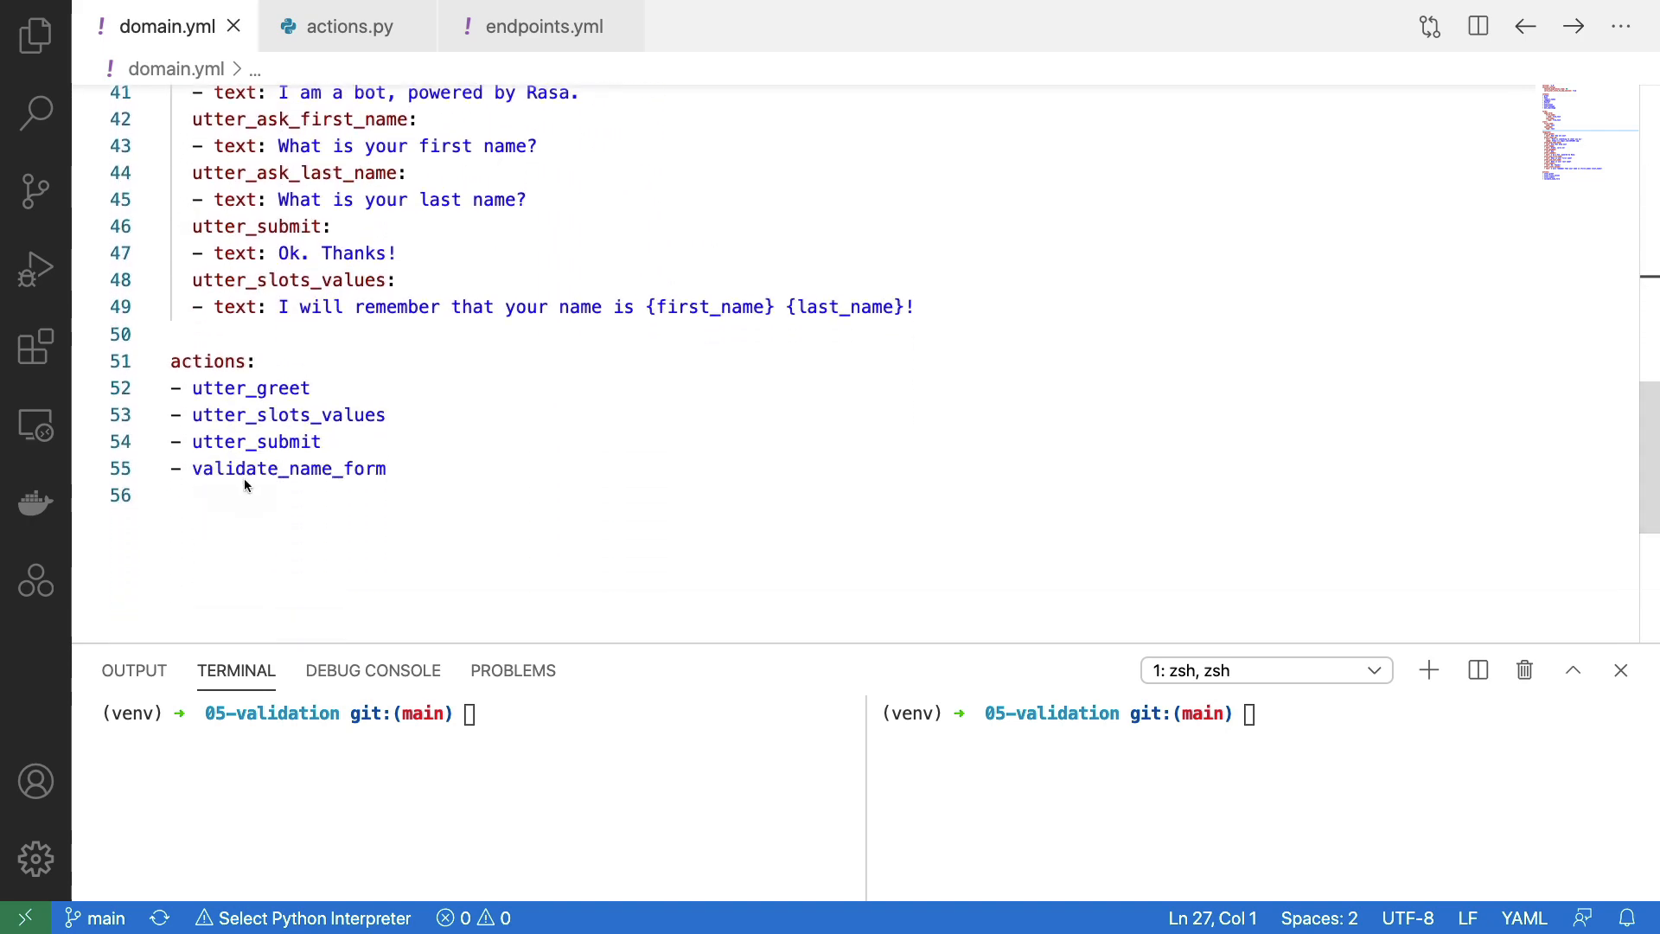
pyautogui.moveTo(455, 598)
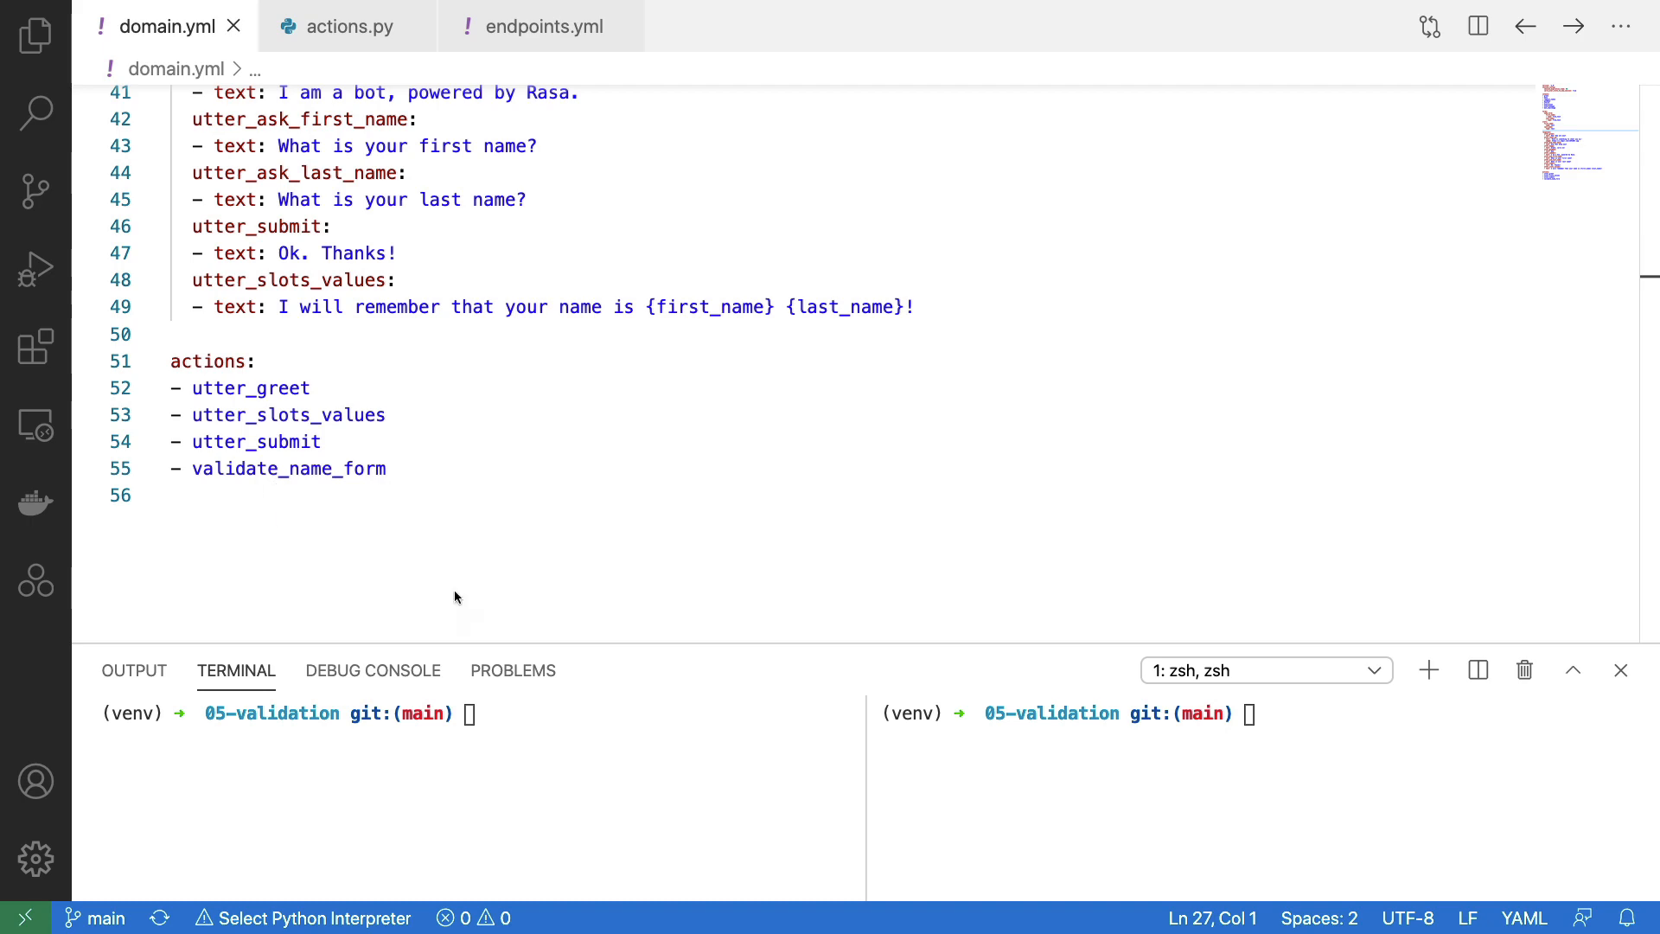
# - Switch to actions.py to view the ValidateNameForm class returning validate_name_form
pyautogui.click(346, 25)
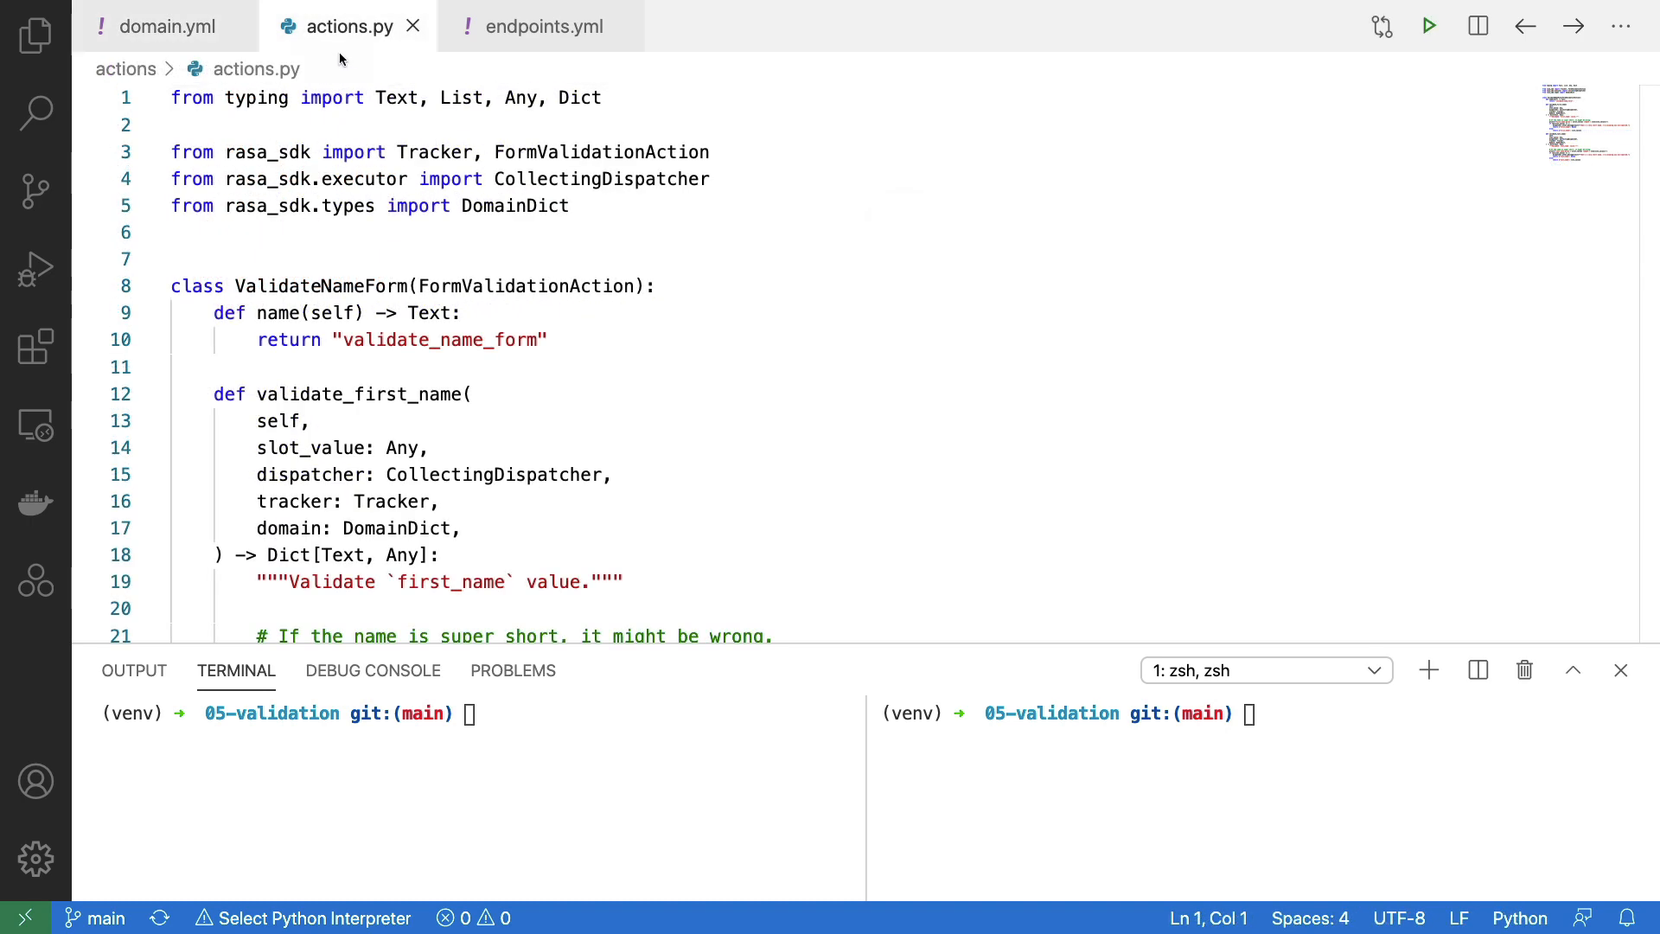
pyautogui.moveTo(883, 341)
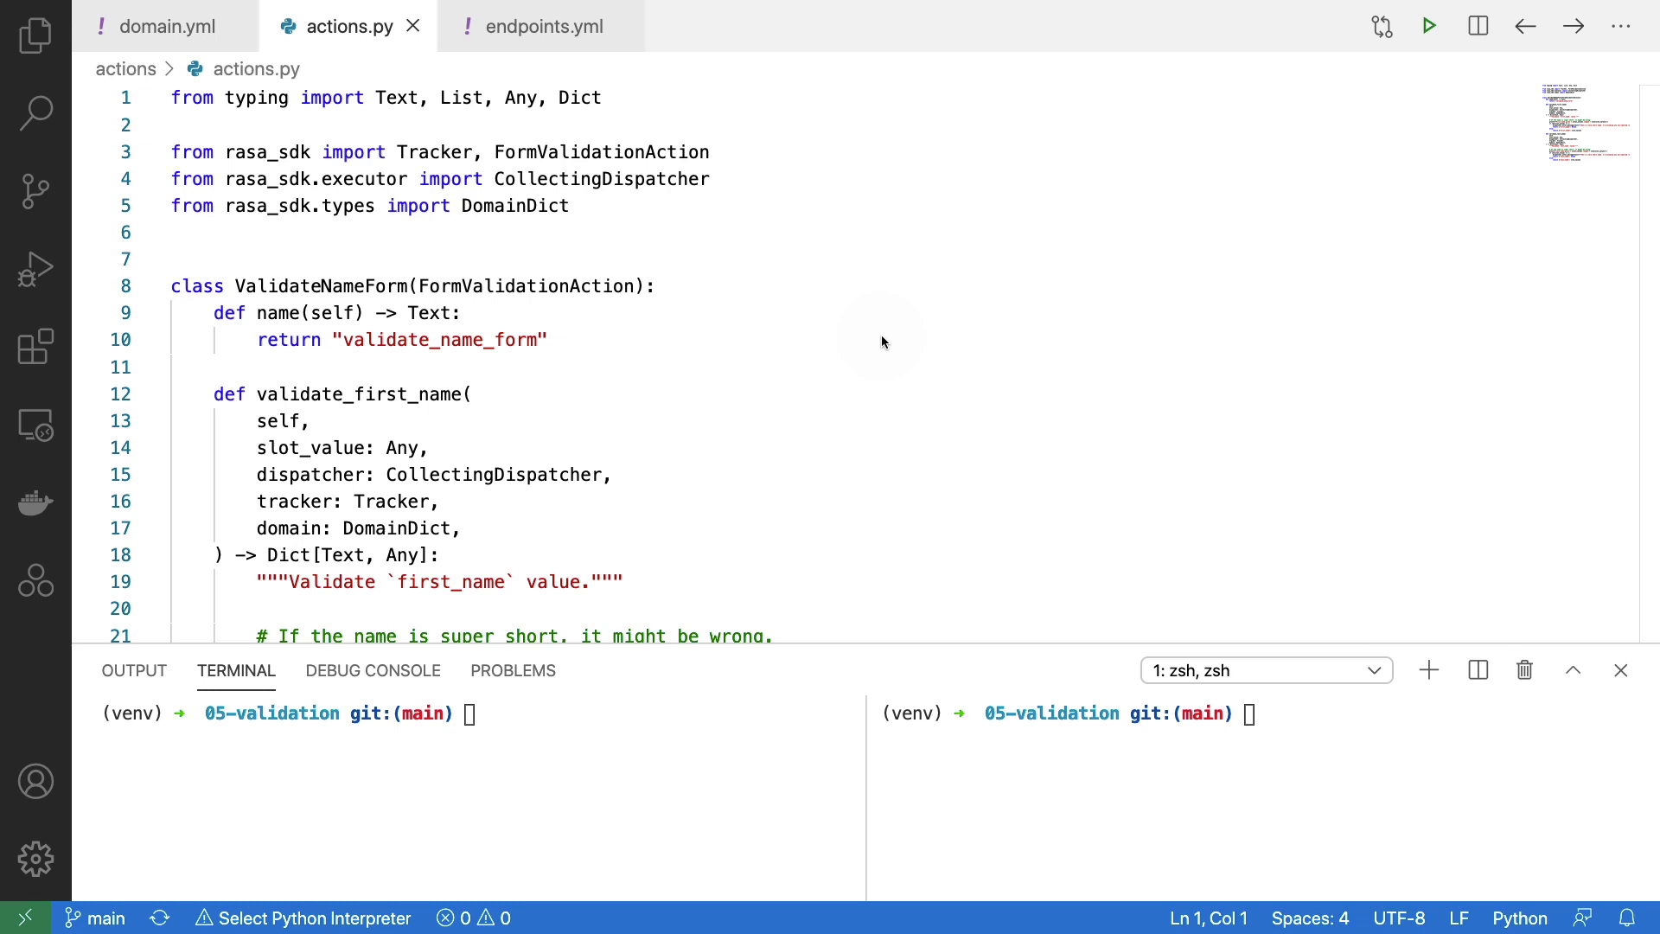
pyautogui.moveTo(513, 312)
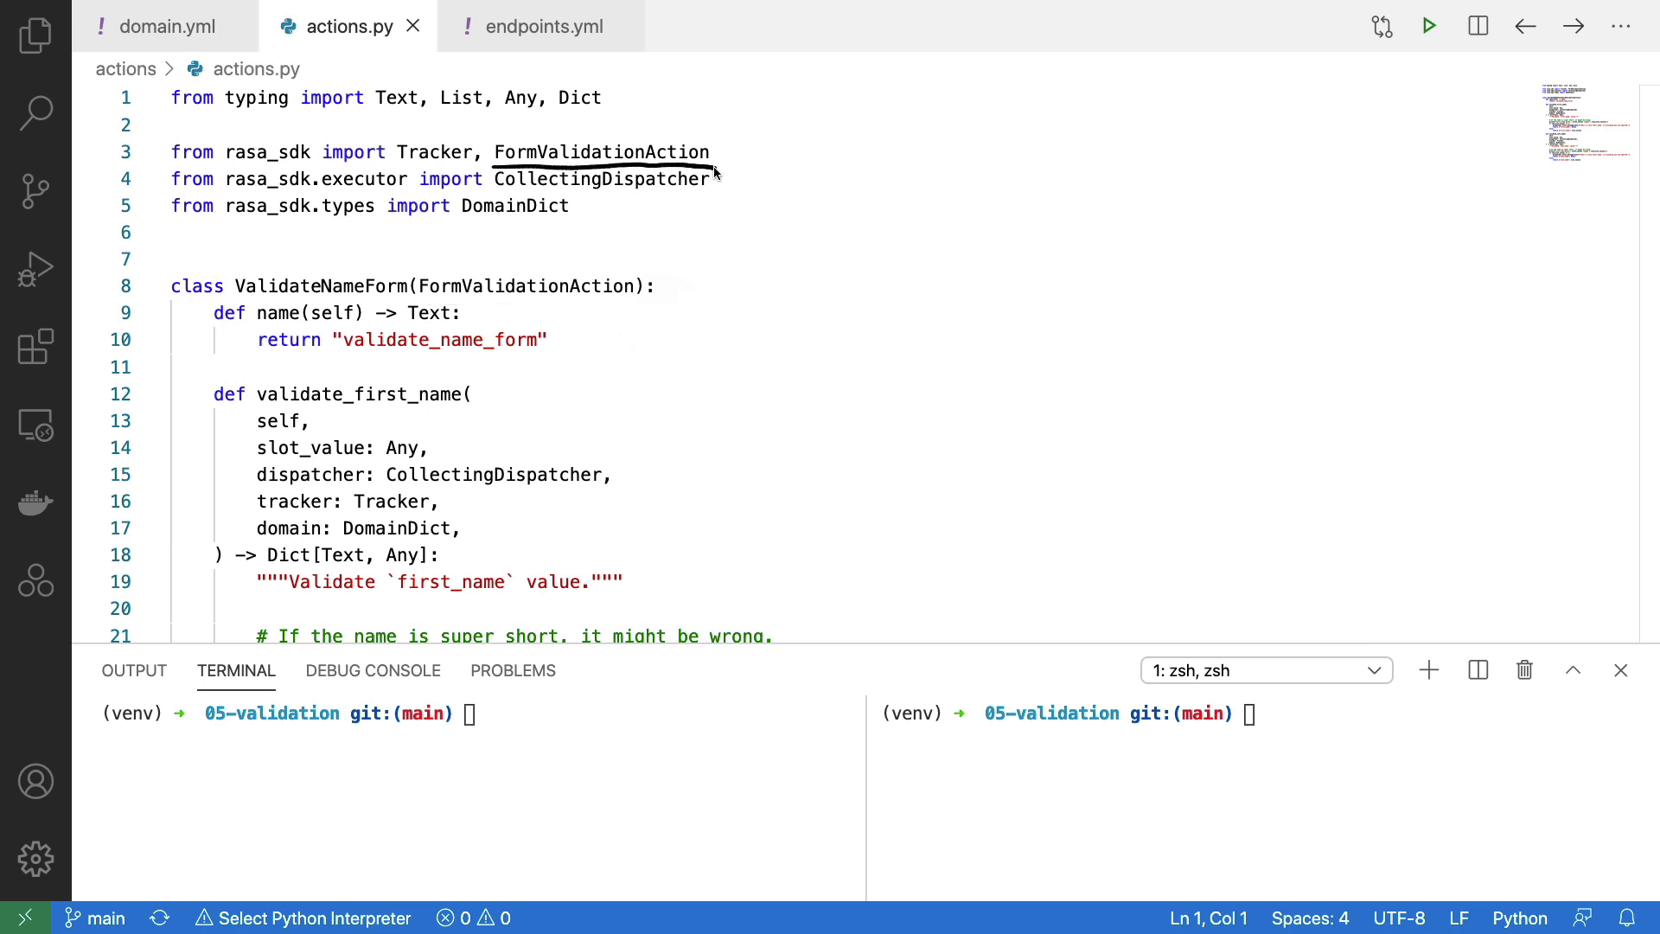
pyautogui.moveTo(848, 254)
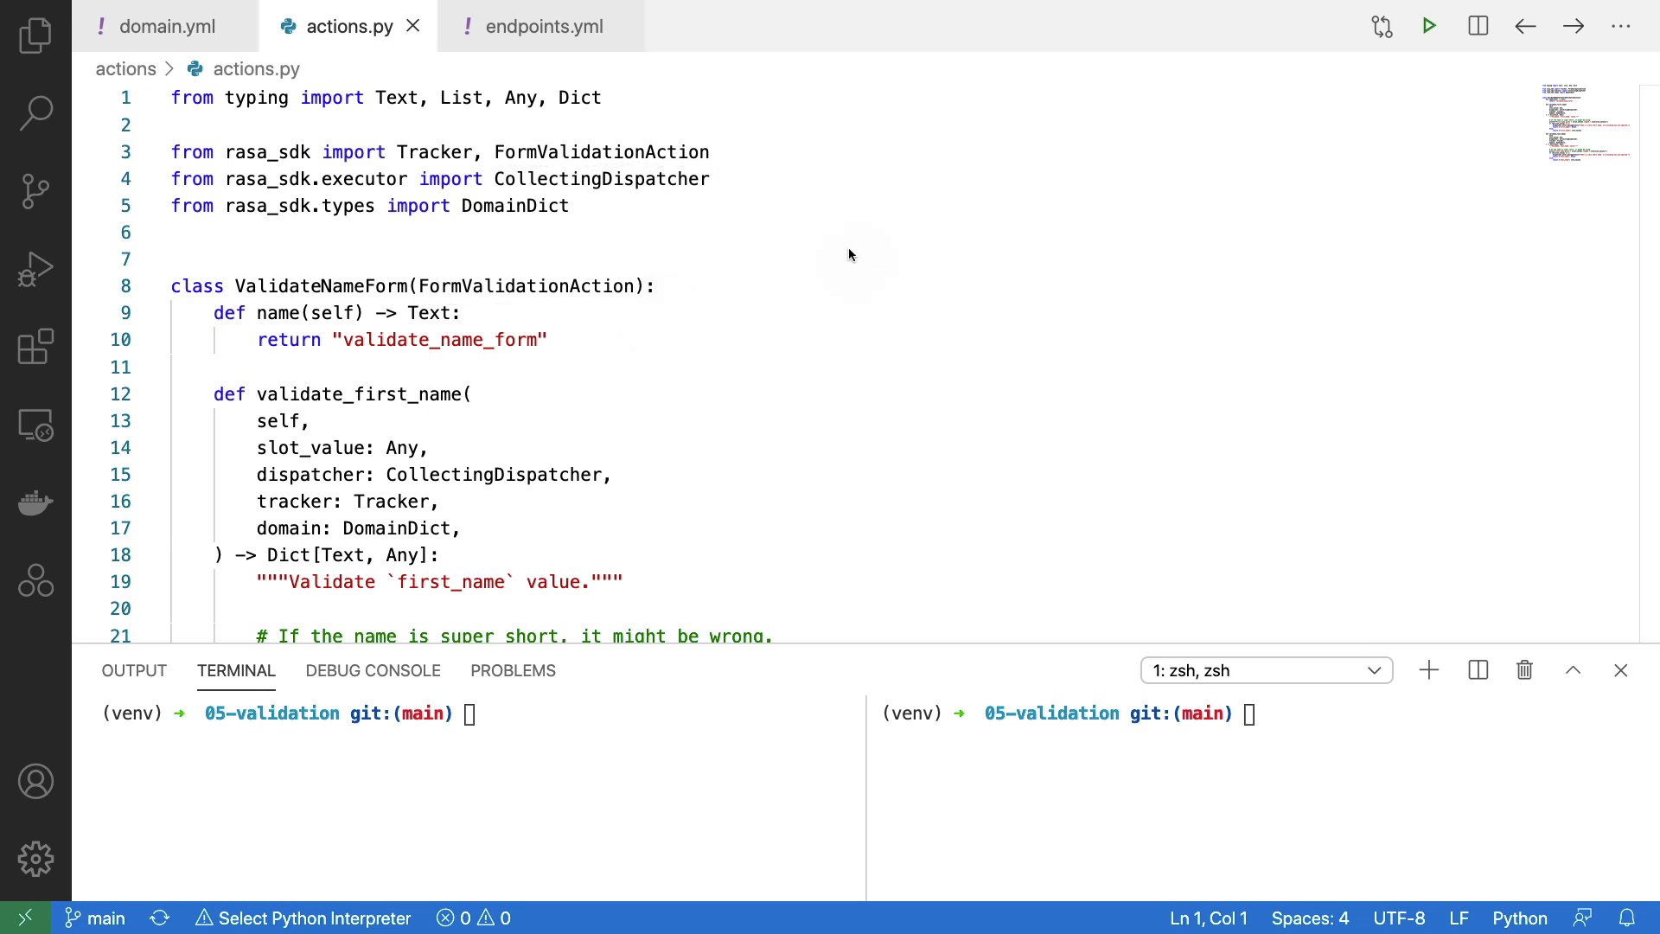
pyautogui.moveTo(244, 336)
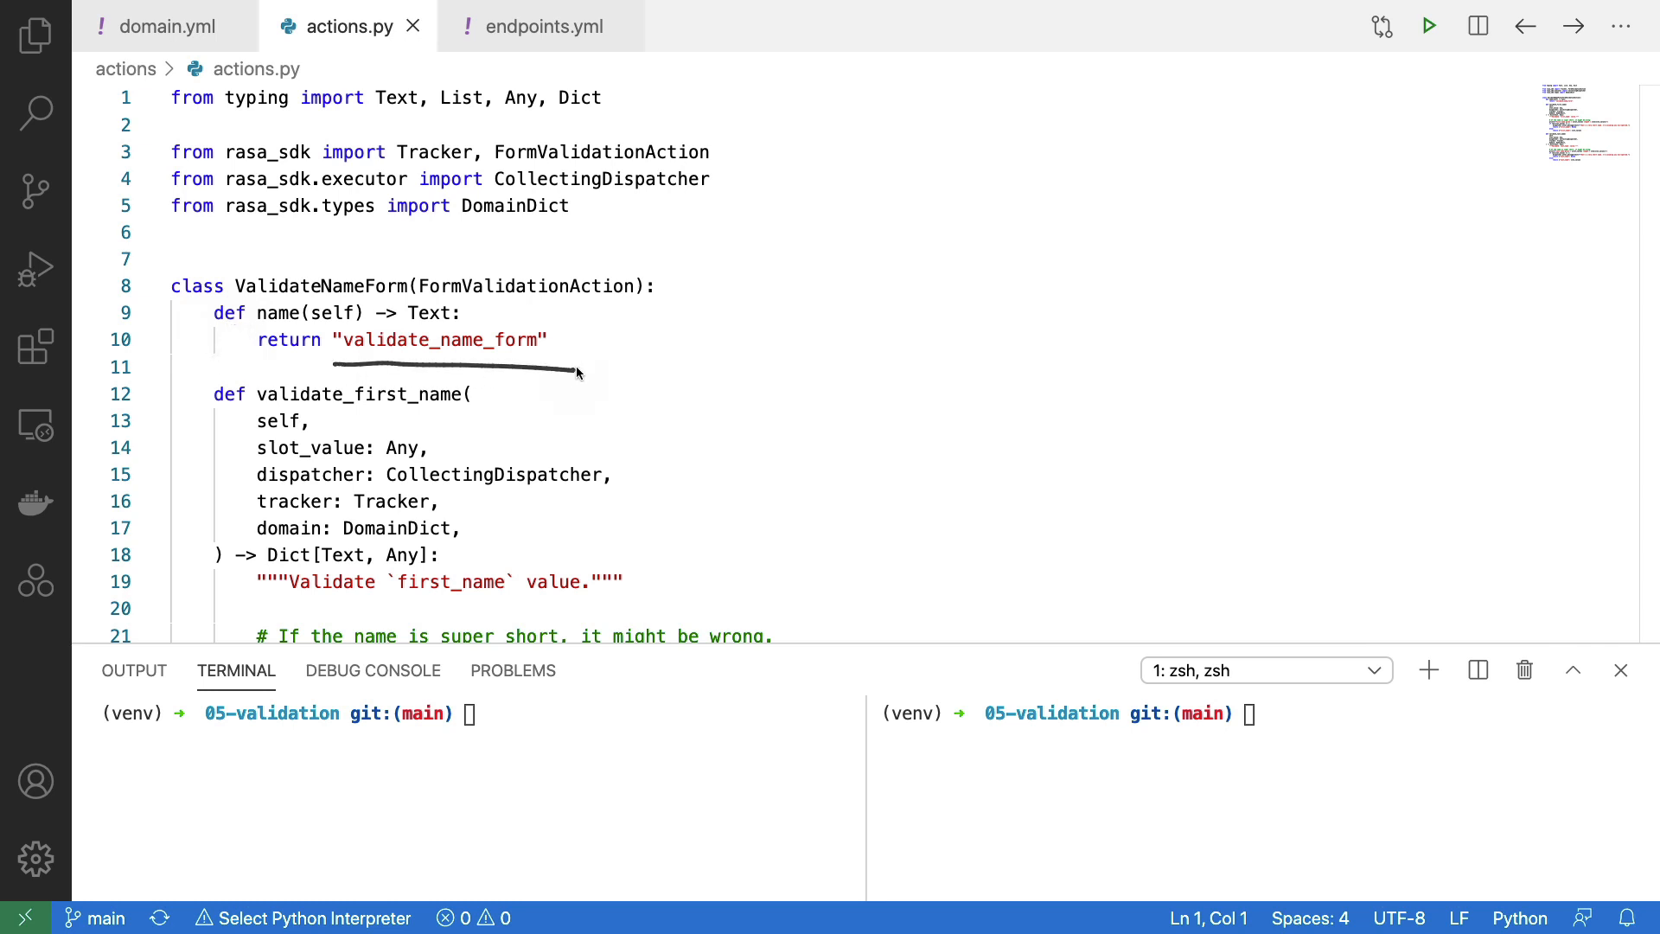
pyautogui.scroll(-3)
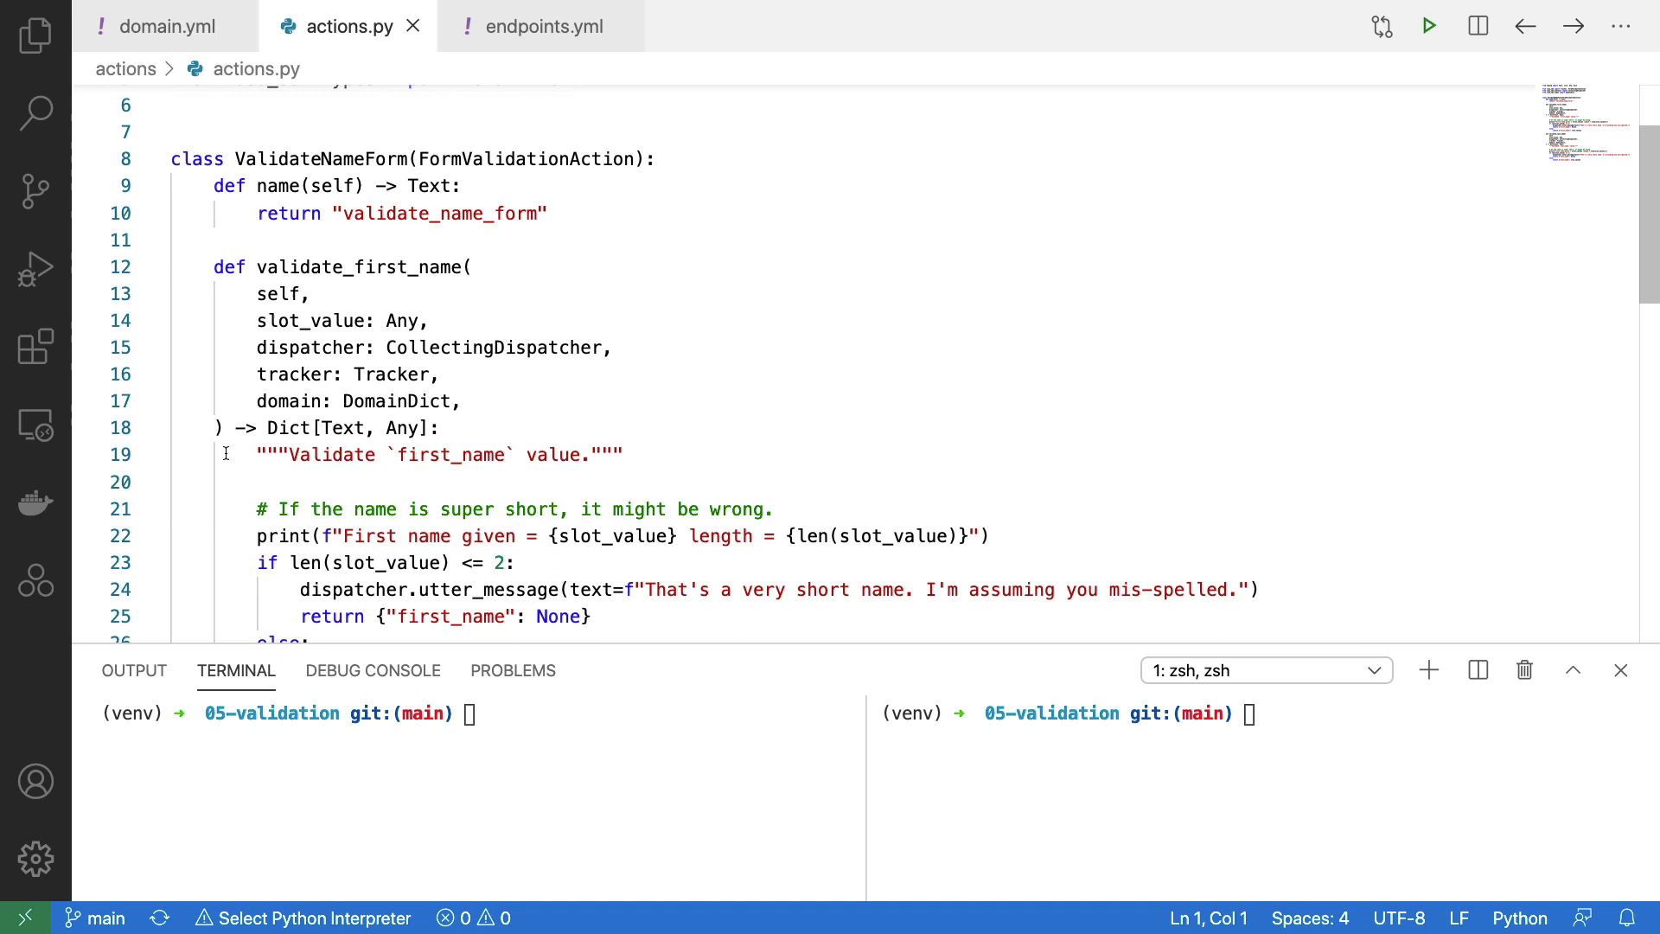
pyautogui.scroll(-3)
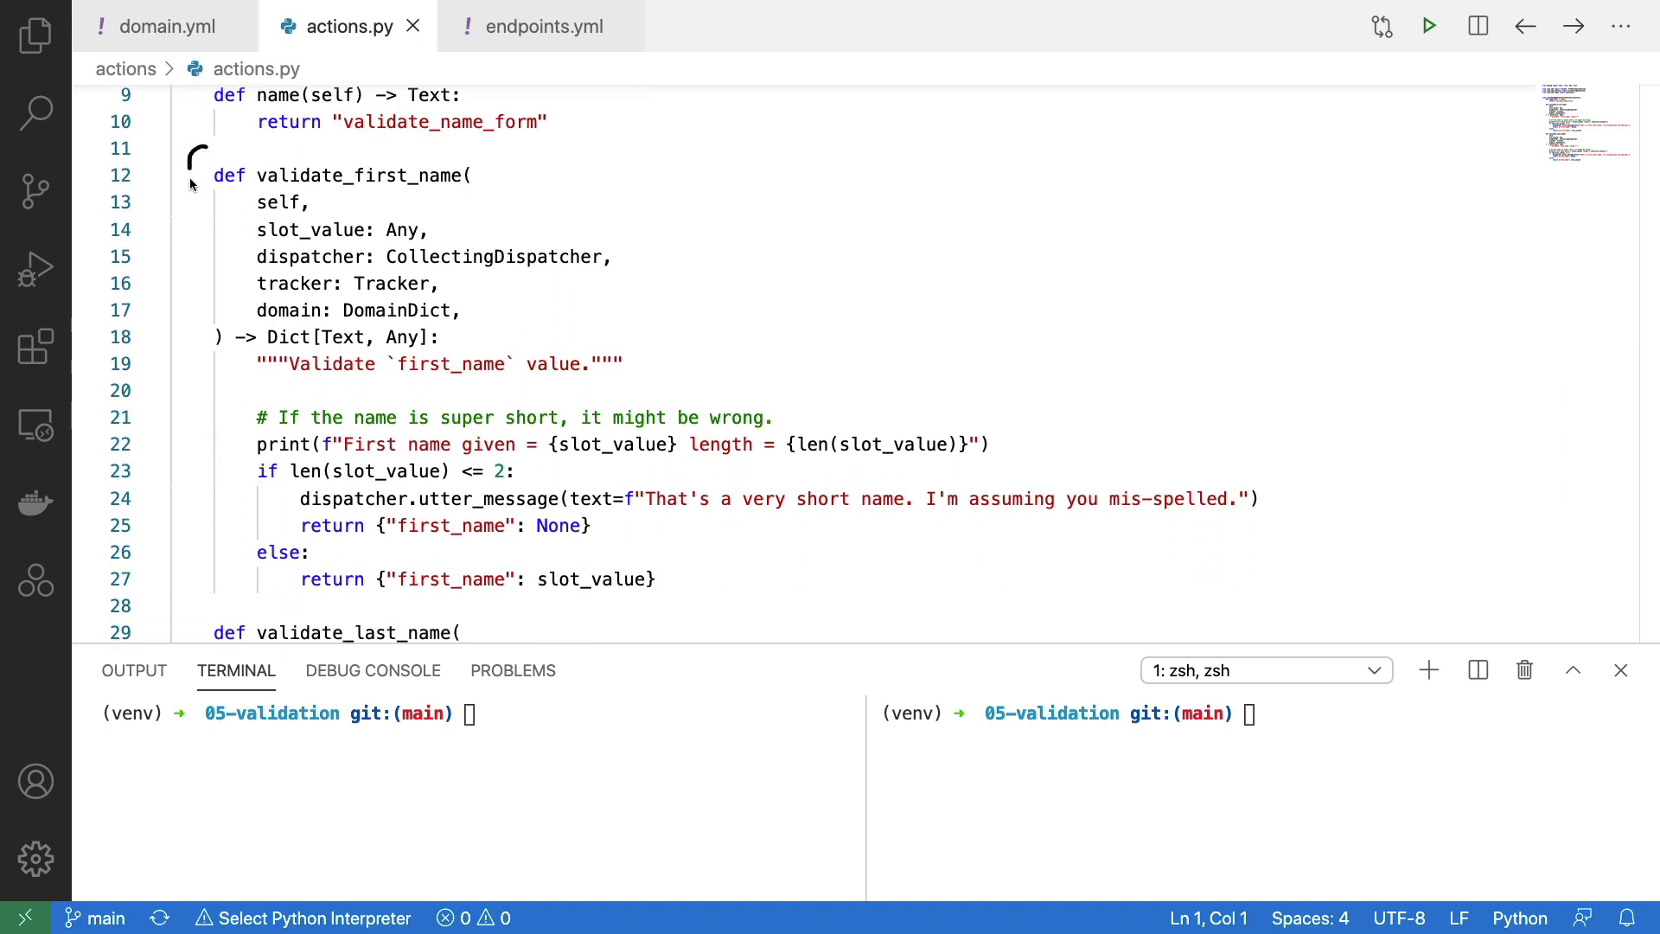
pyautogui.moveTo(196, 358)
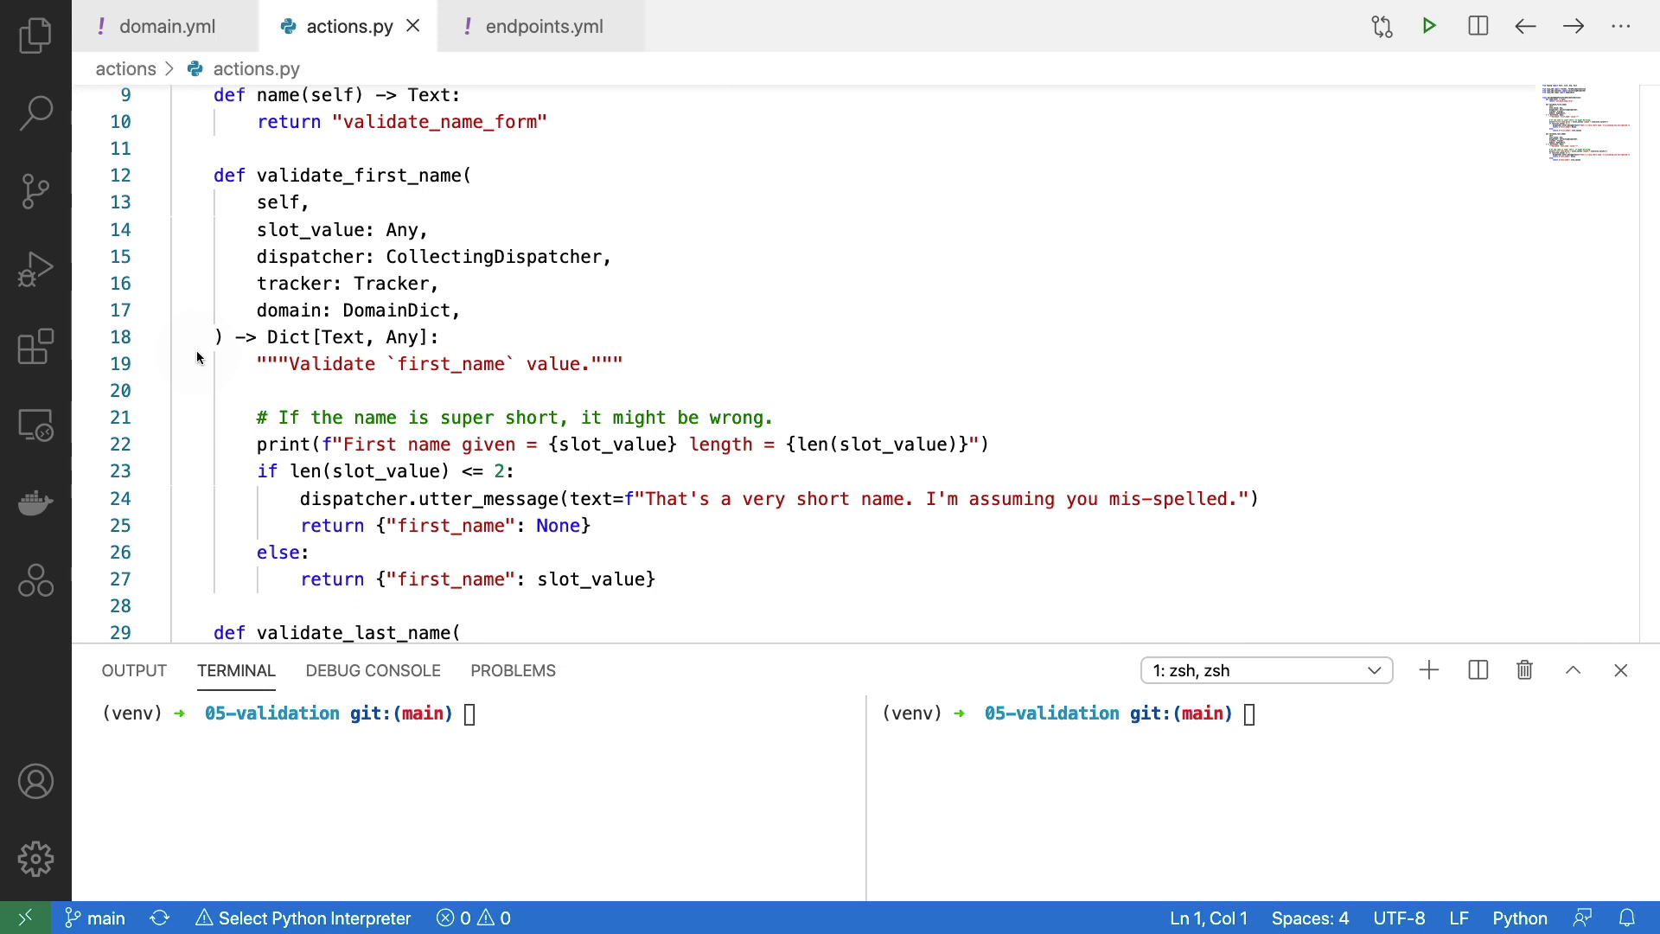
pyautogui.moveTo(342, 155)
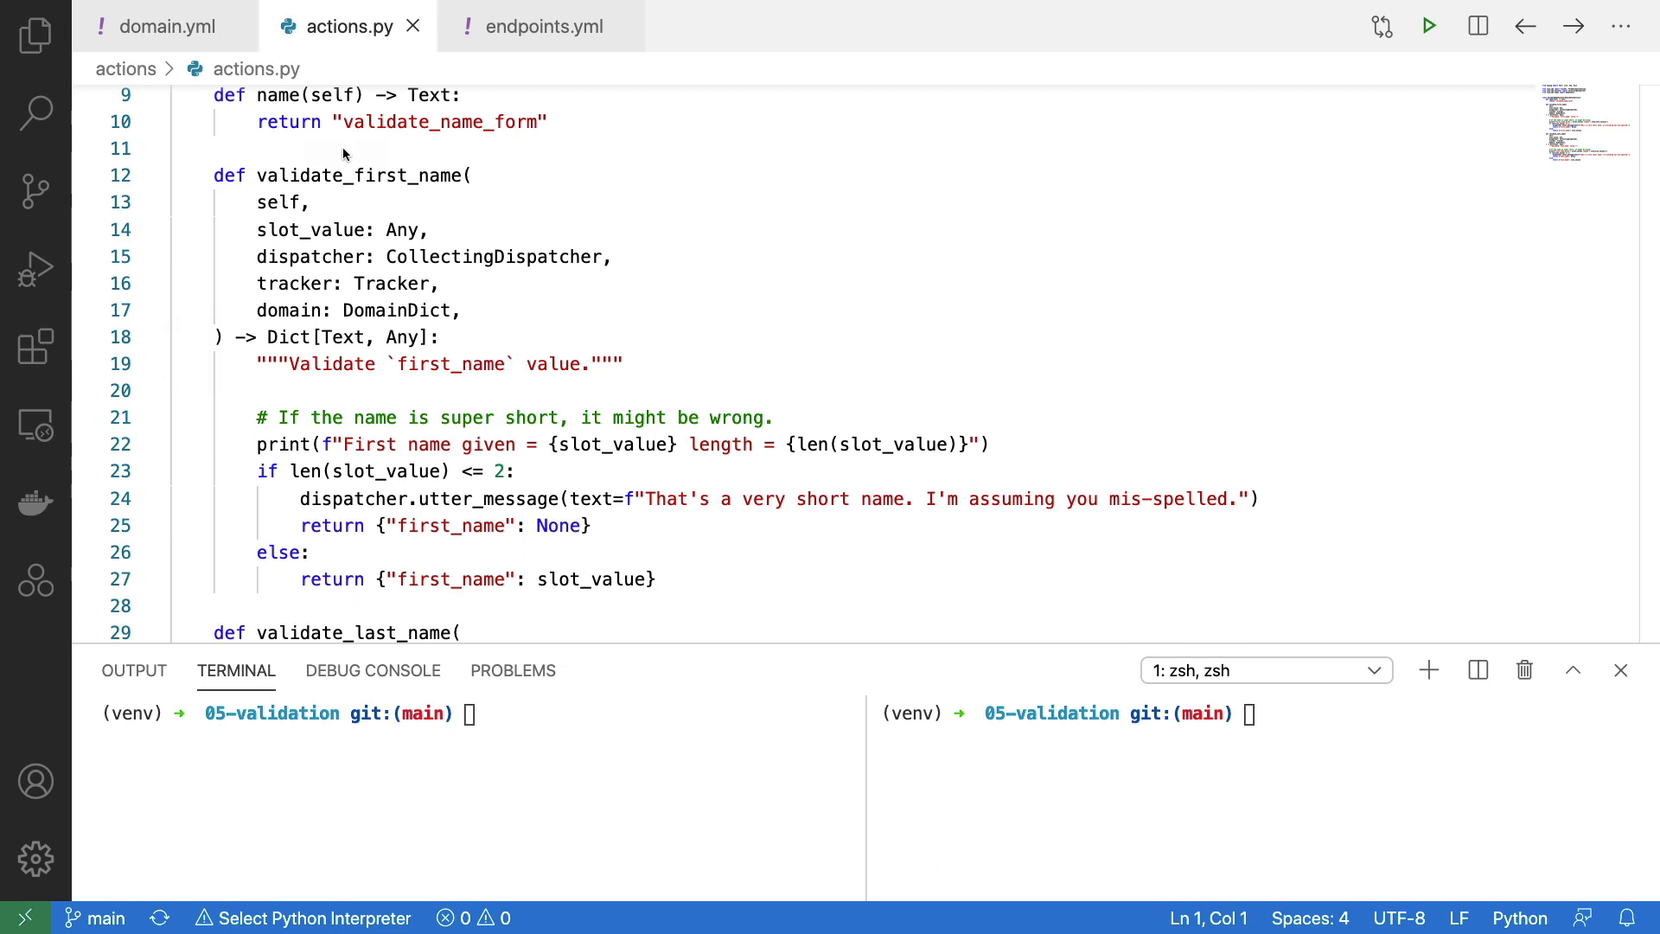
pyautogui.moveTo(410, 148)
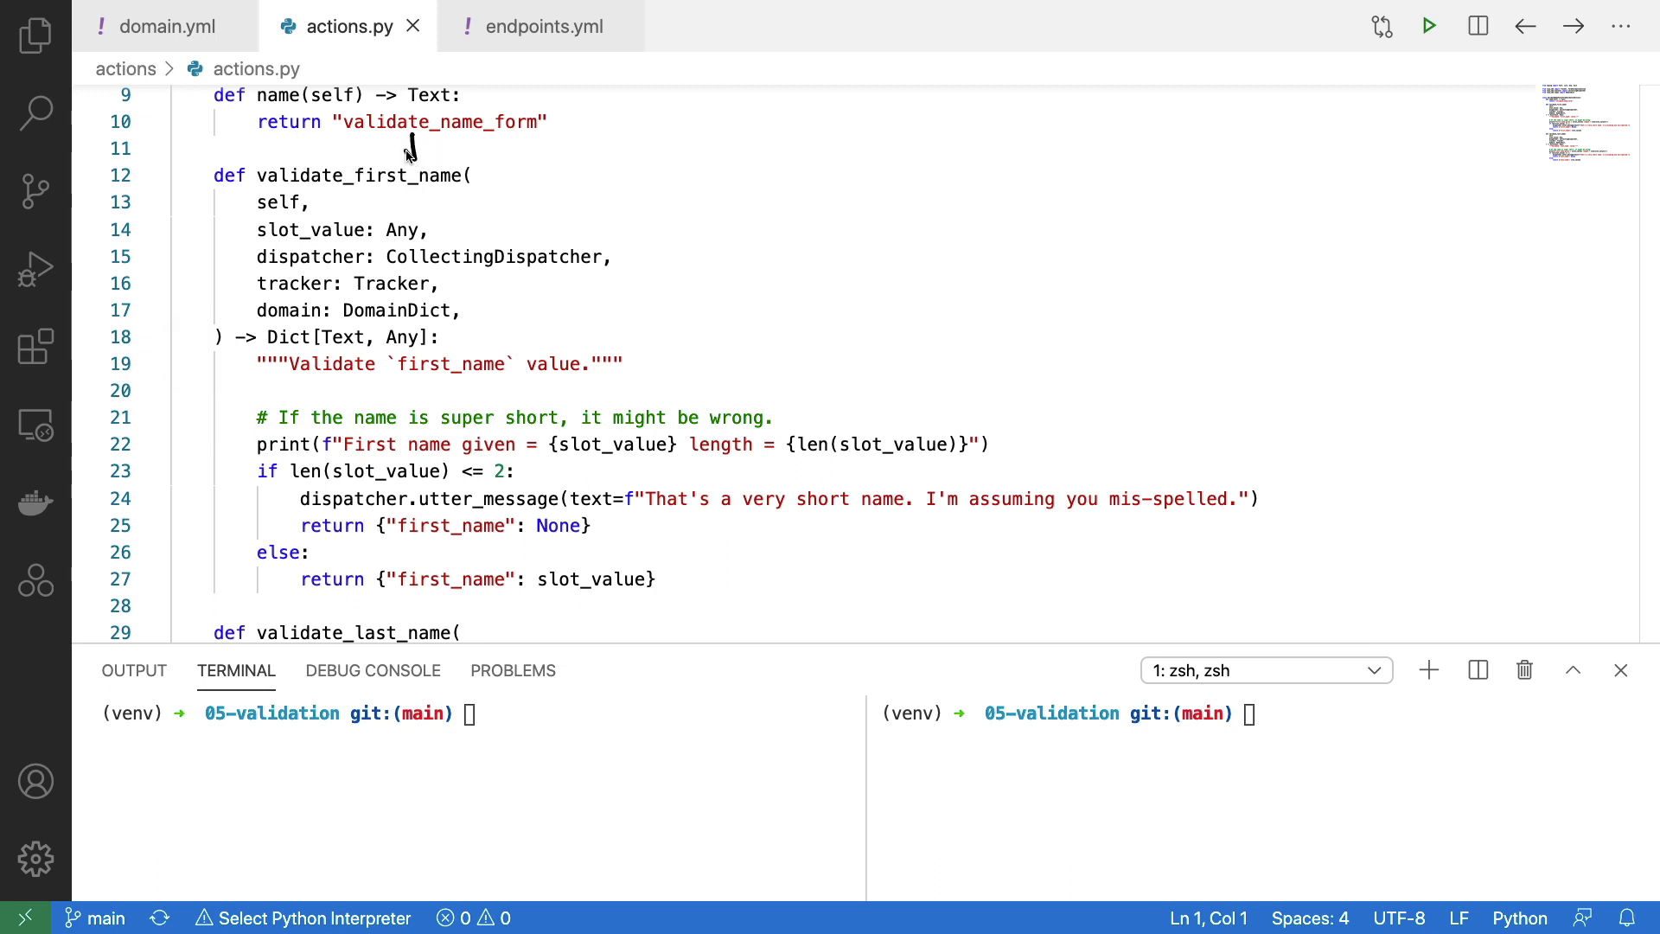
pyautogui.moveTo(703, 189)
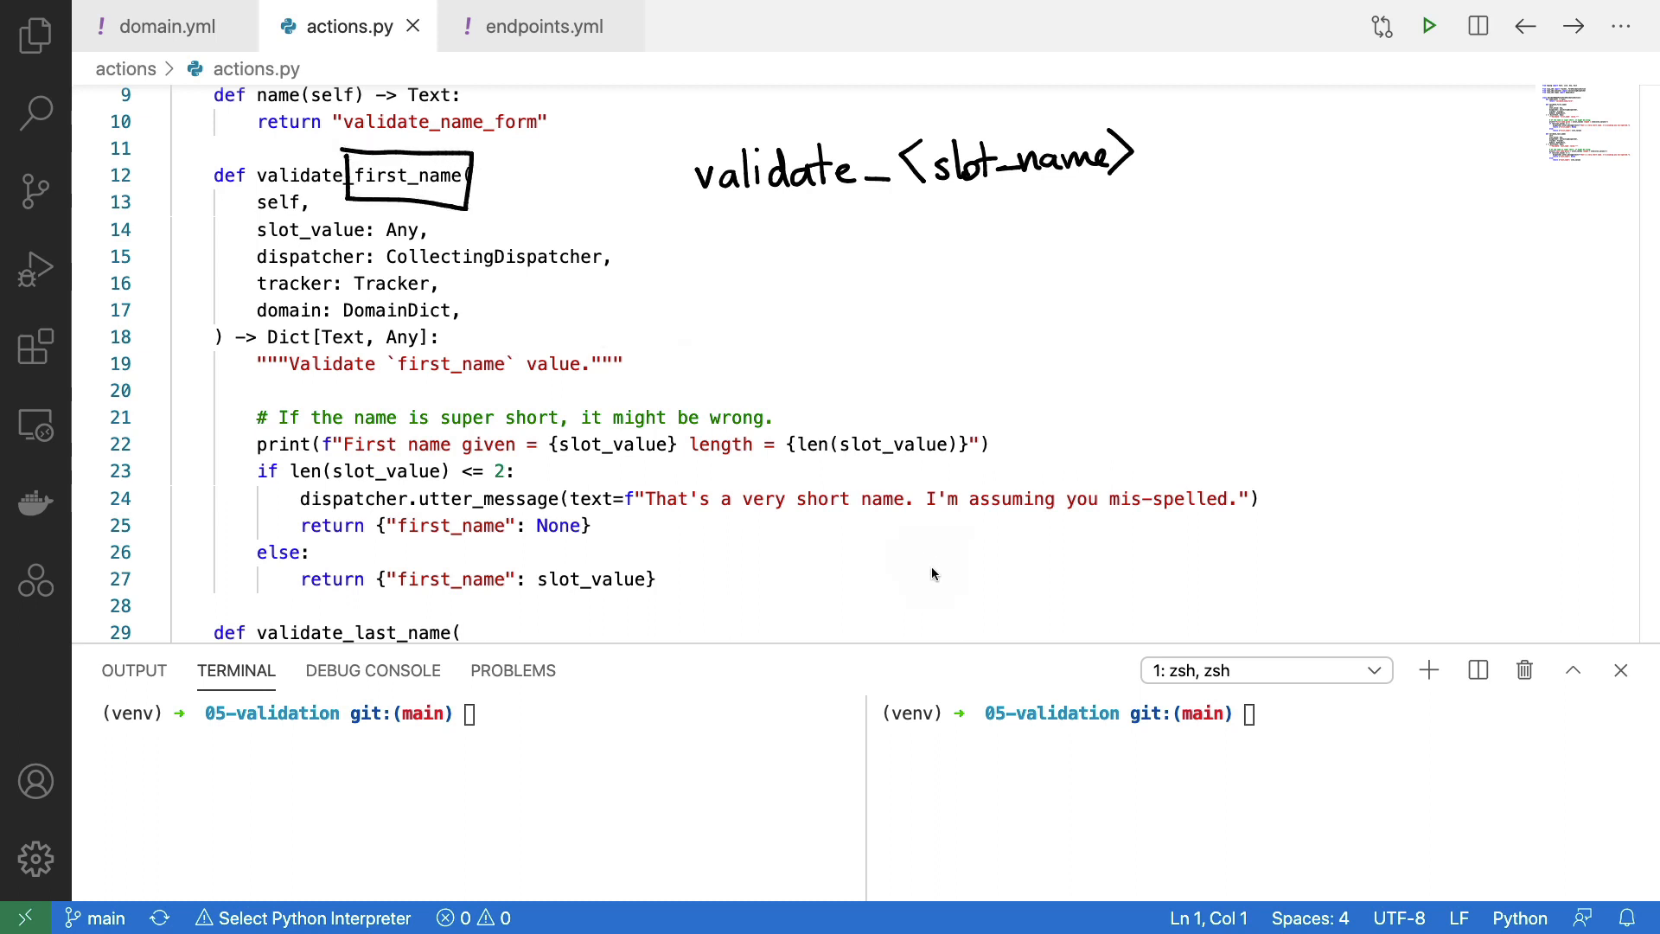
pyautogui.moveTo(792, 241)
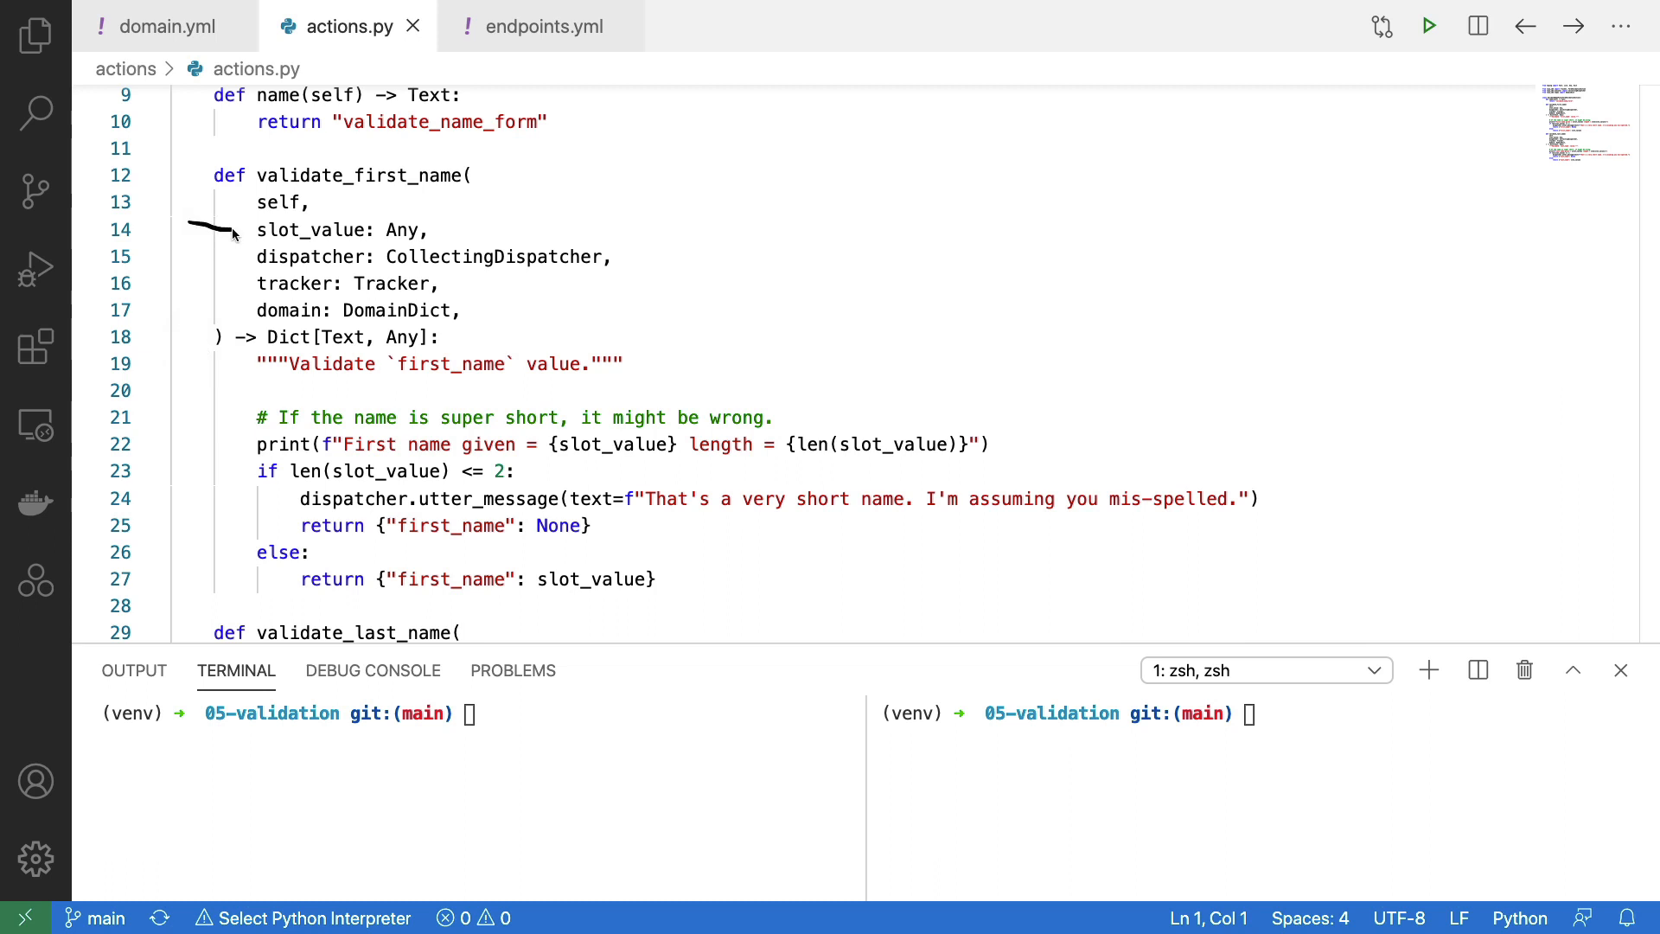
pyautogui.moveTo(225, 225)
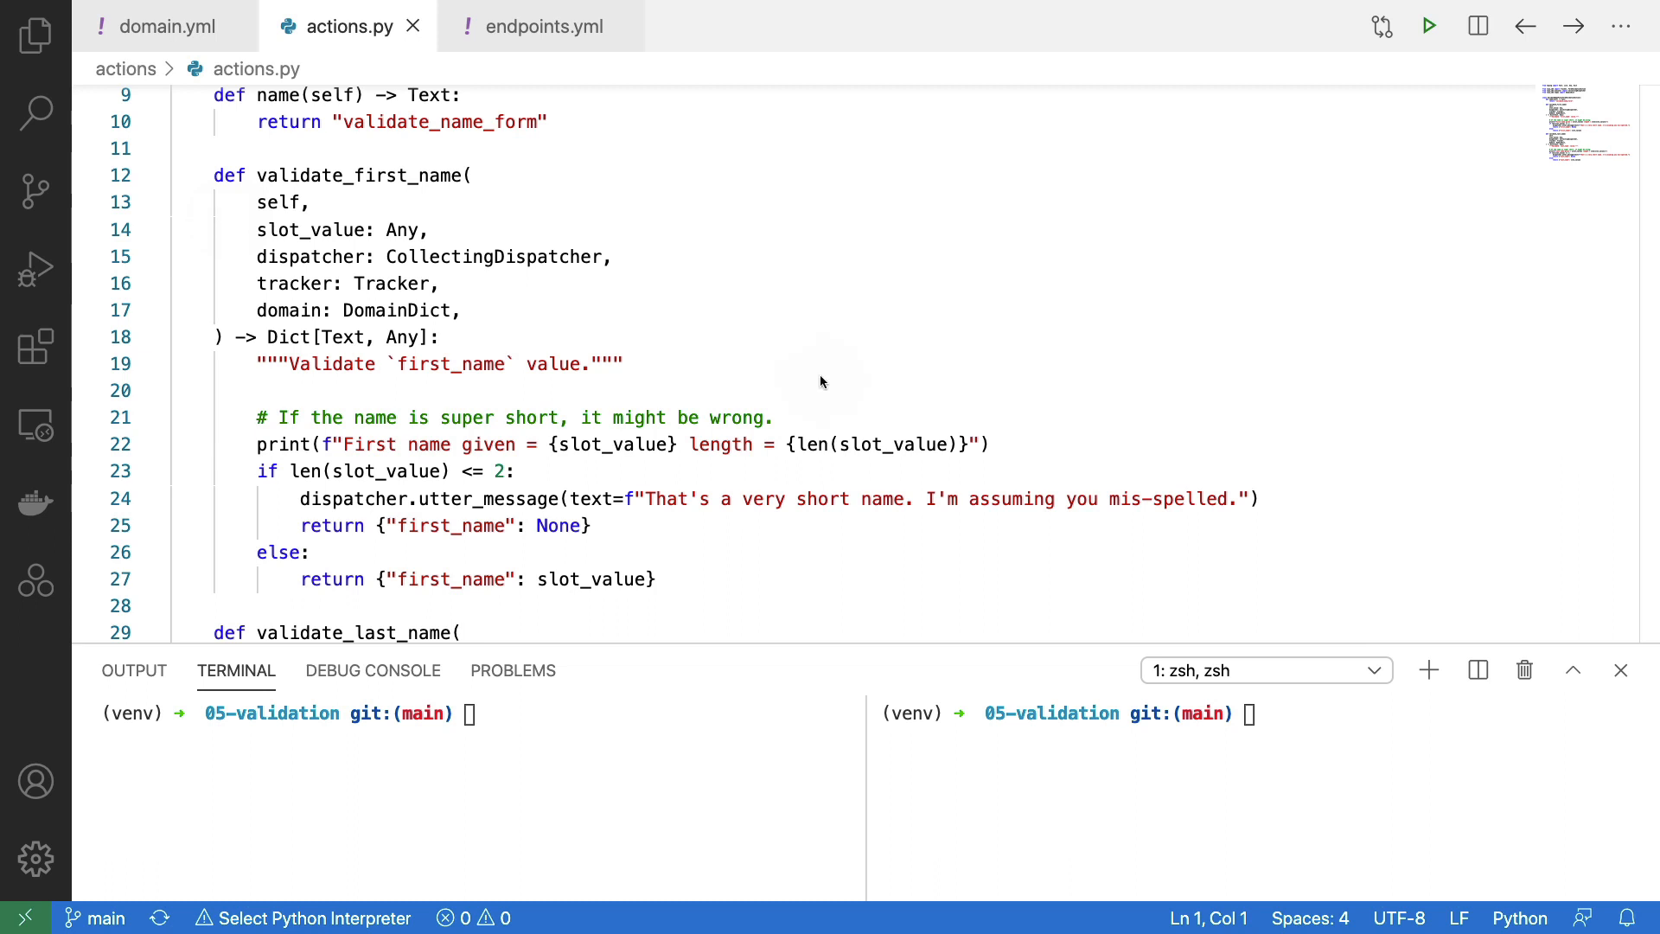
pyautogui.moveTo(353, 166)
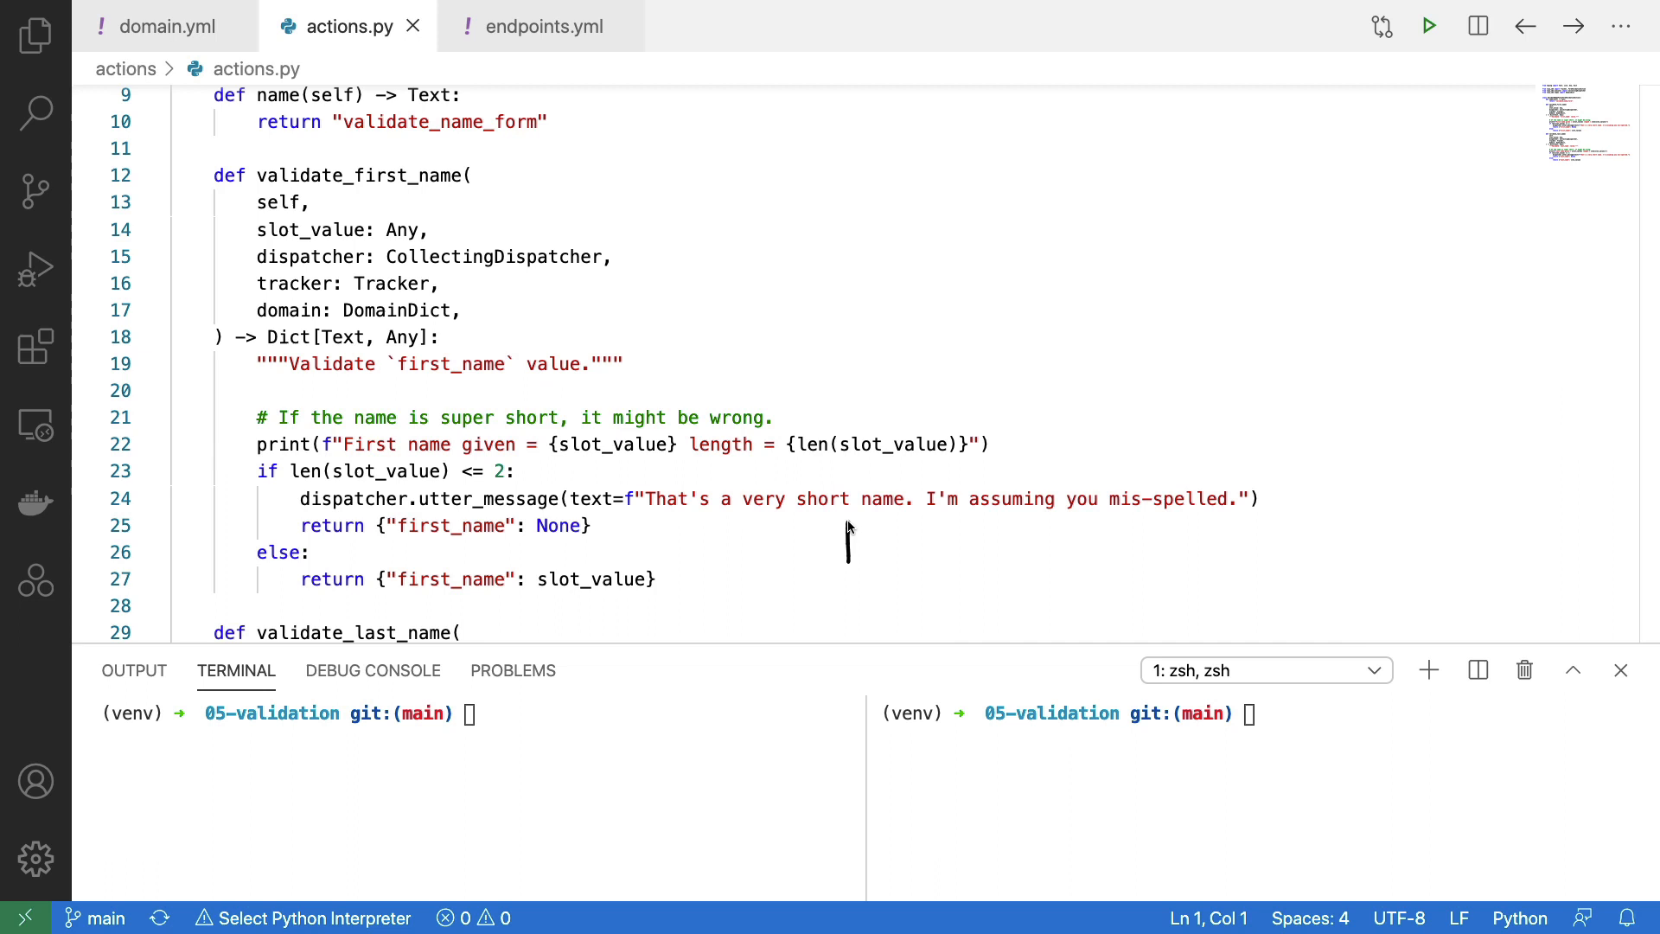
pyautogui.moveTo(1165, 556)
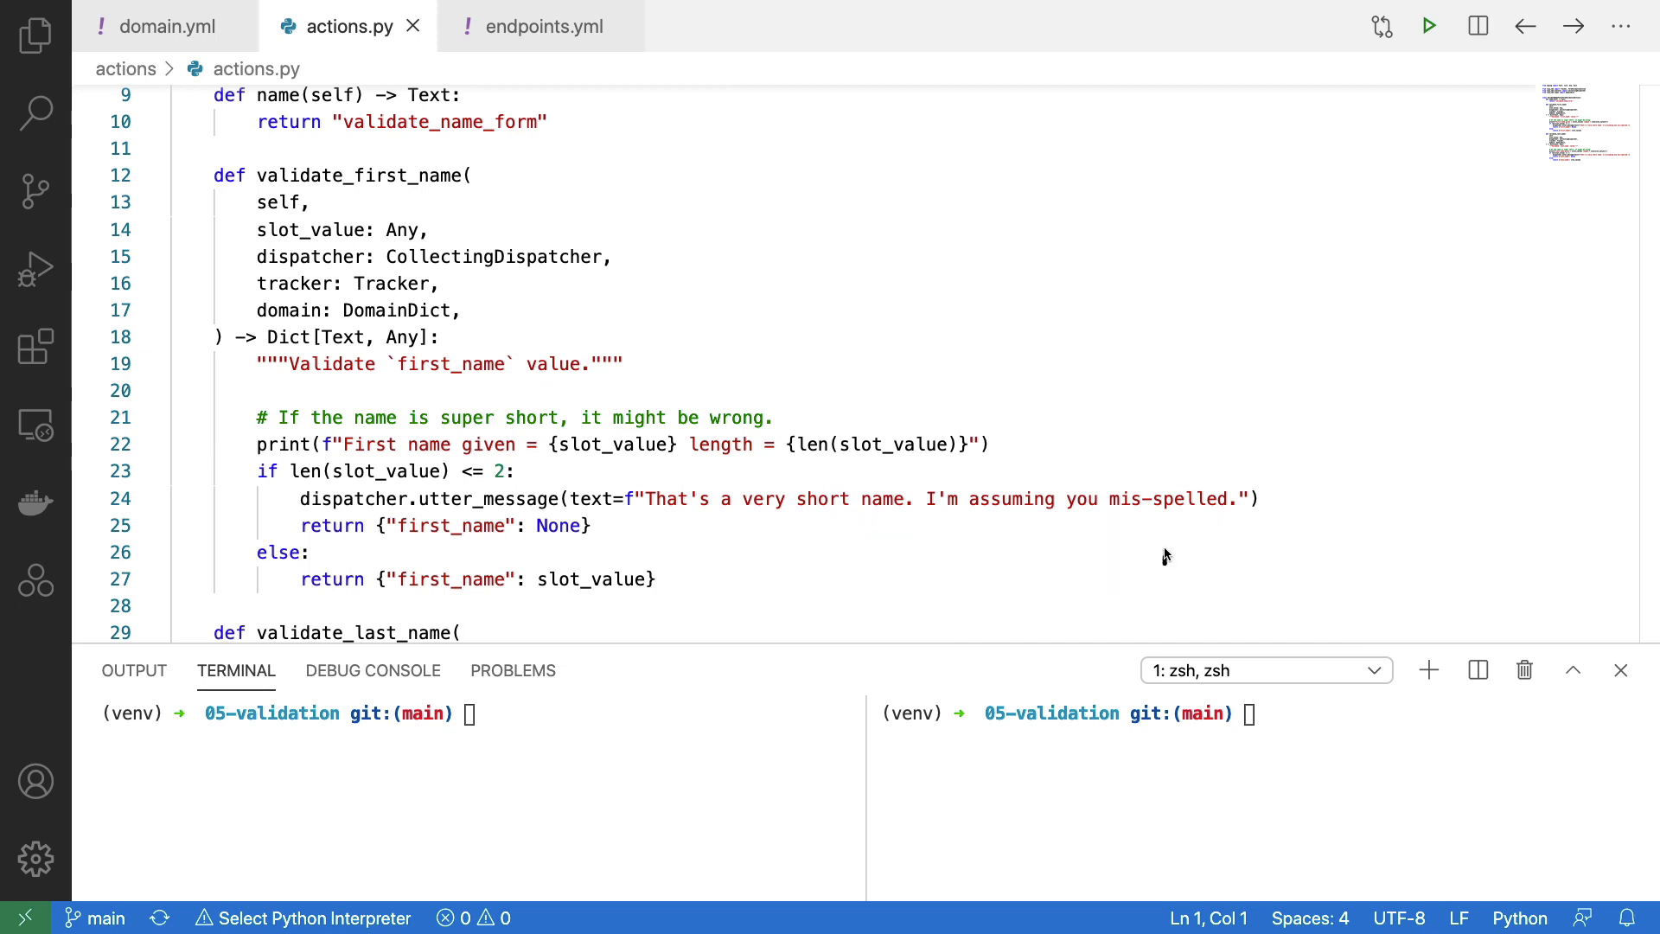
pyautogui.moveTo(1297, 605)
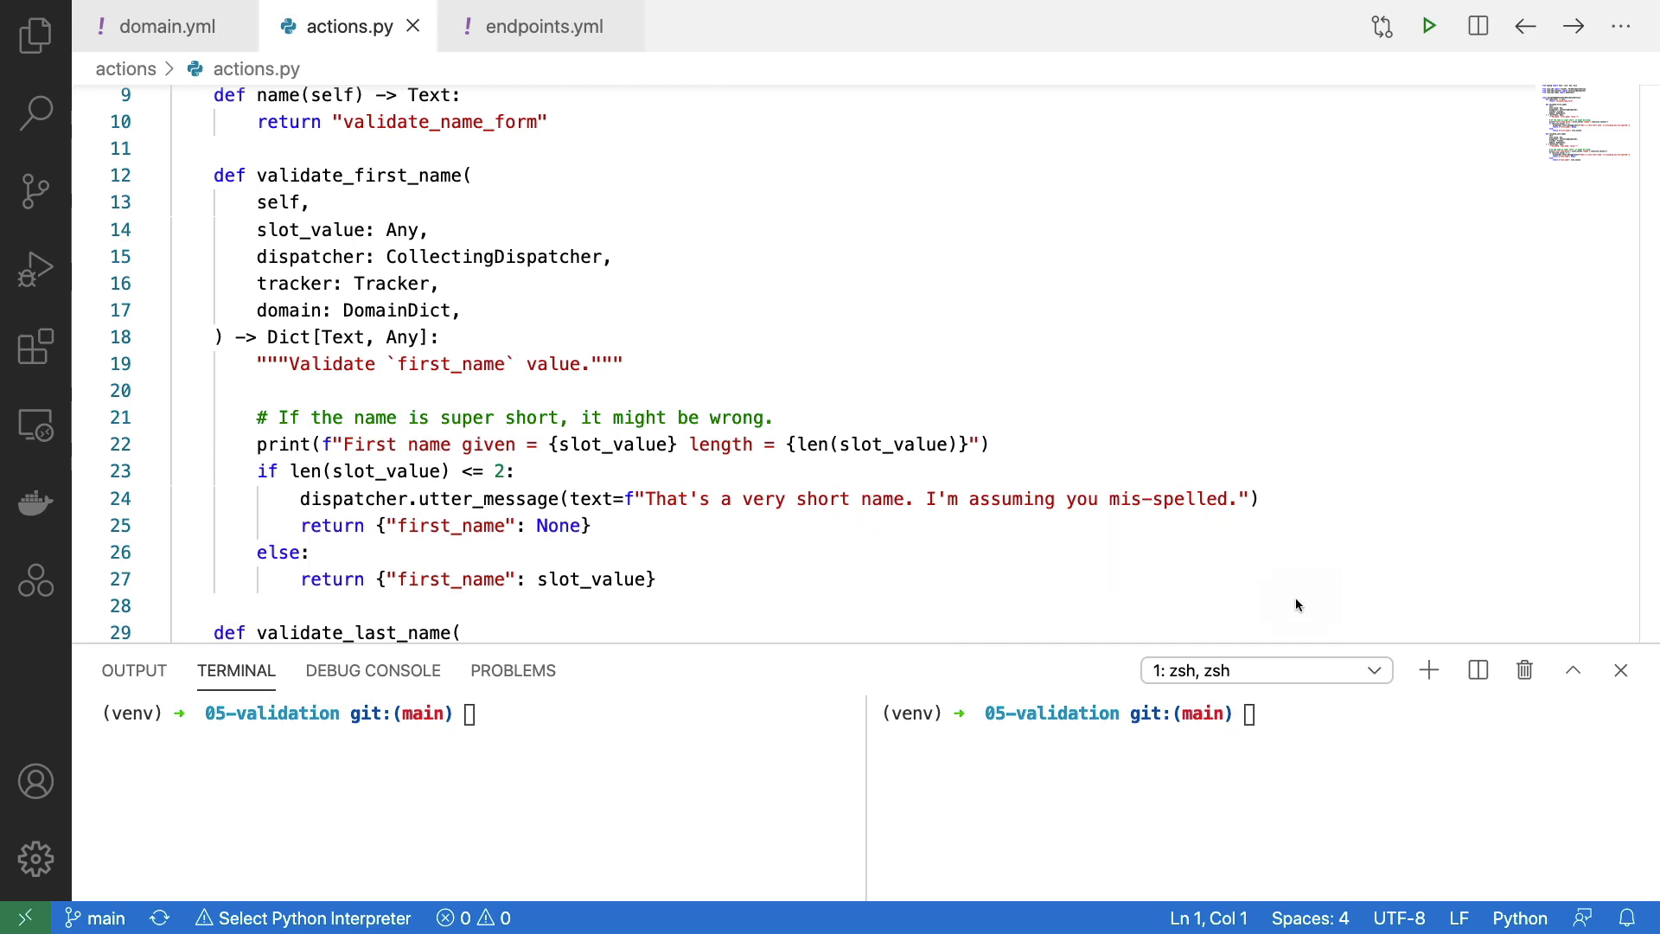
pyautogui.moveTo(368, 513)
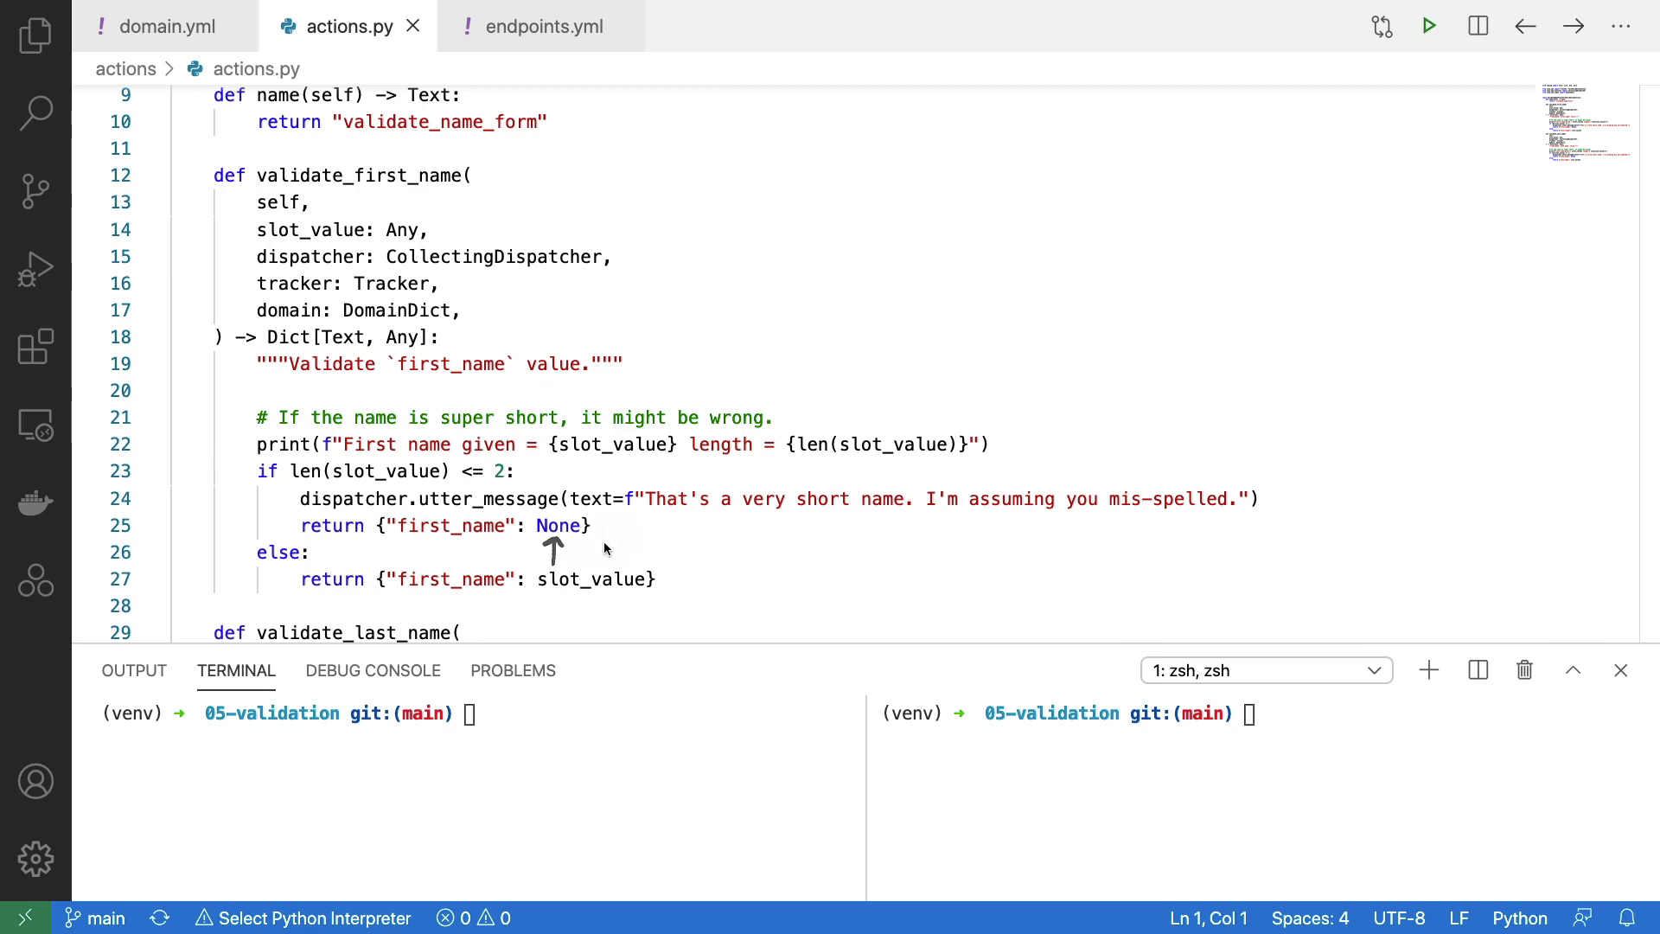
pyautogui.moveTo(561, 546)
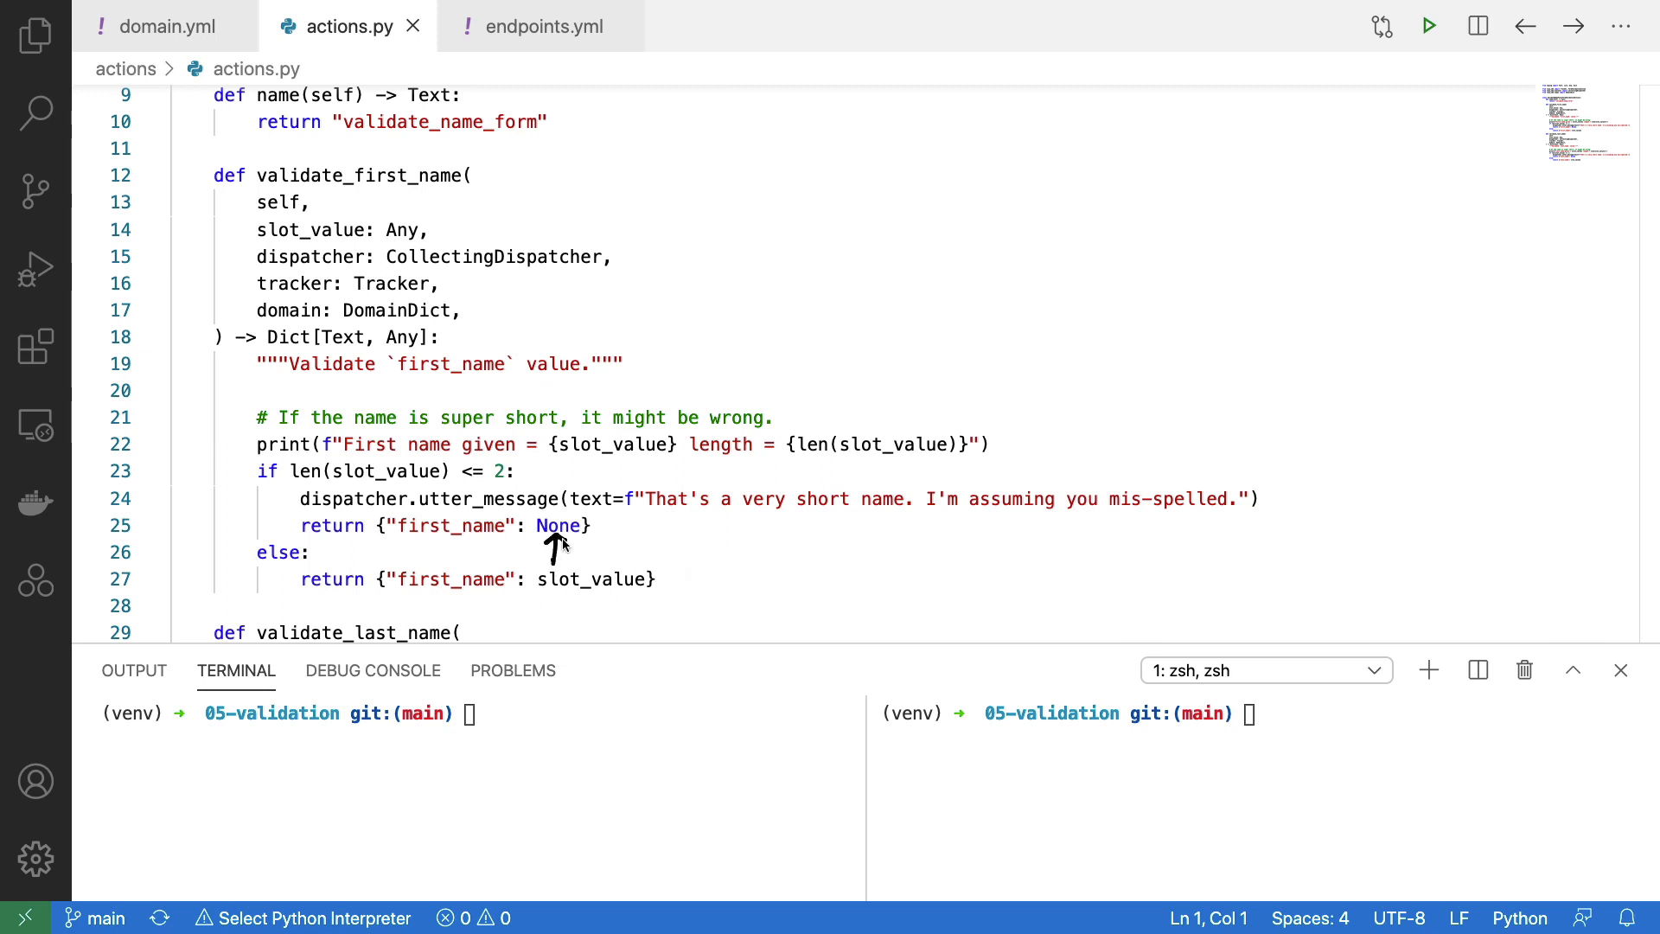
pyautogui.moveTo(739, 589)
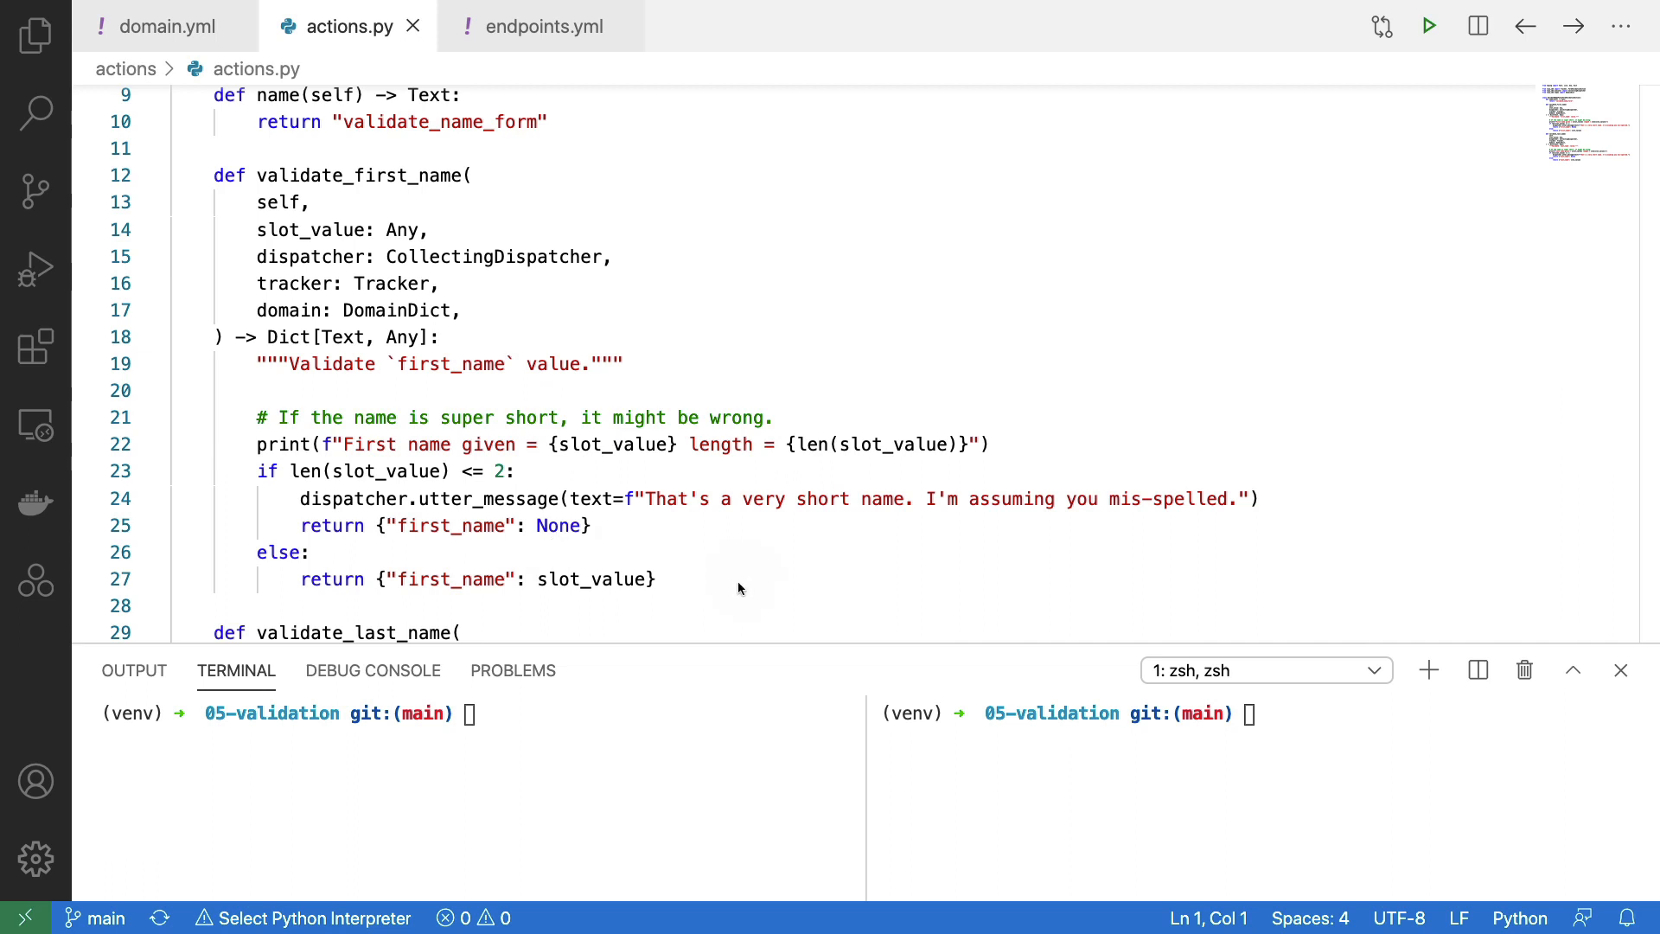
pyautogui.moveTo(241, 541)
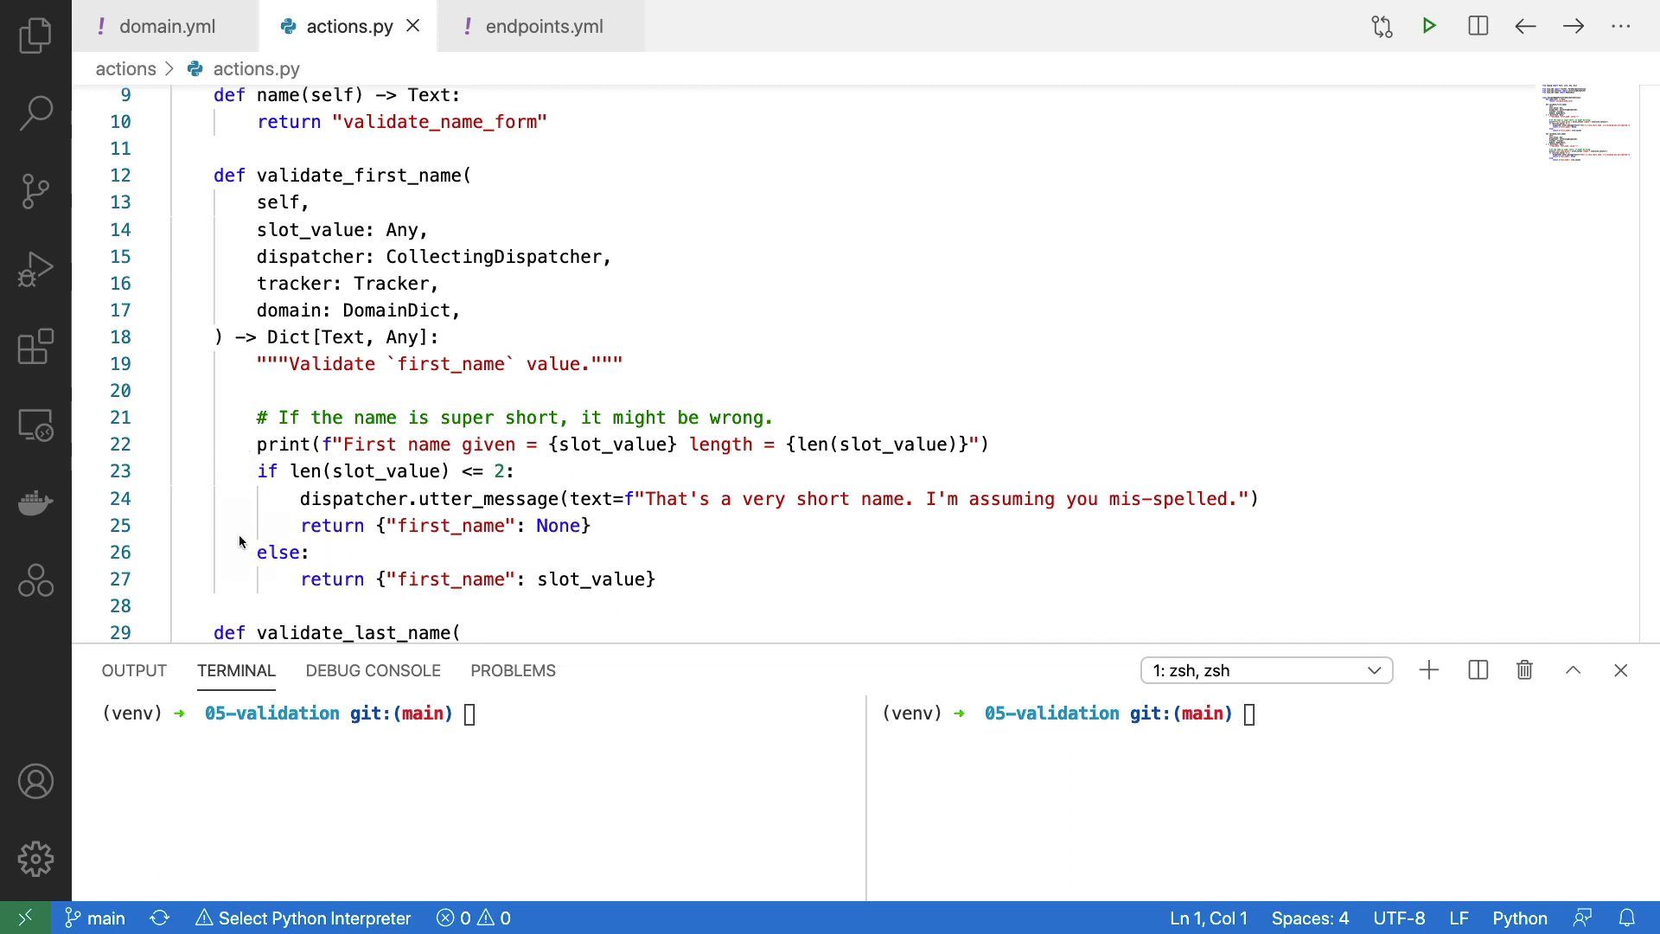
pyautogui.moveTo(491, 546)
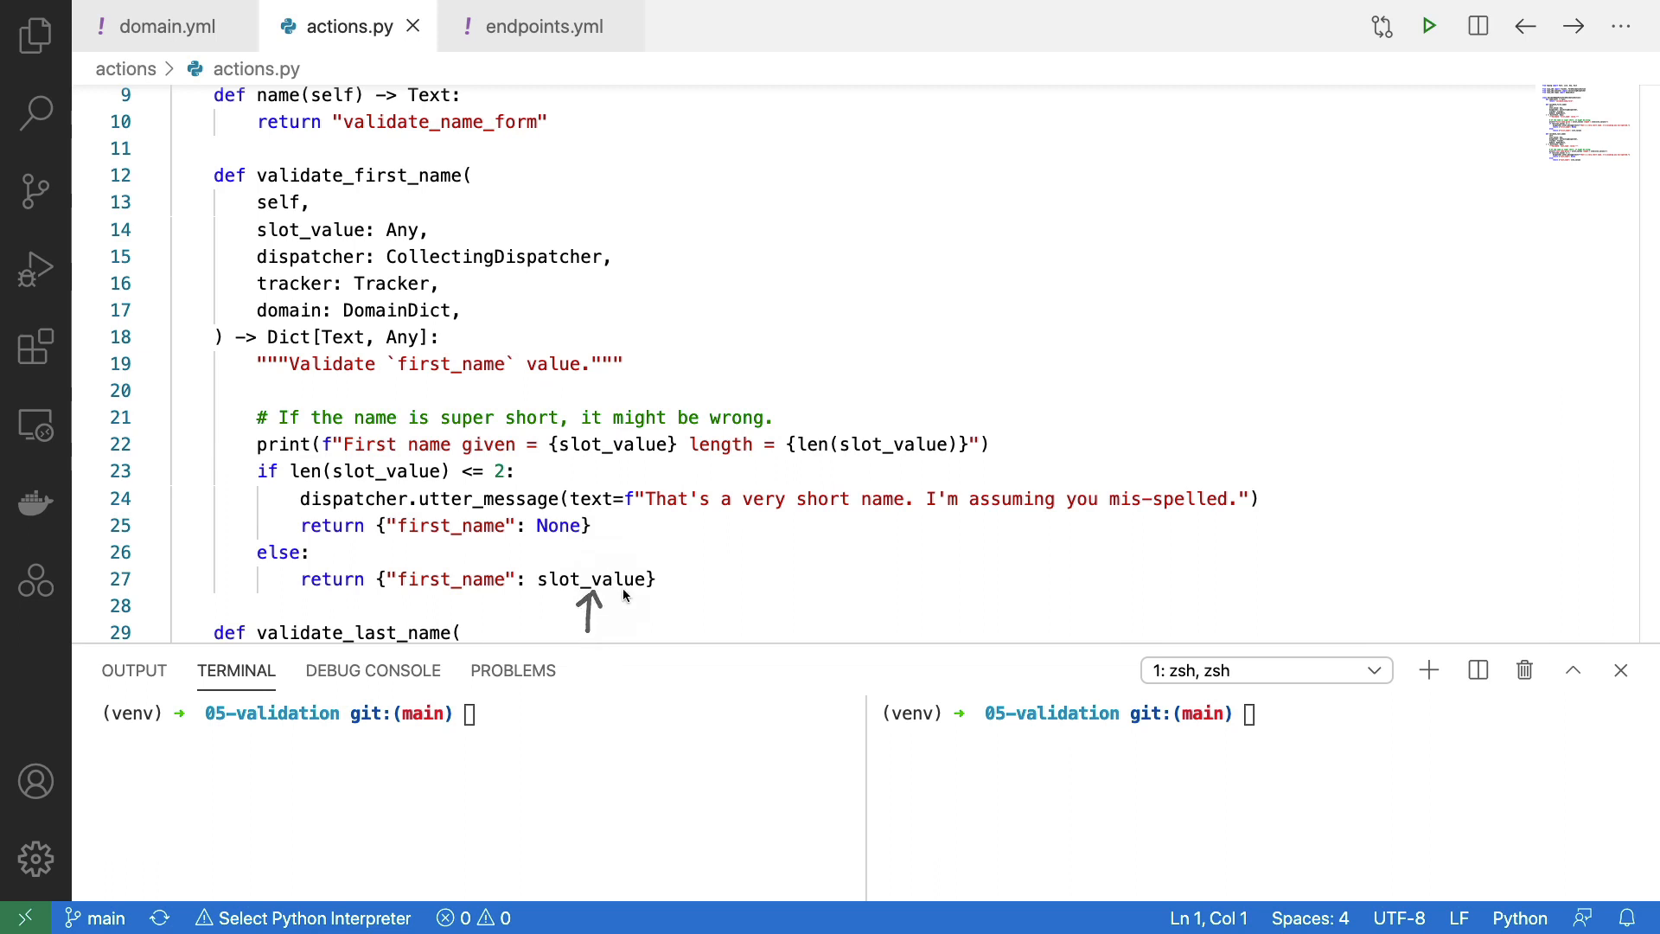
pyautogui.scroll(-3)
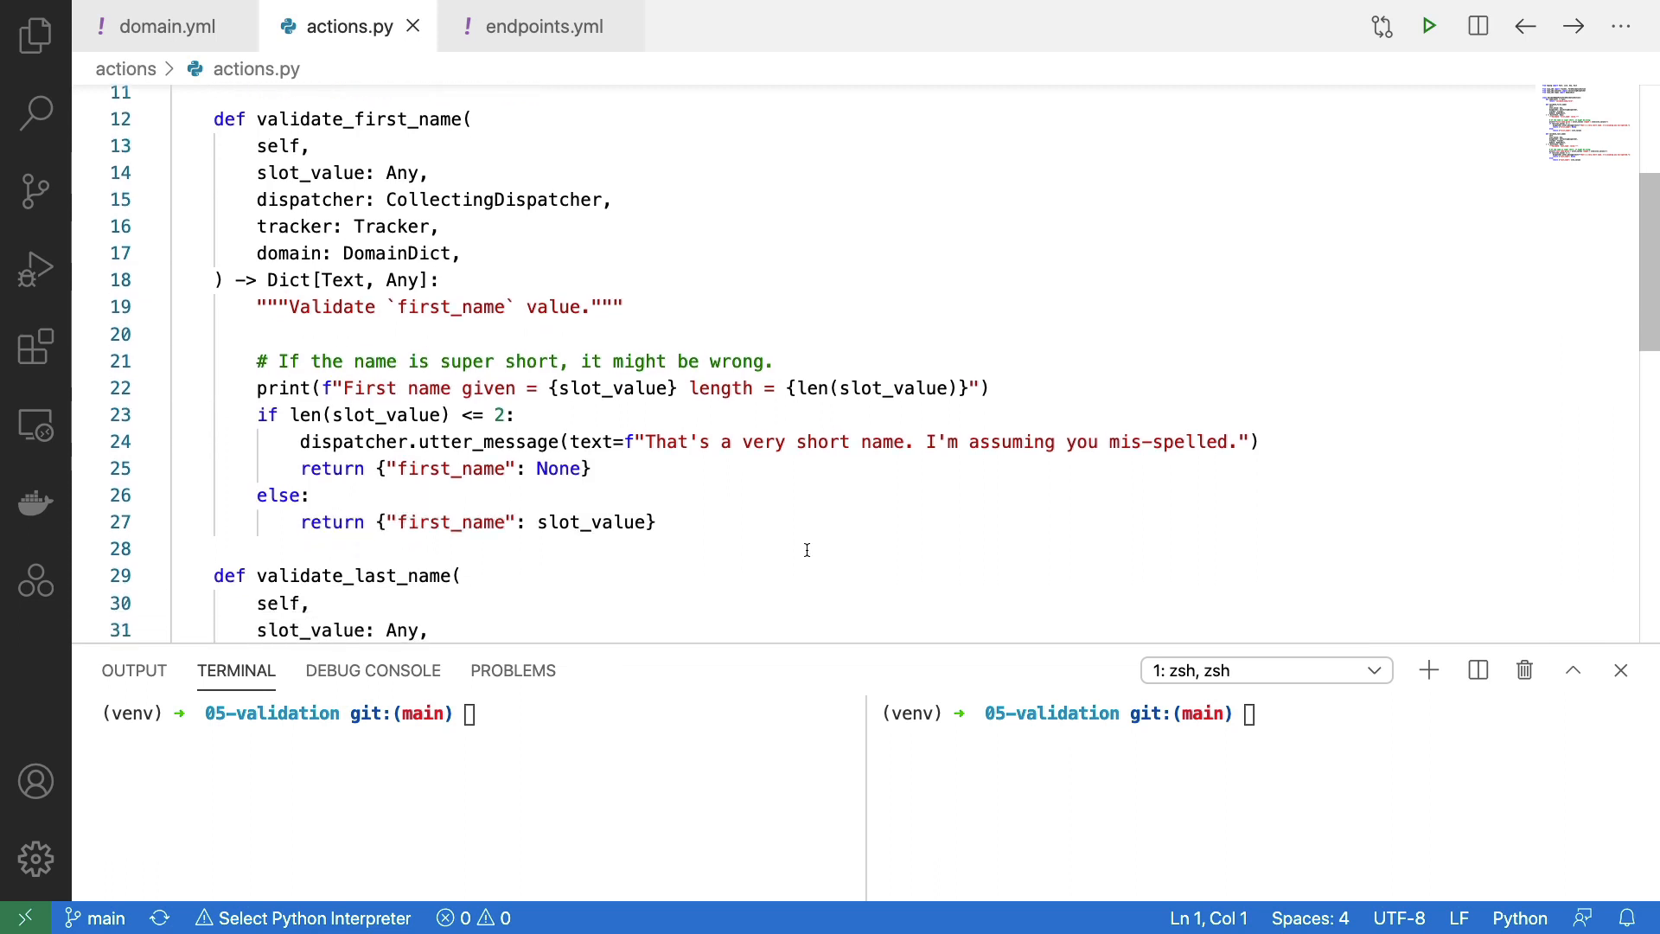
pyautogui.scroll(-3)
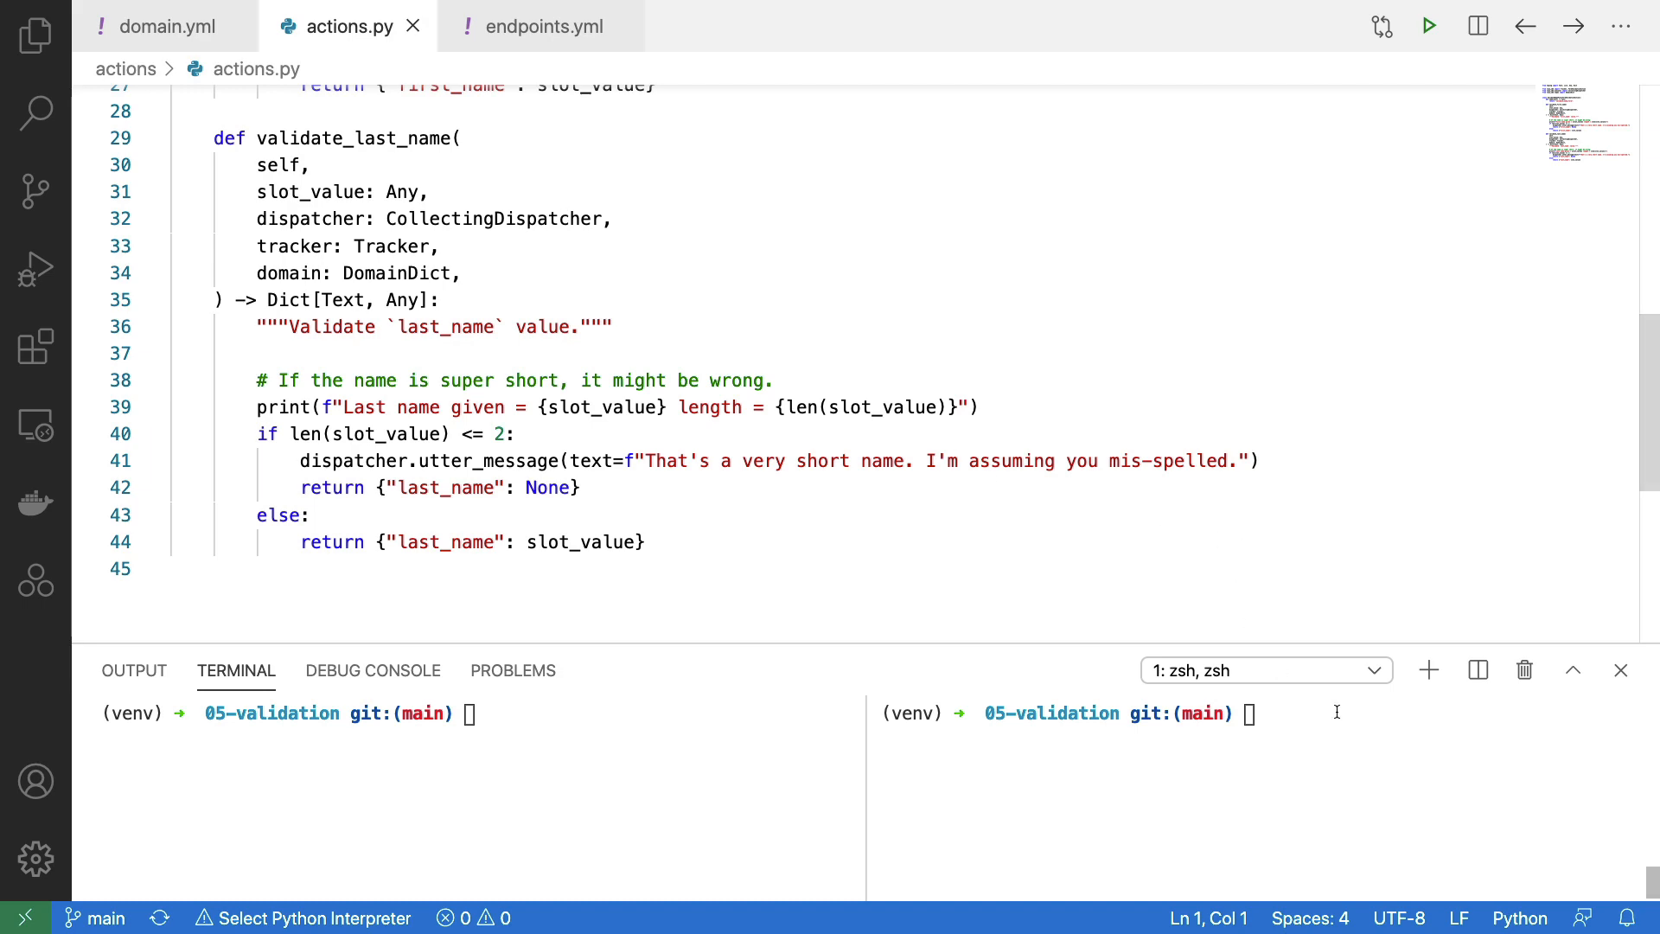
# - Review endpoints.yml and actions.py, then launch 'rasa run actions' and 'rasa interactive'
pyautogui.click(538, 27)
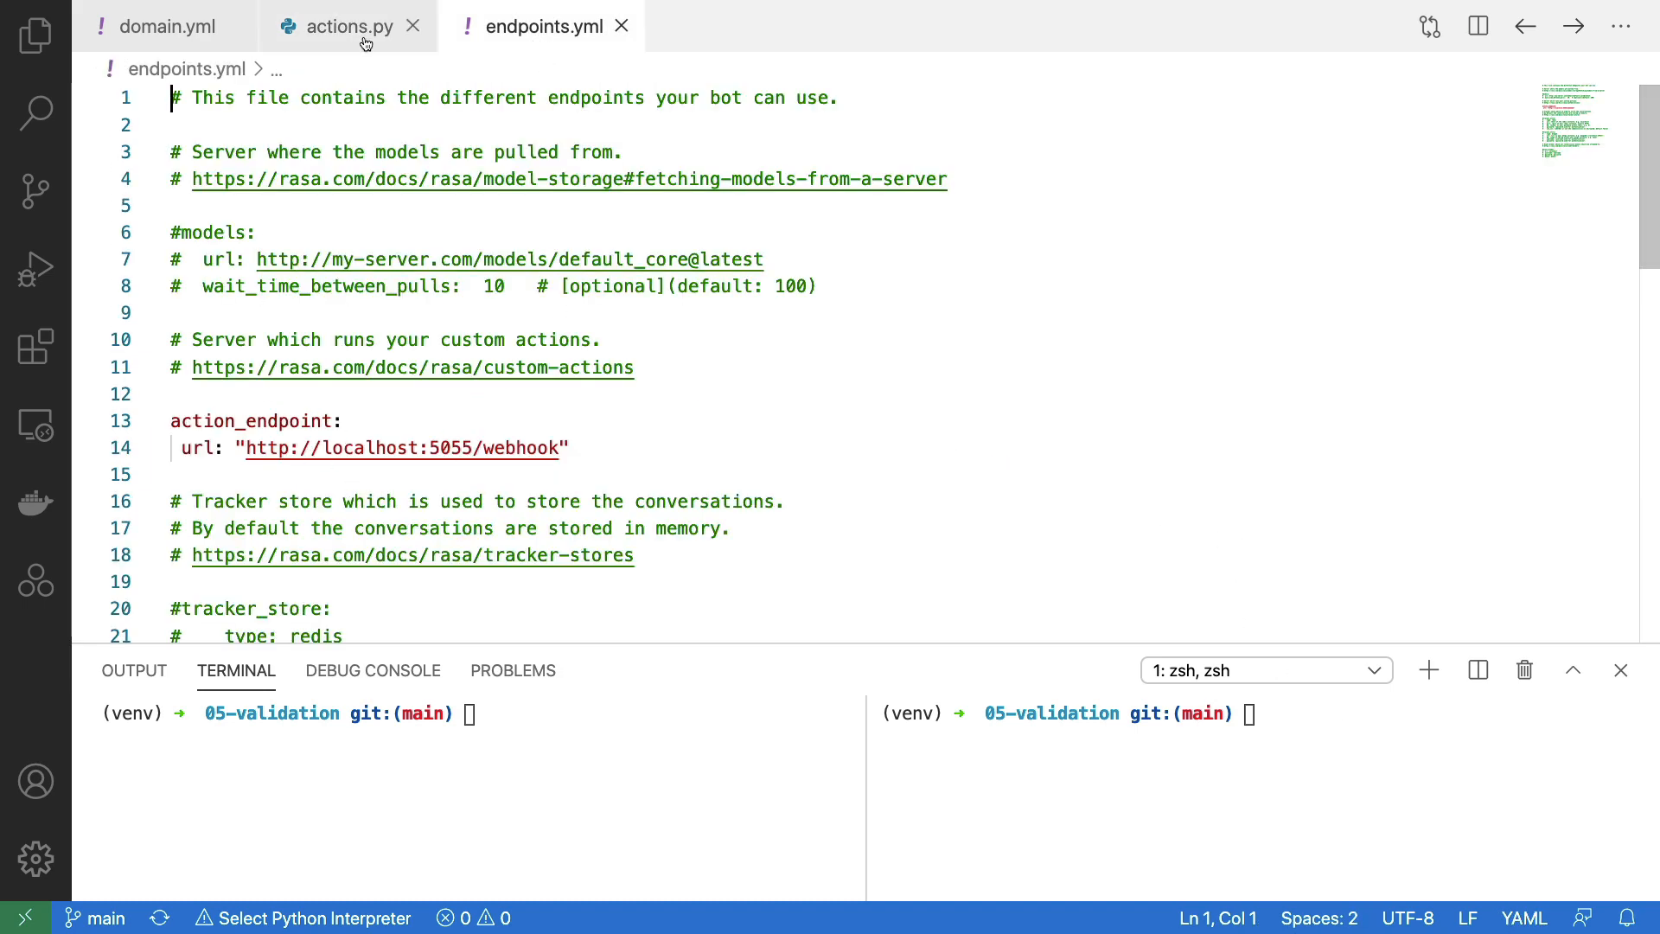
pyautogui.click(348, 25)
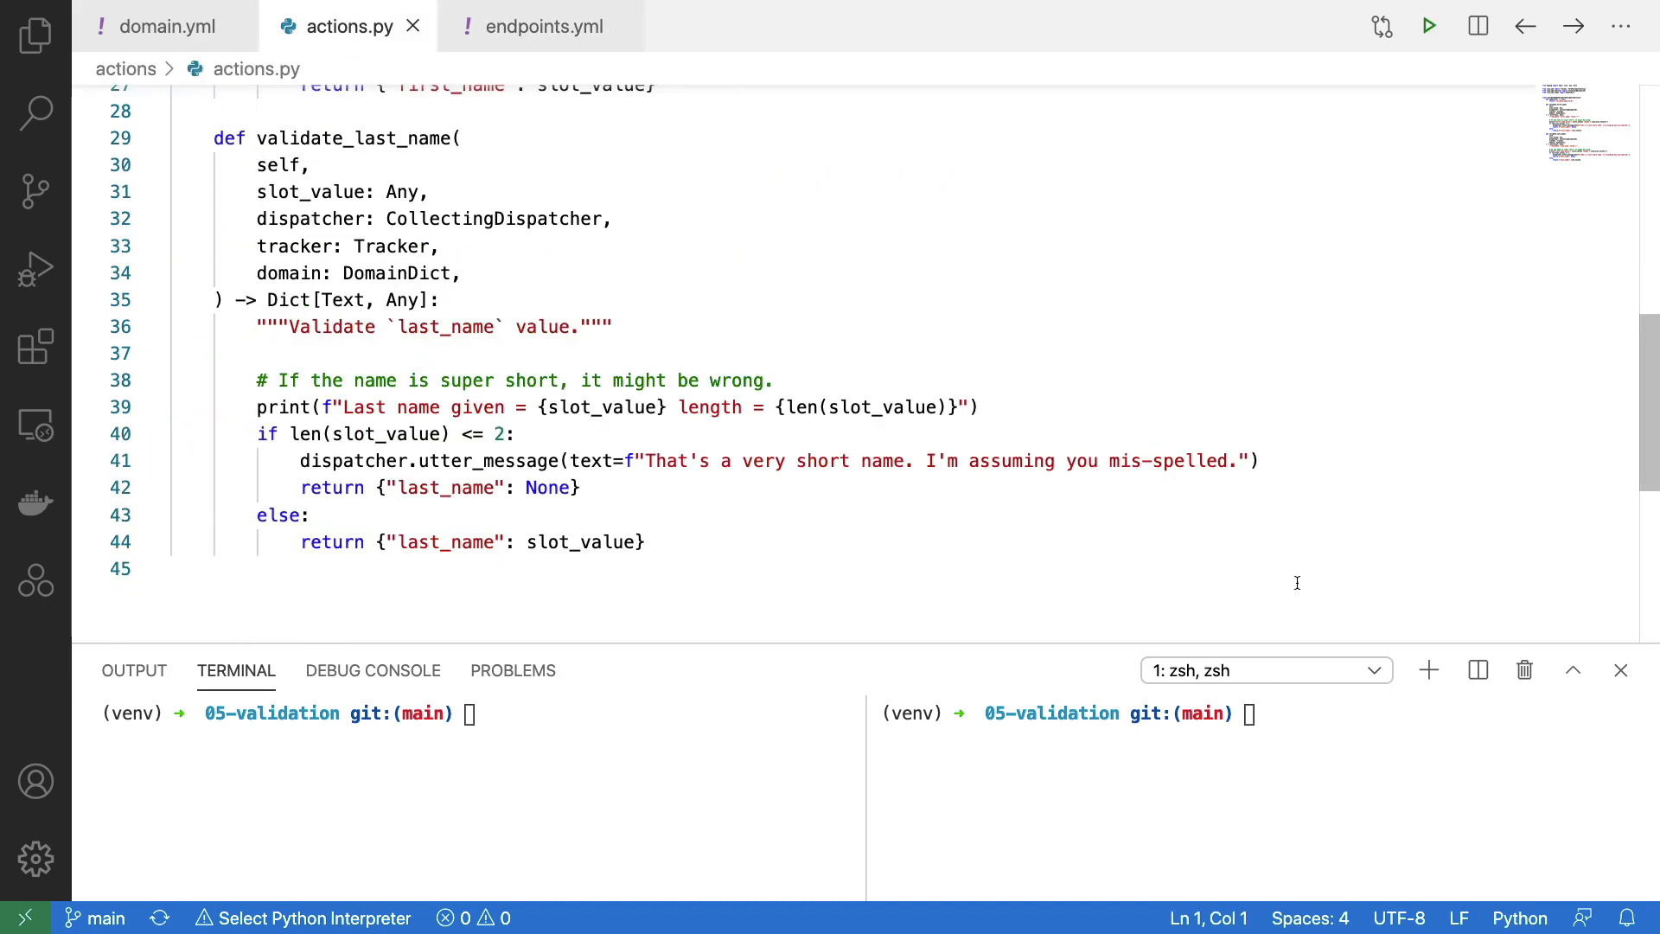
pyautogui.write('rasa run actions')
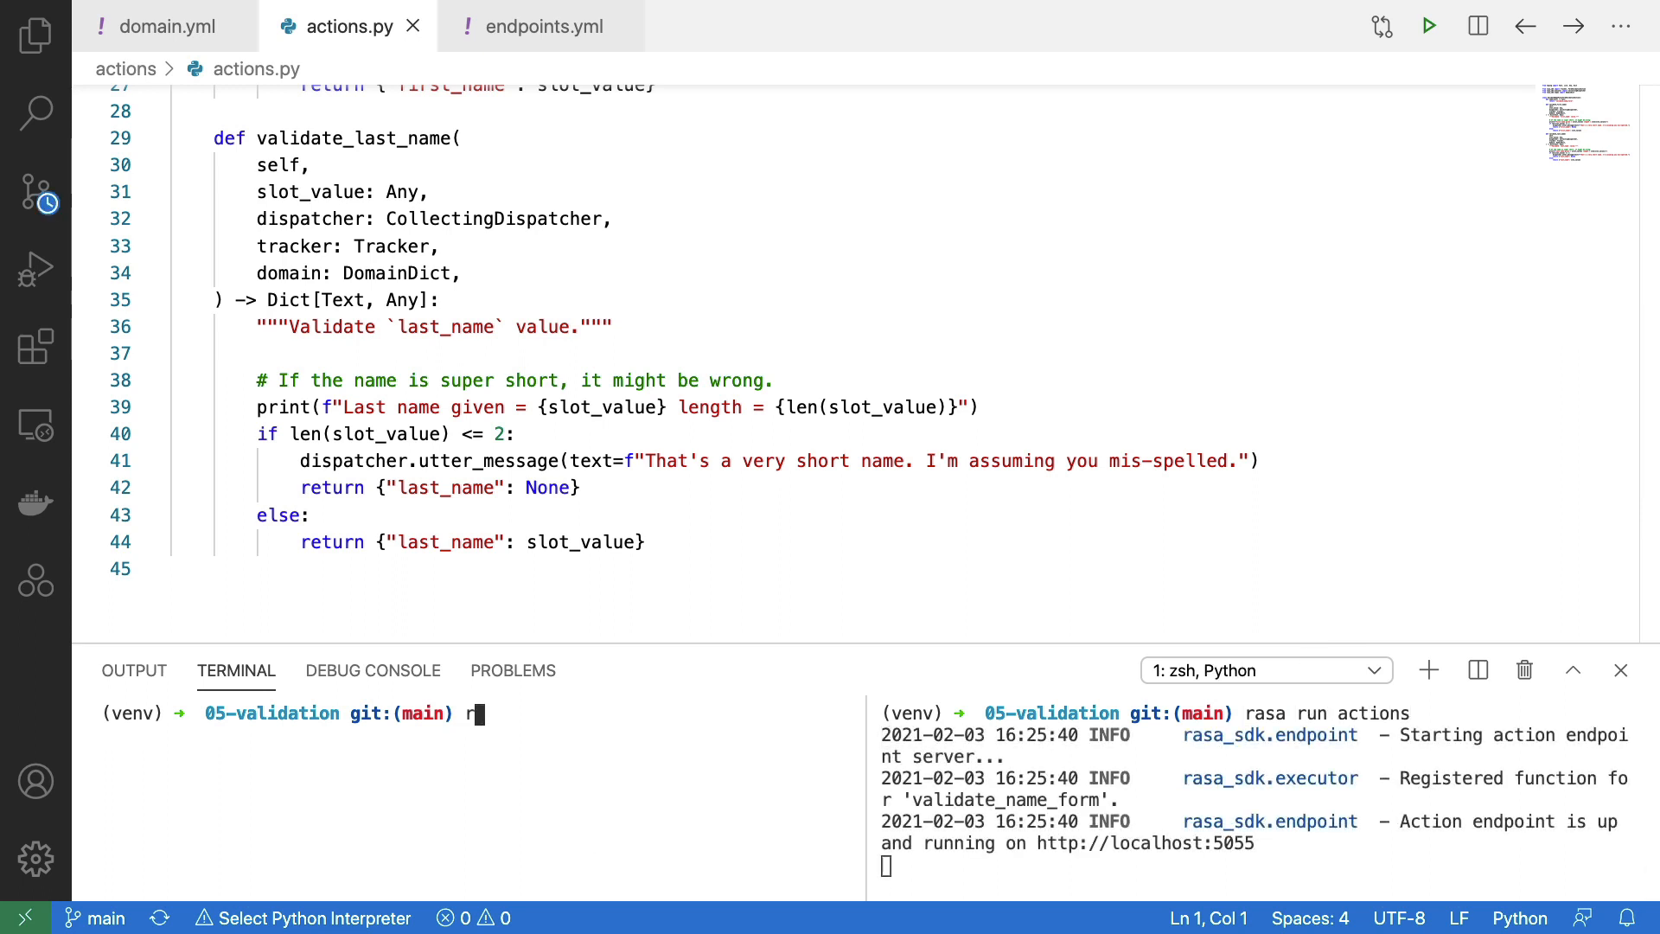
pyautogui.write('asa interac')
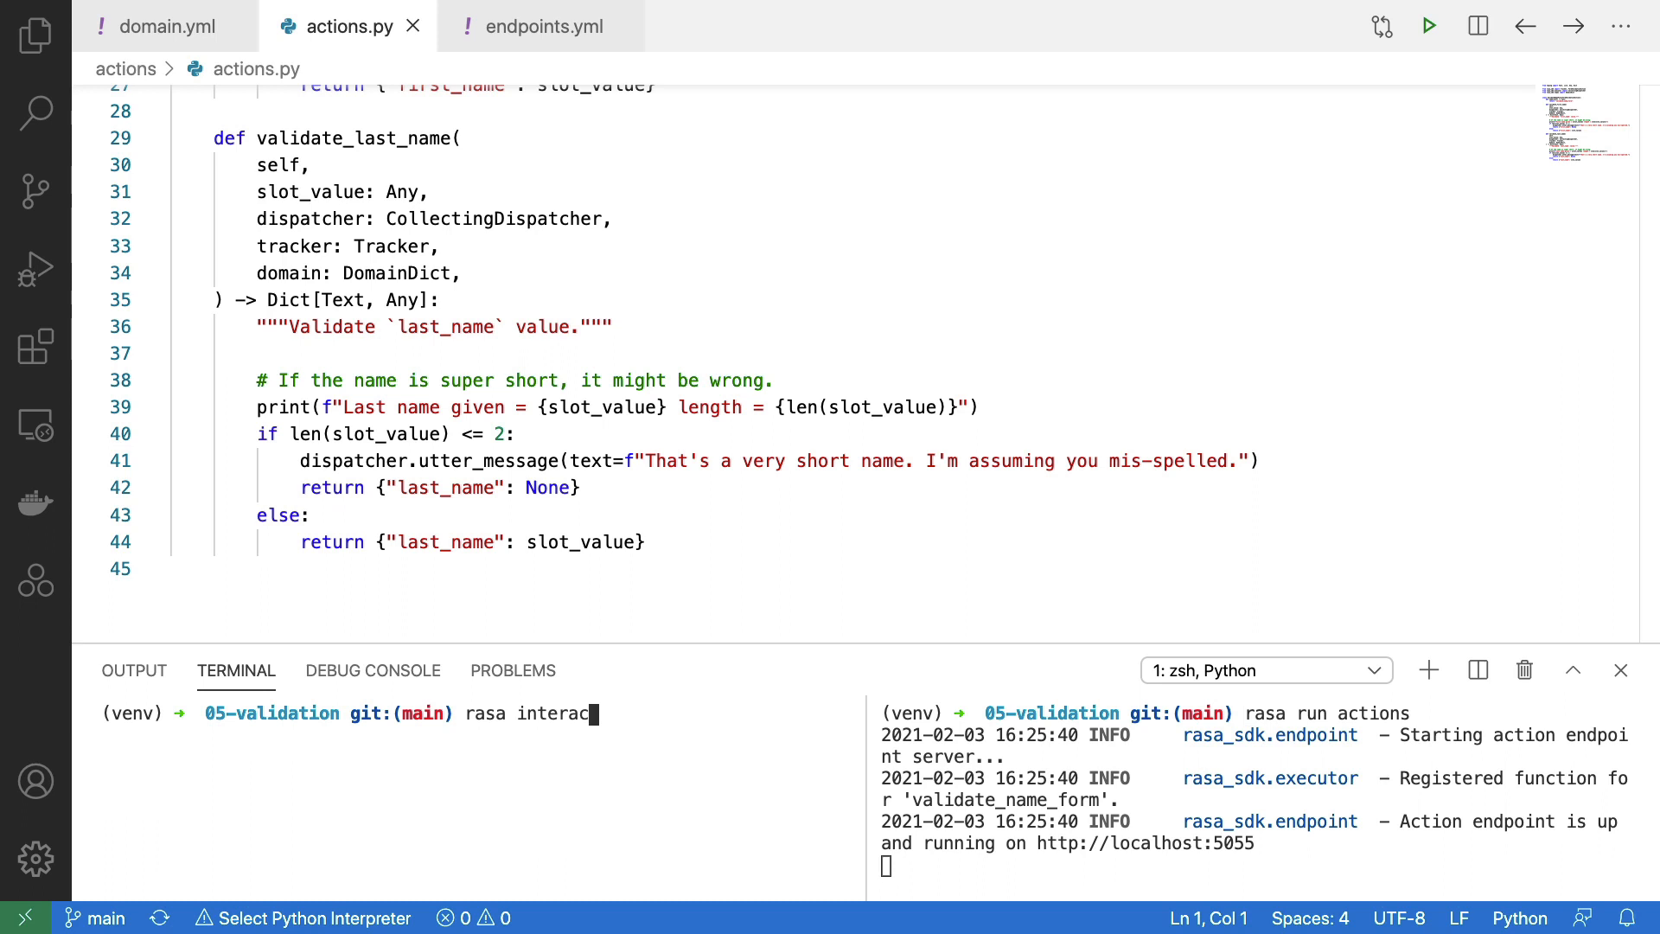
pyautogui.write('tive')
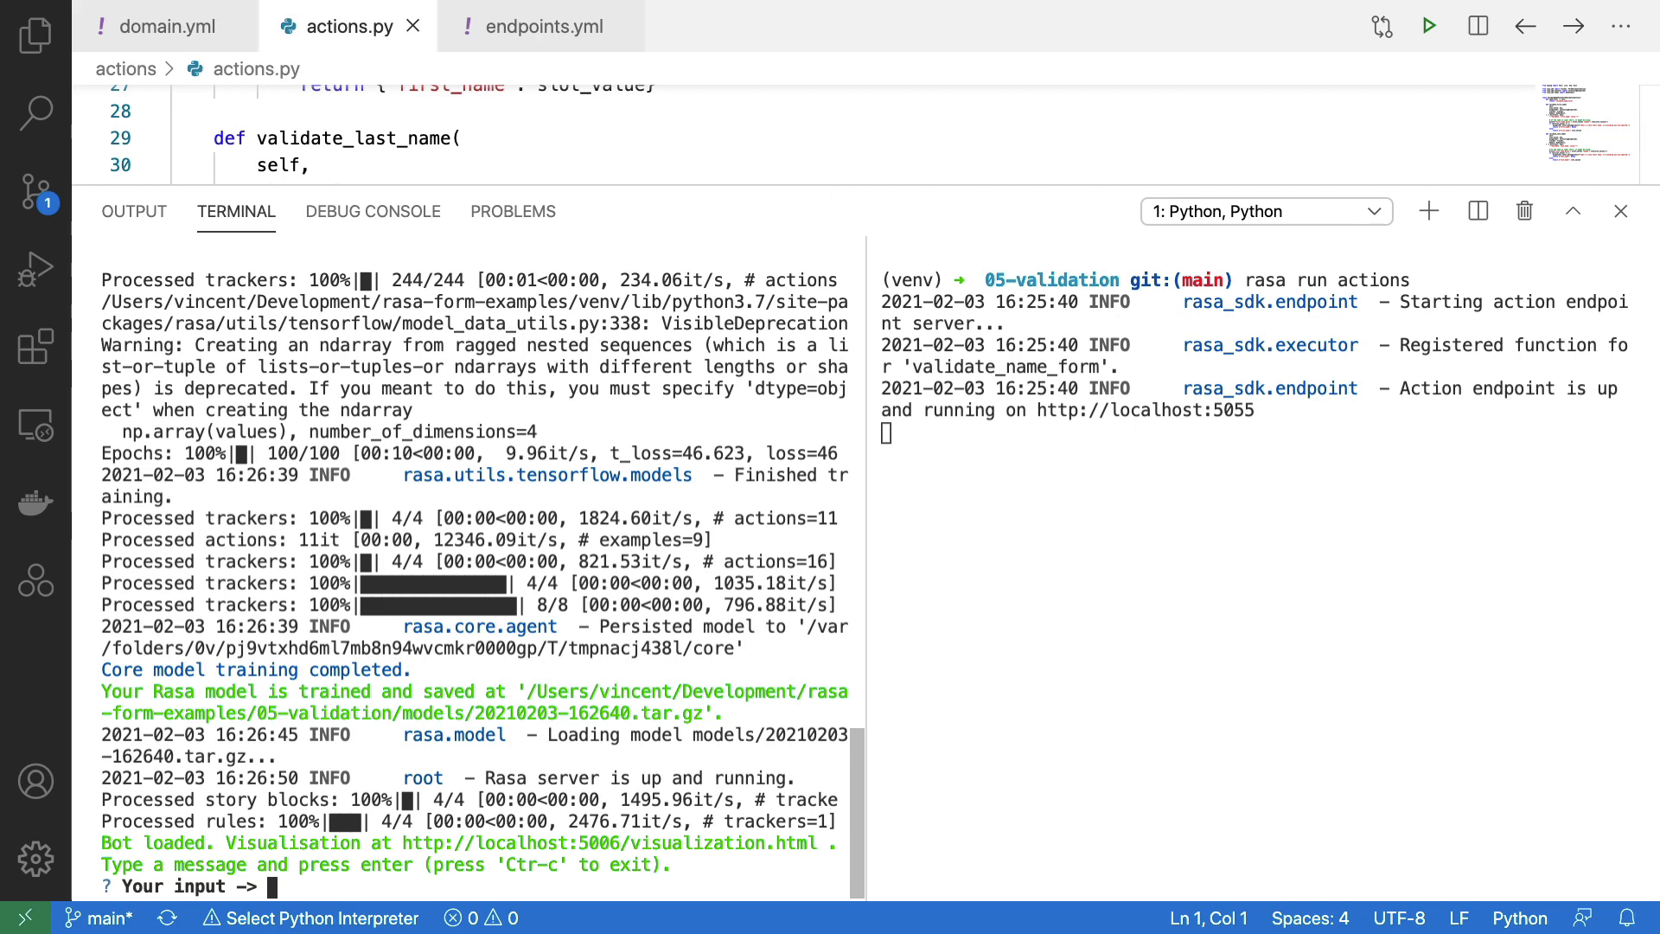
# - Send 'give name' to the bot and answer the first-name prompt with 'x'
pyautogui.write('give name')
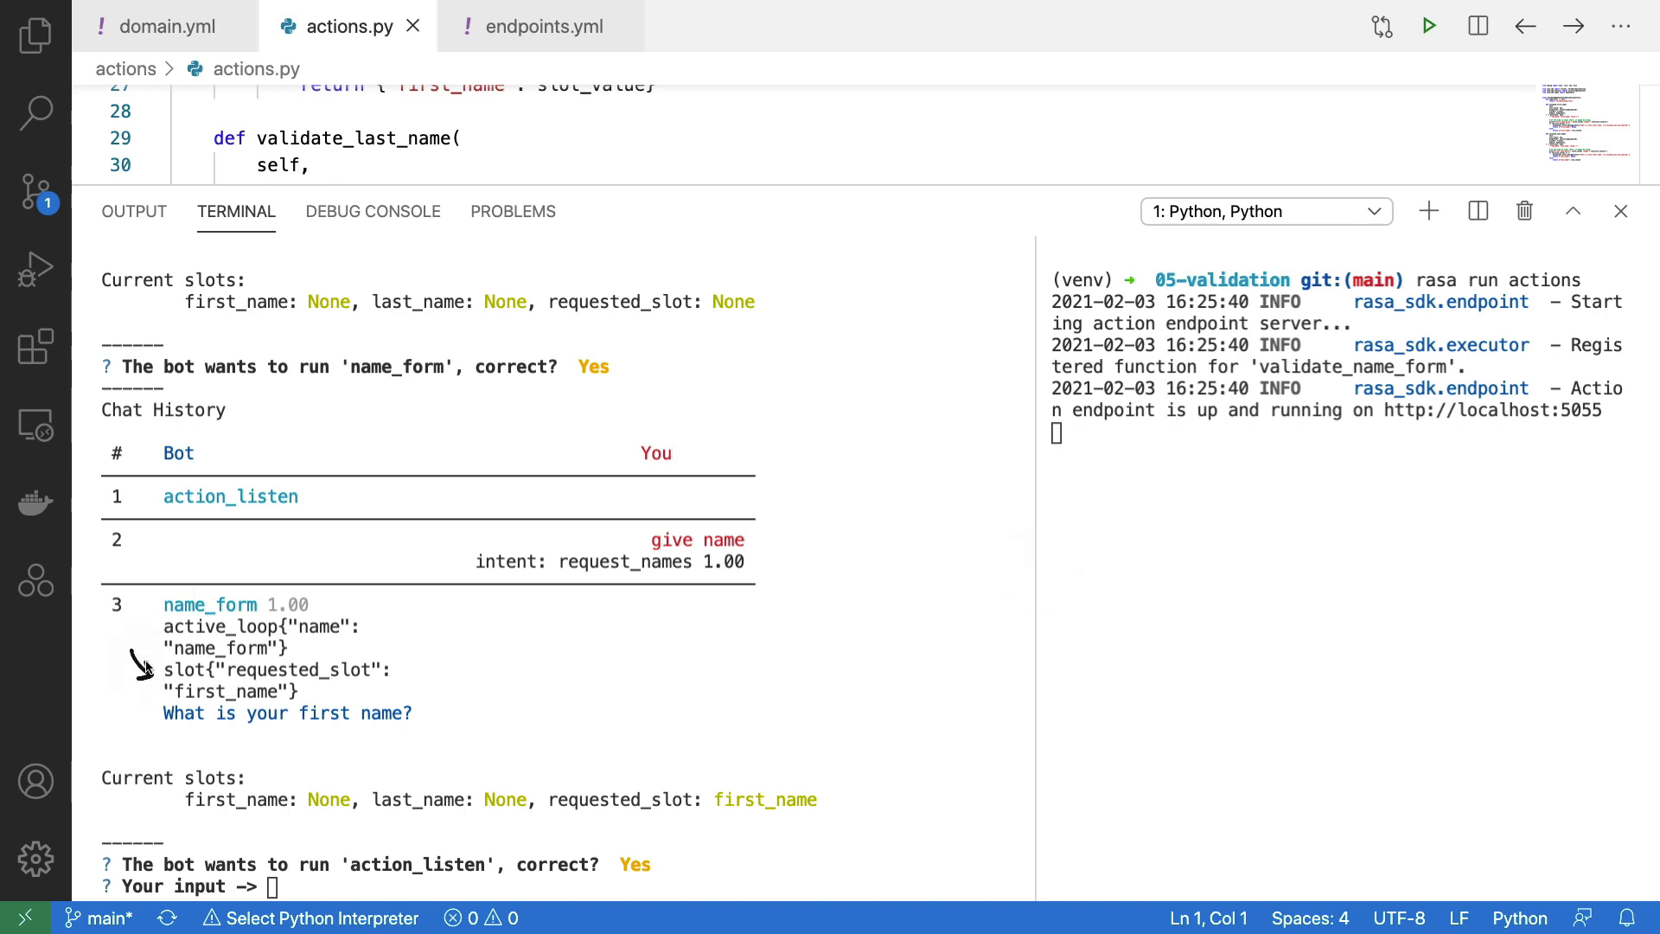
pyautogui.moveTo(323, 763)
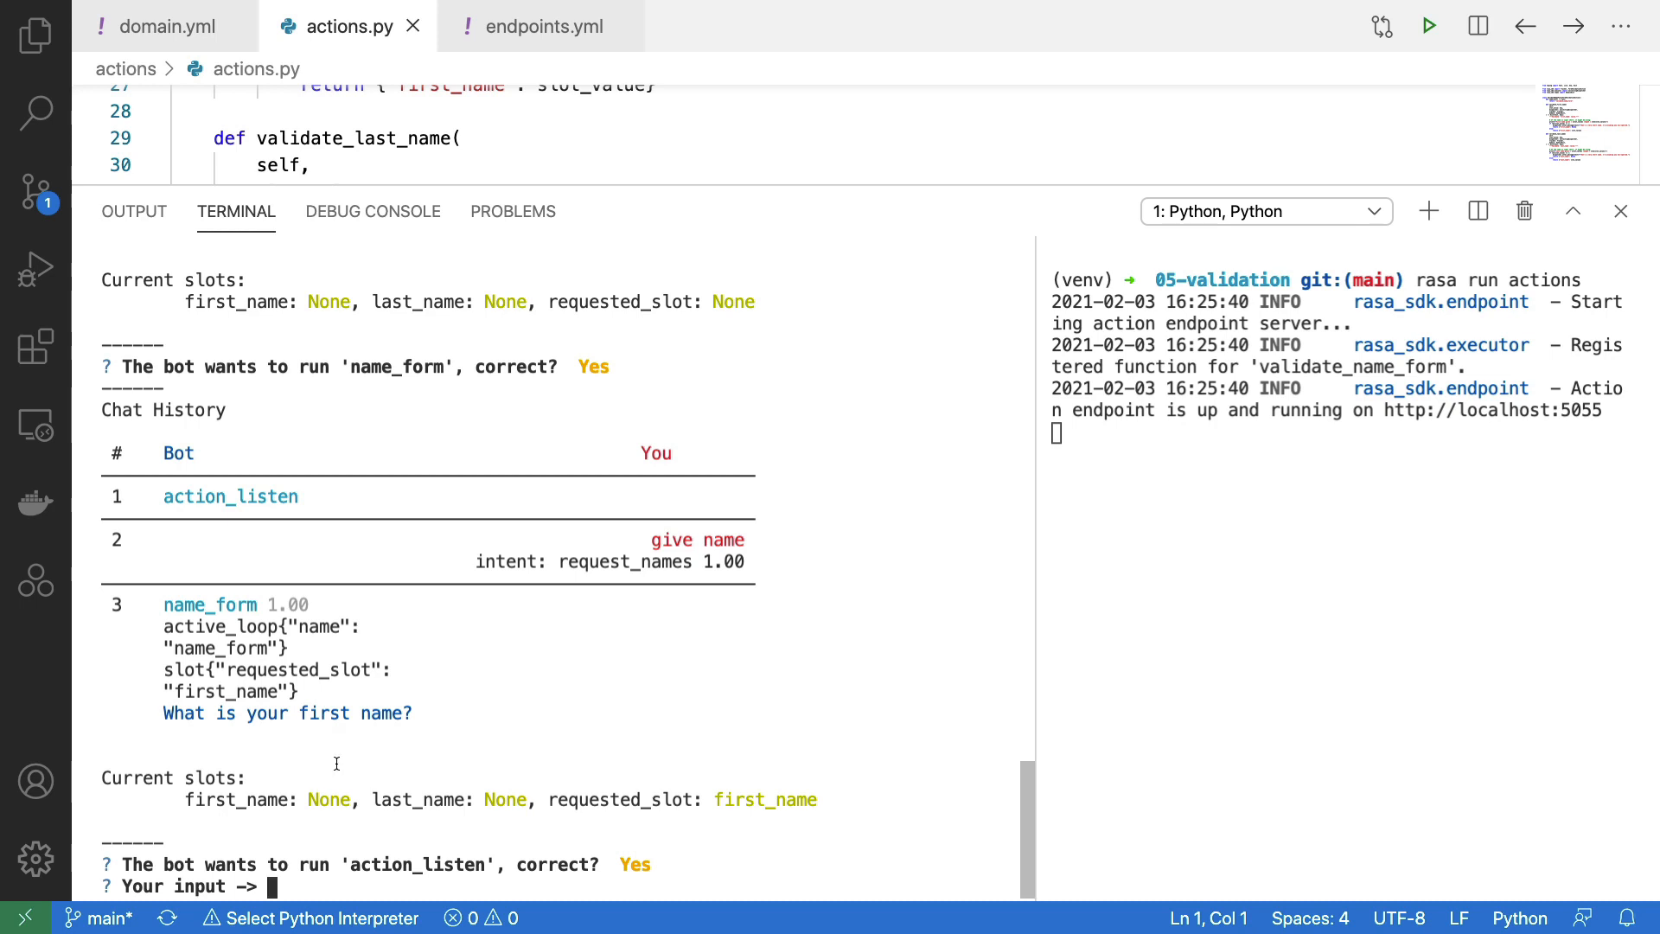
pyautogui.write('x')
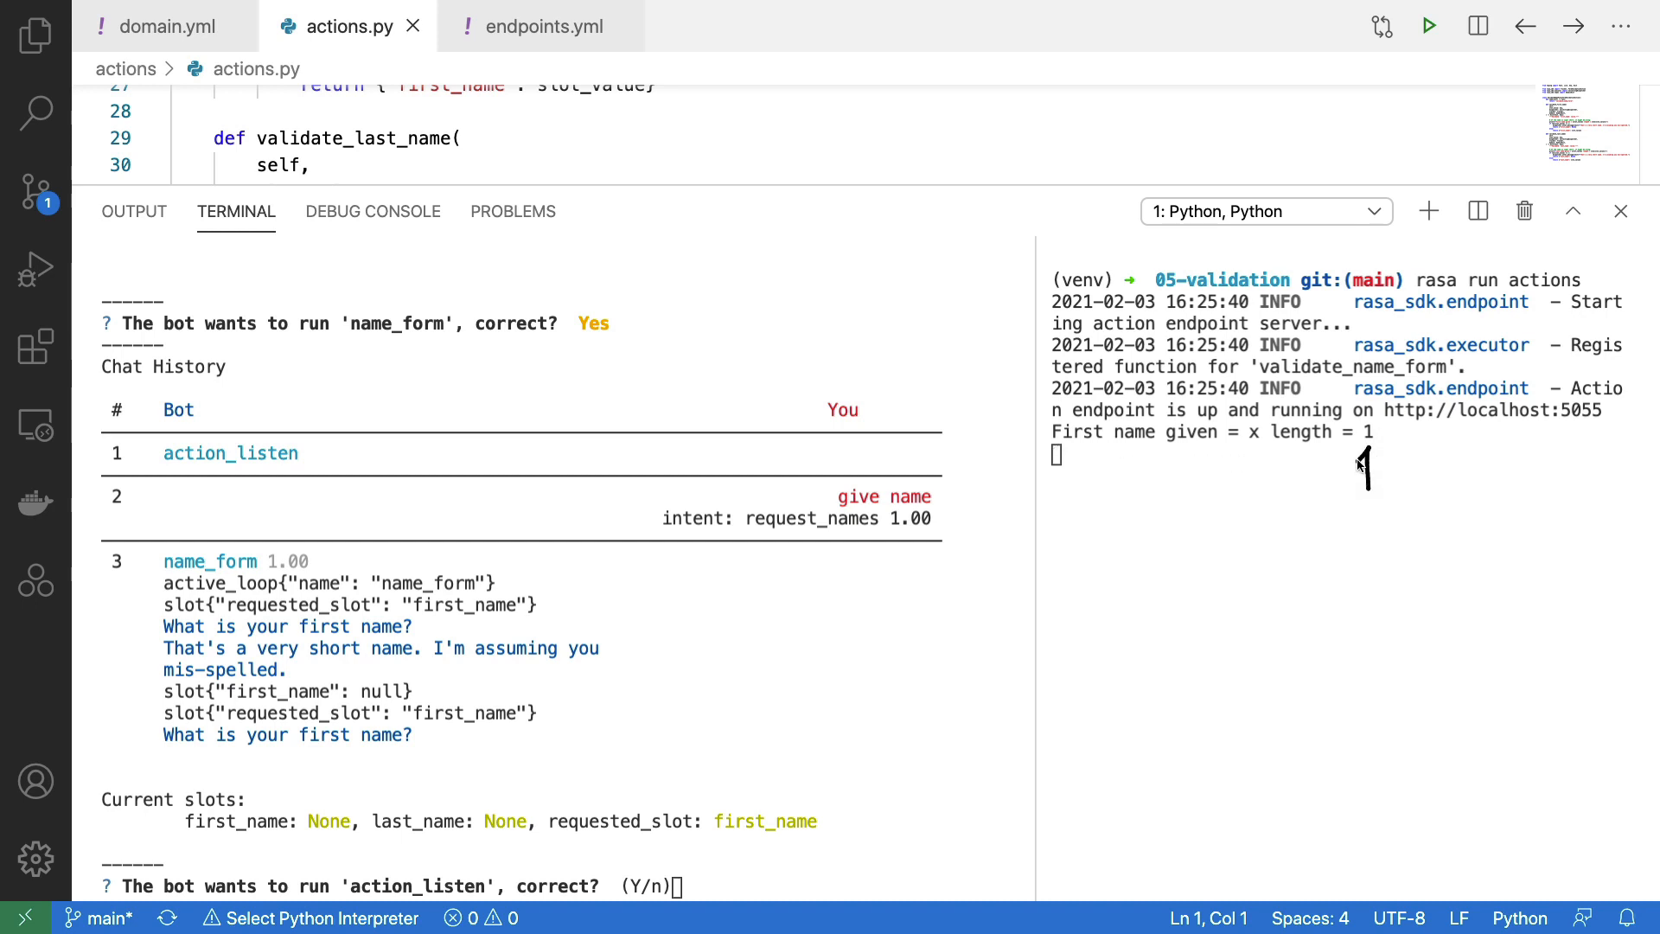
pyautogui.moveTo(1407, 623)
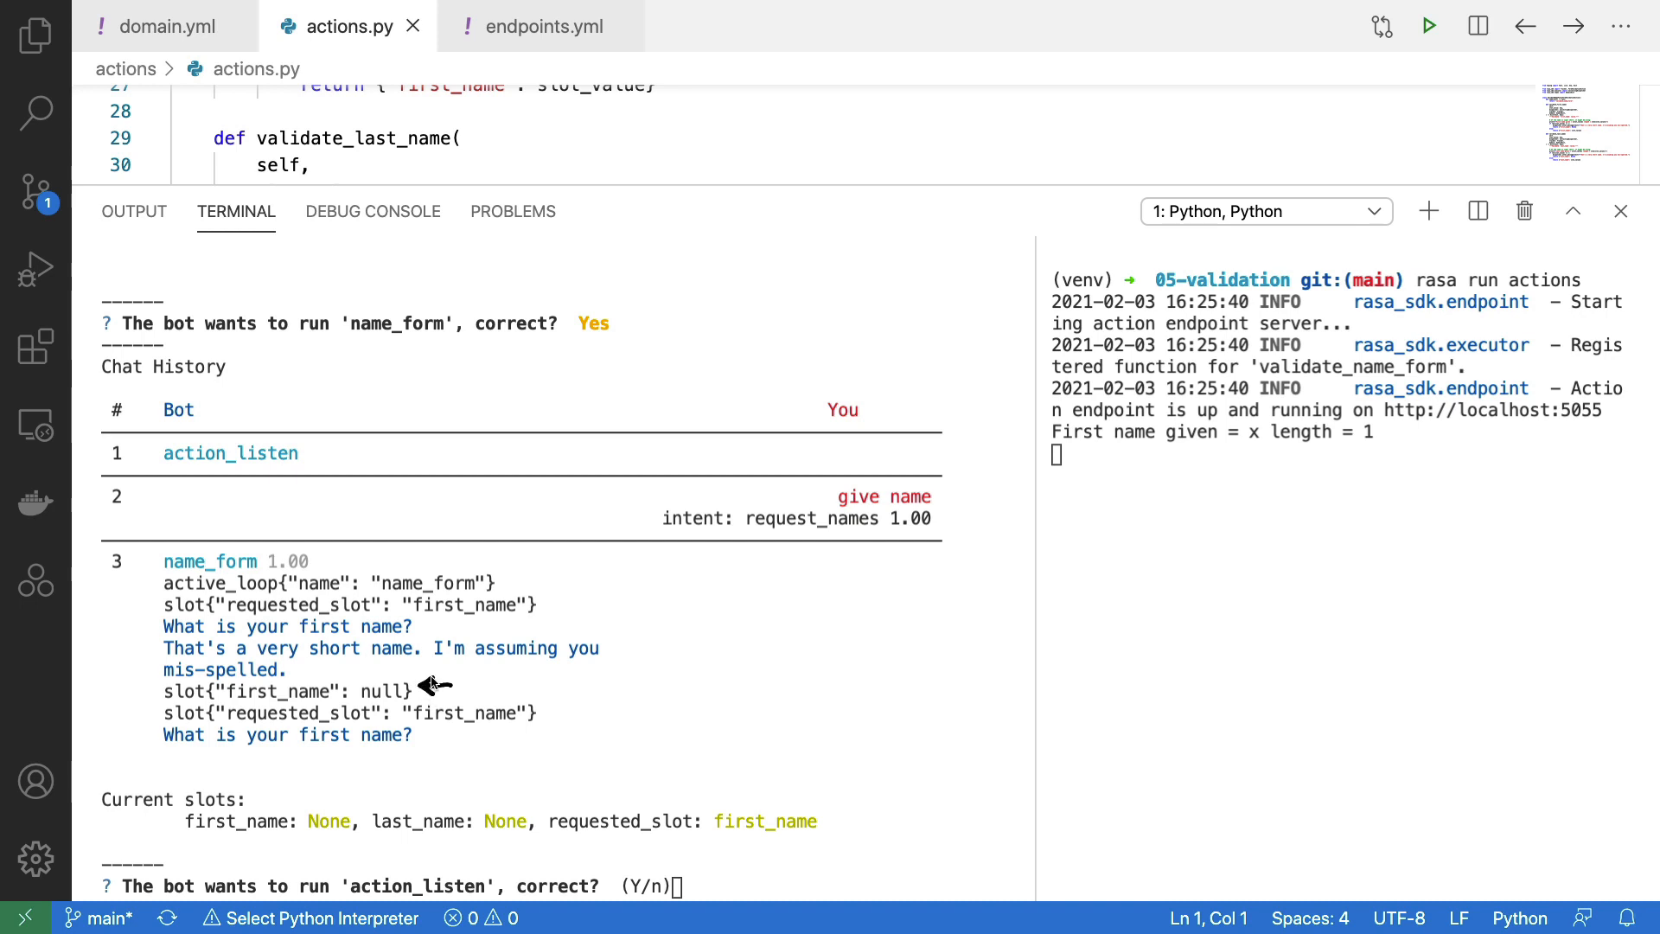
pyautogui.moveTo(466, 780)
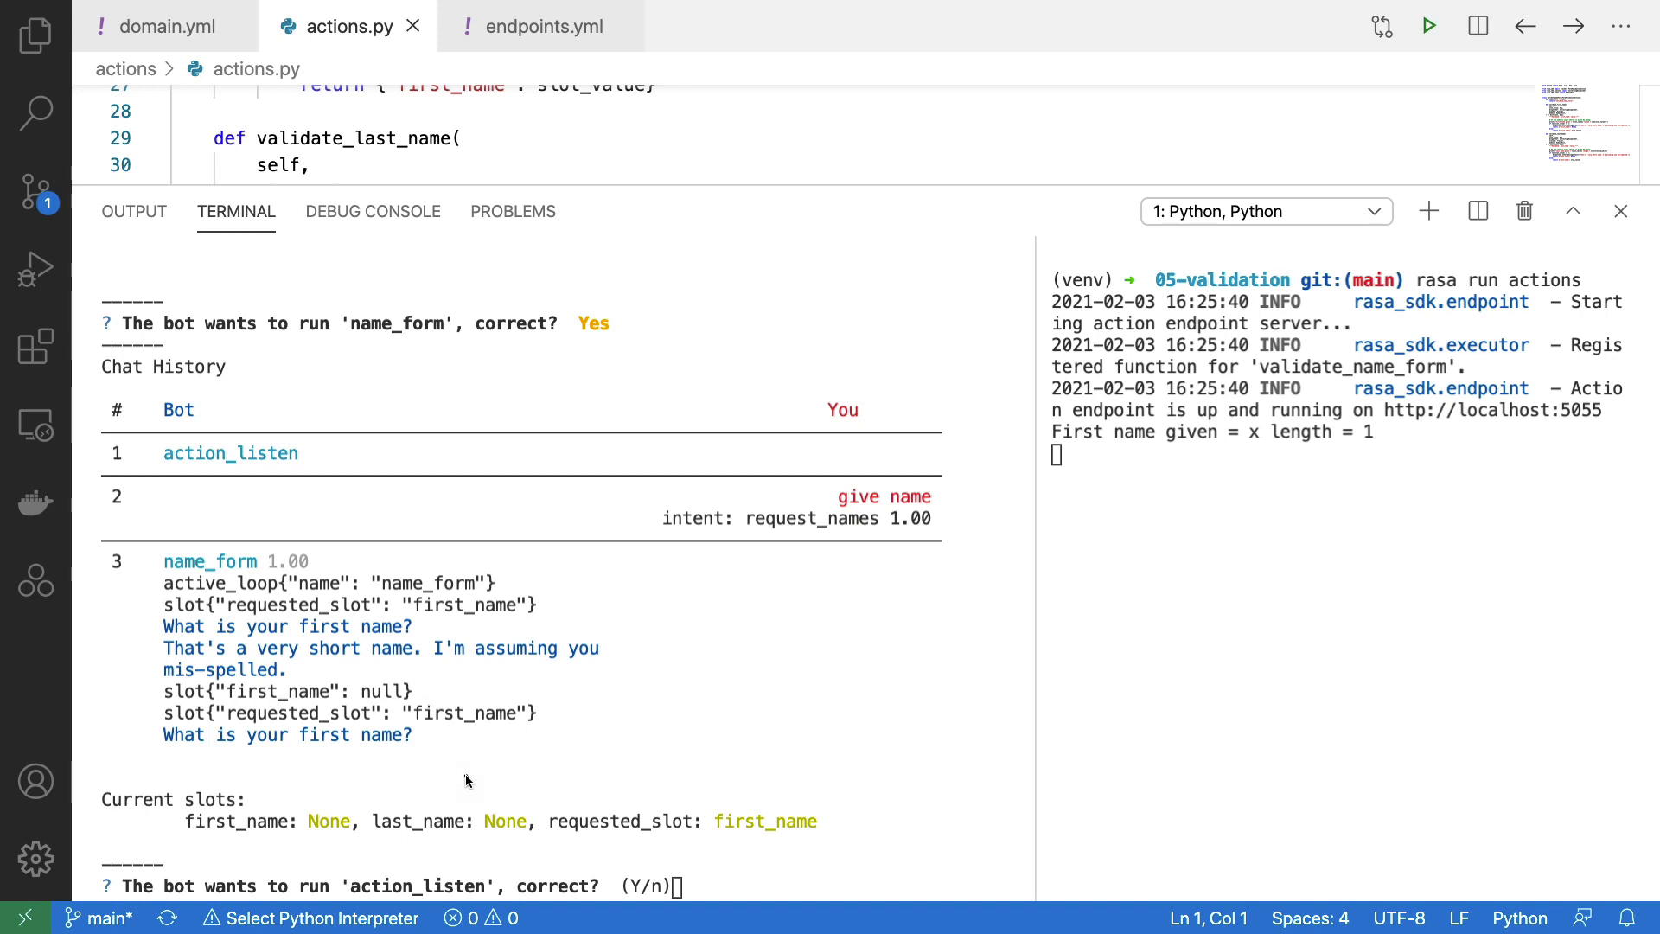
pyautogui.moveTo(474, 750)
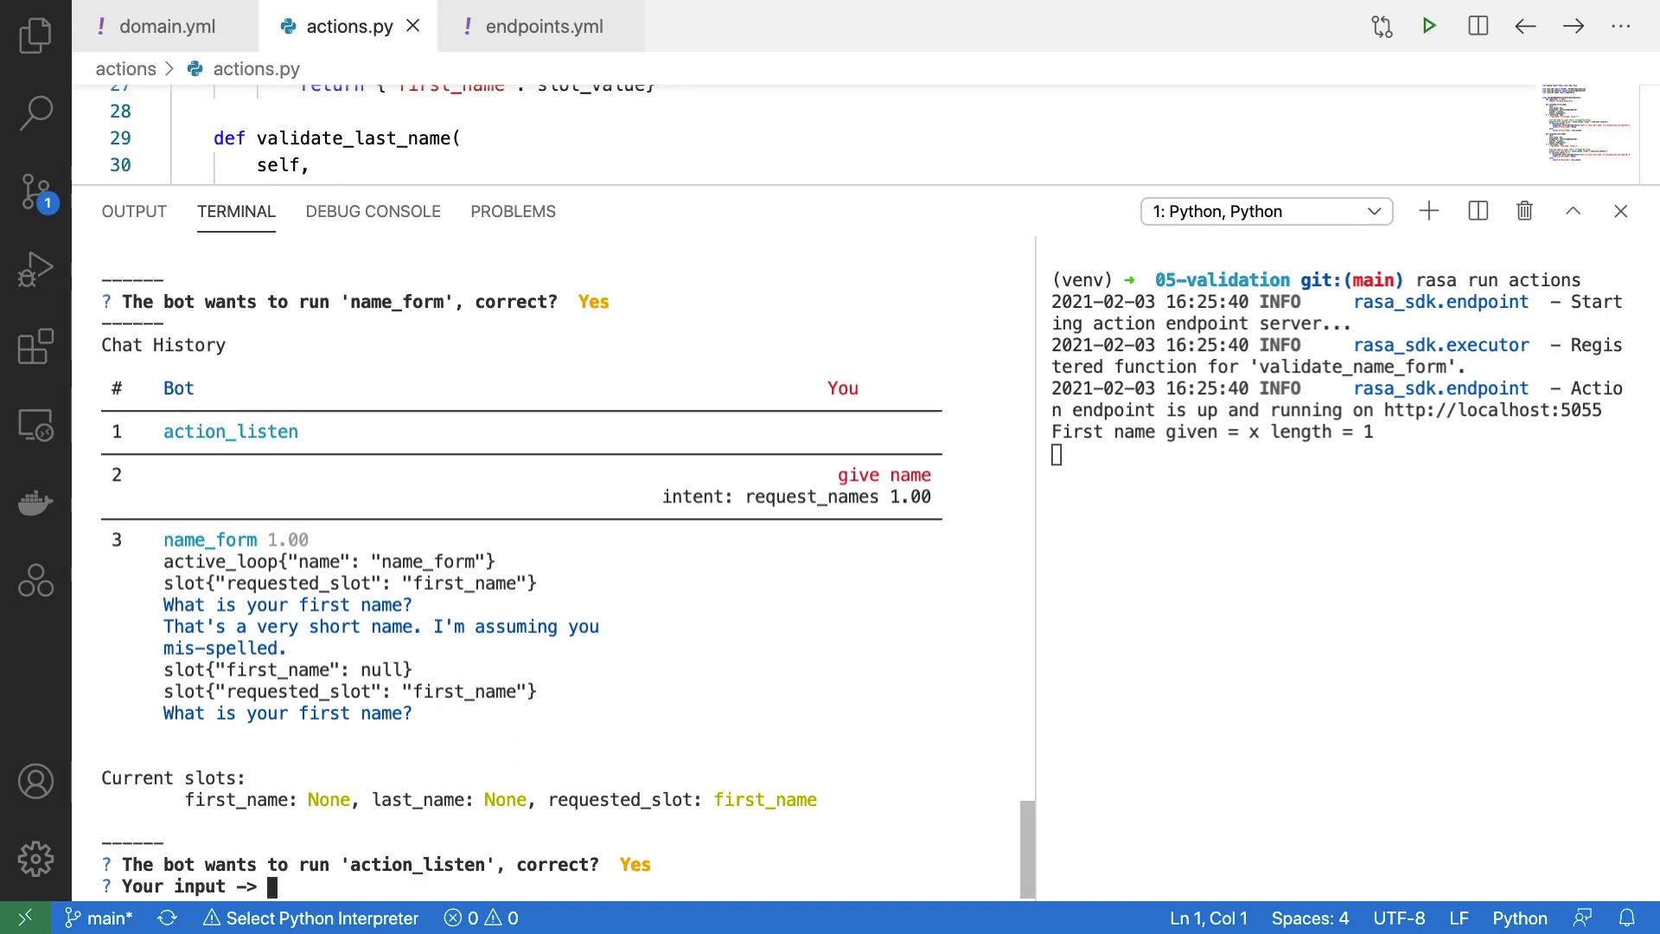
# - Enter 'vincent' as first name, 'x' then 'vincent' as last name, confirming with Y
pyautogui.write('vincent')
pyautogui.write('x')
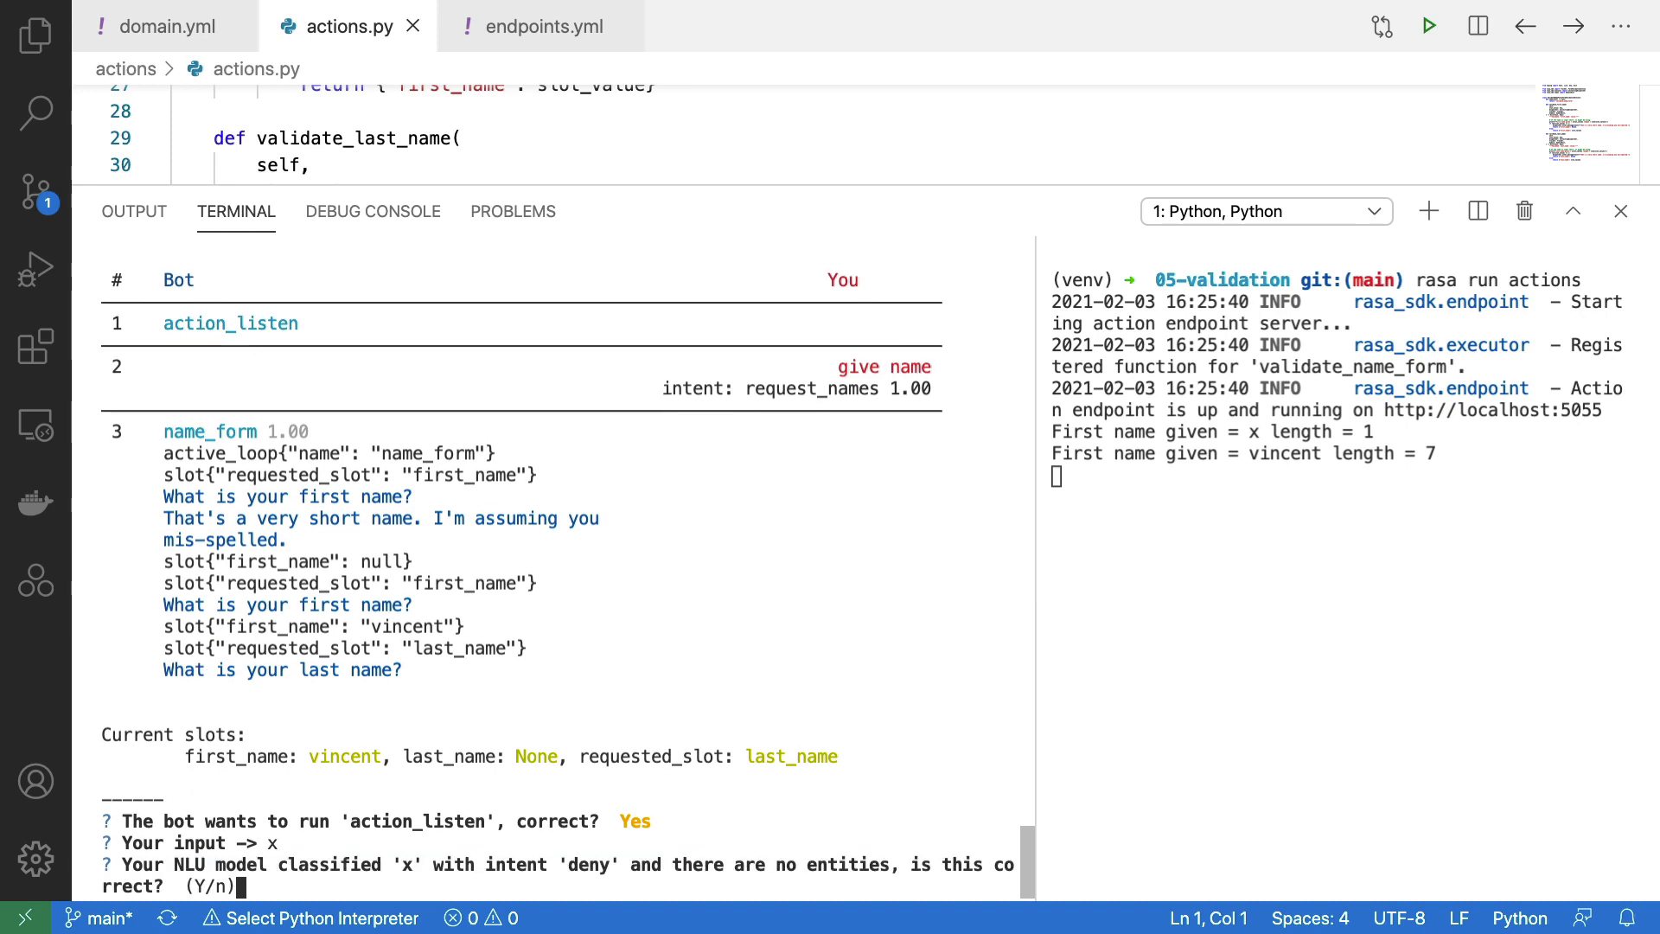
pyautogui.write('Y')
pyautogui.write('vi')
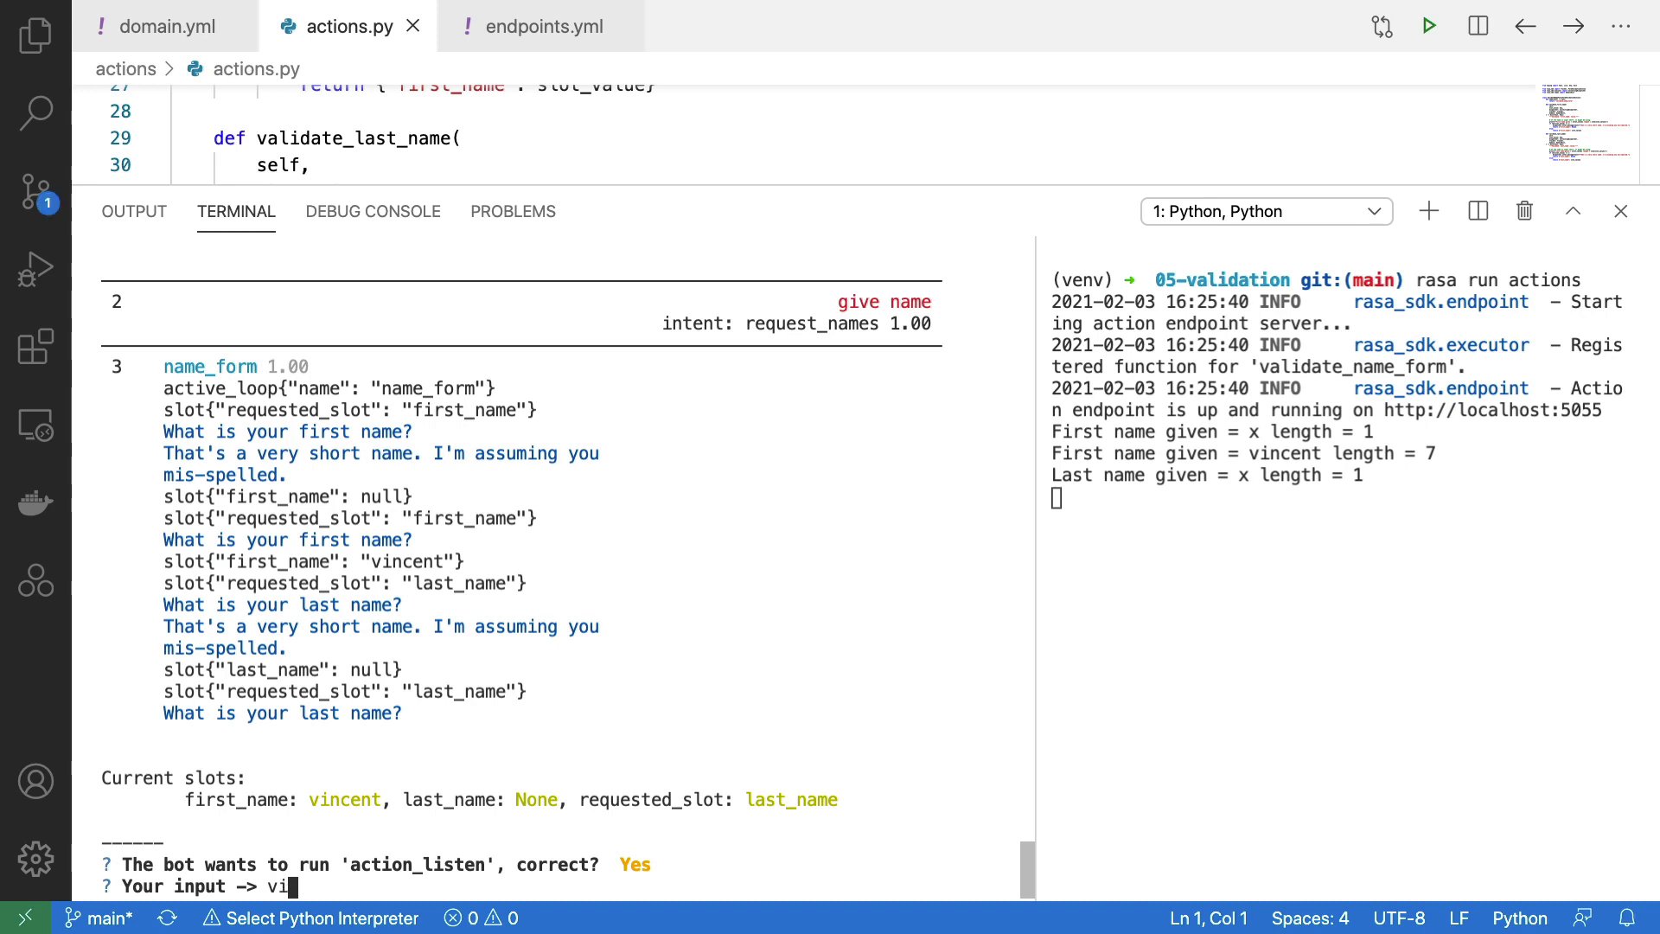
pyautogui.write('ncent')
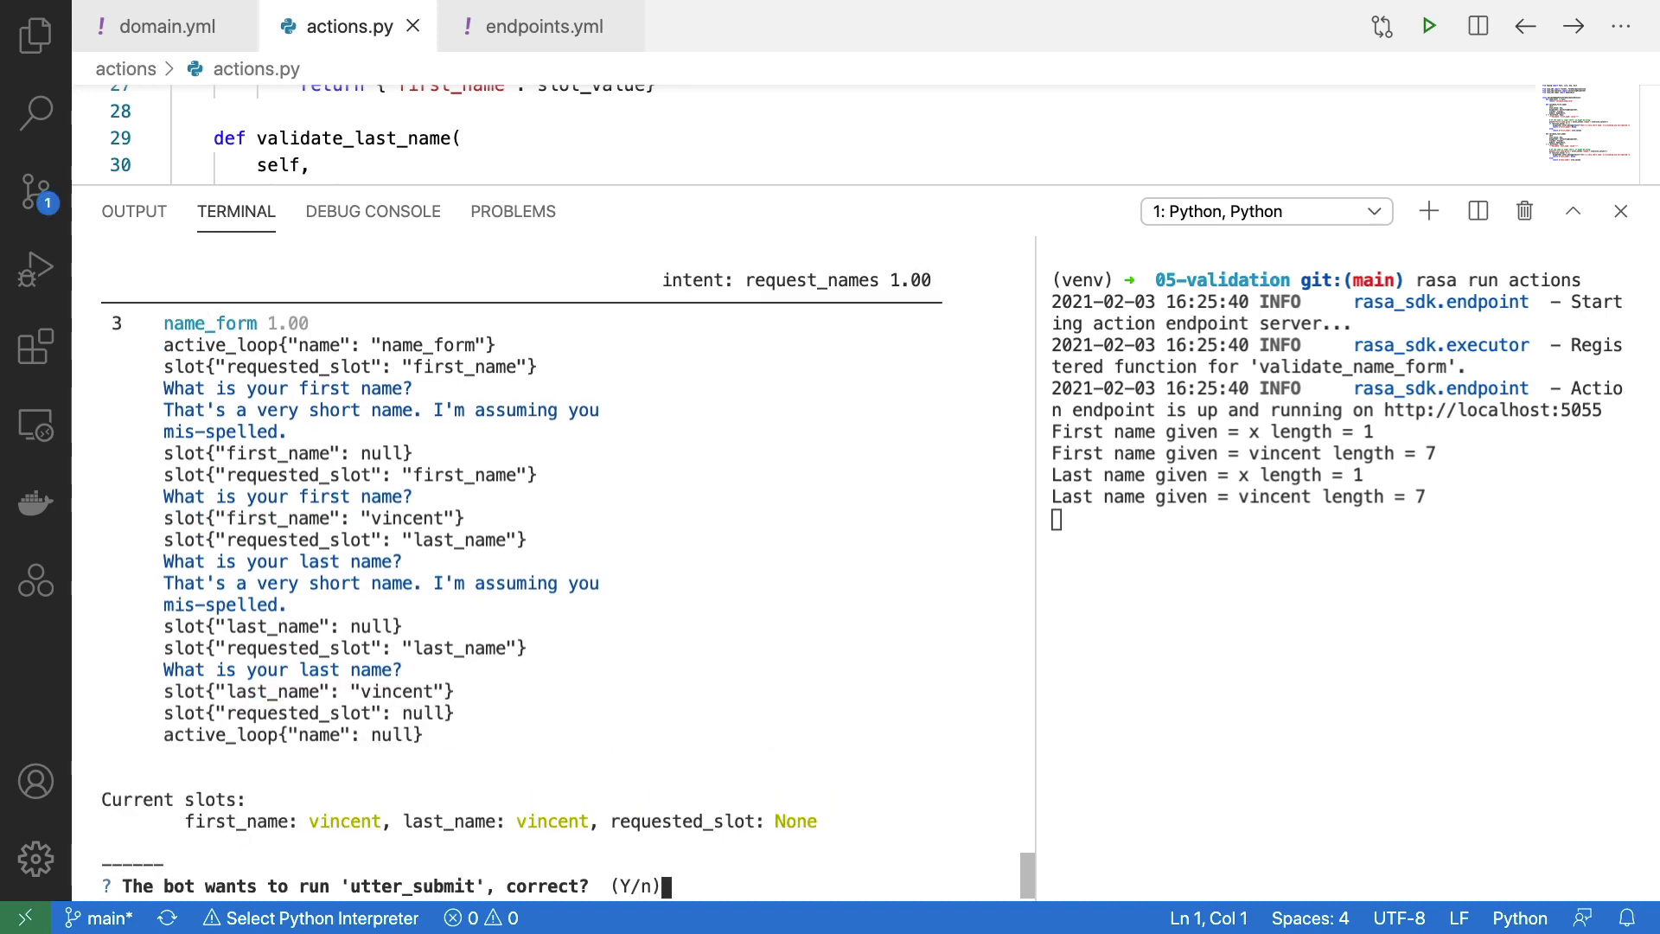
pyautogui.write('Y')
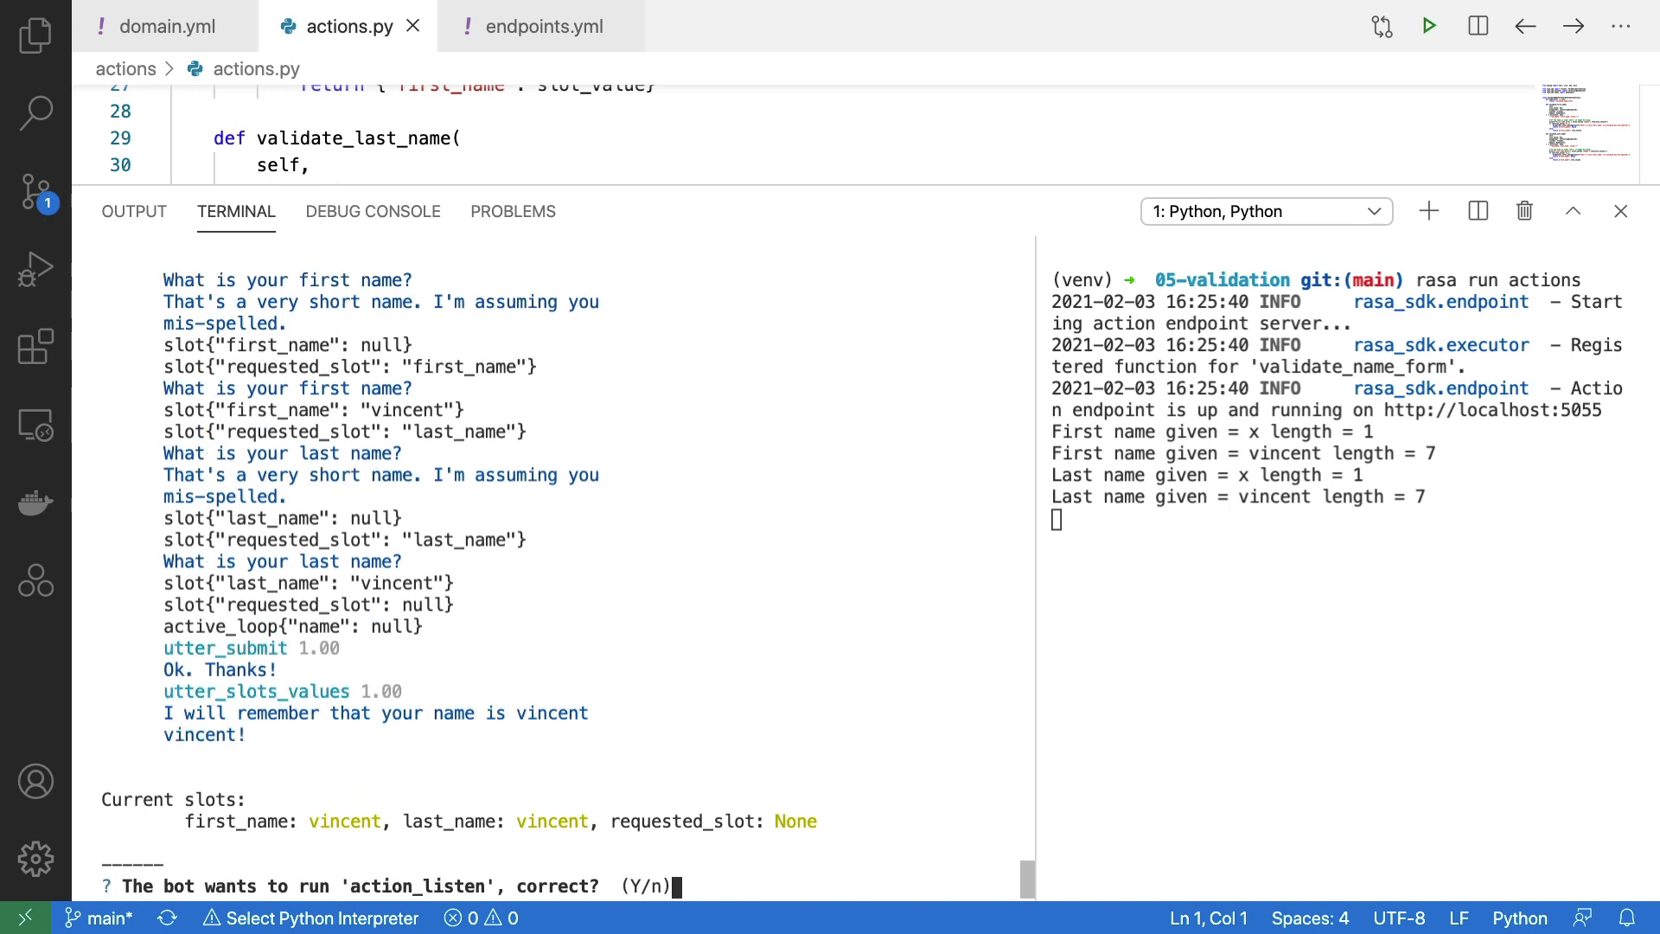
pyautogui.write('Y')
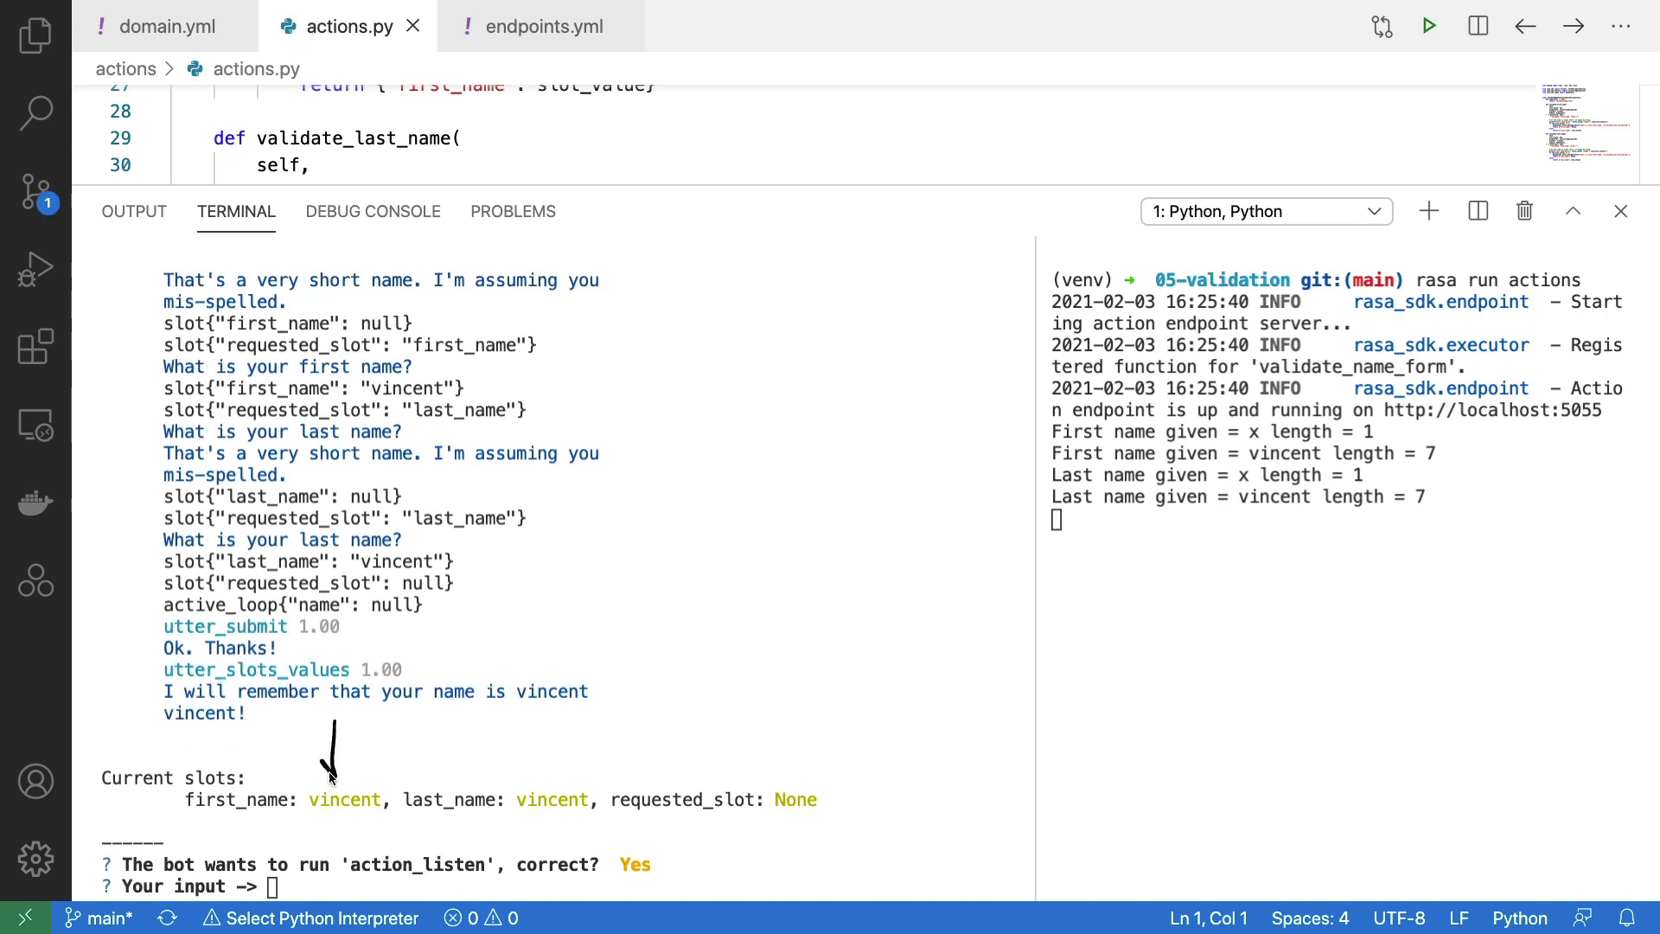
pyautogui.moveTo(556, 757)
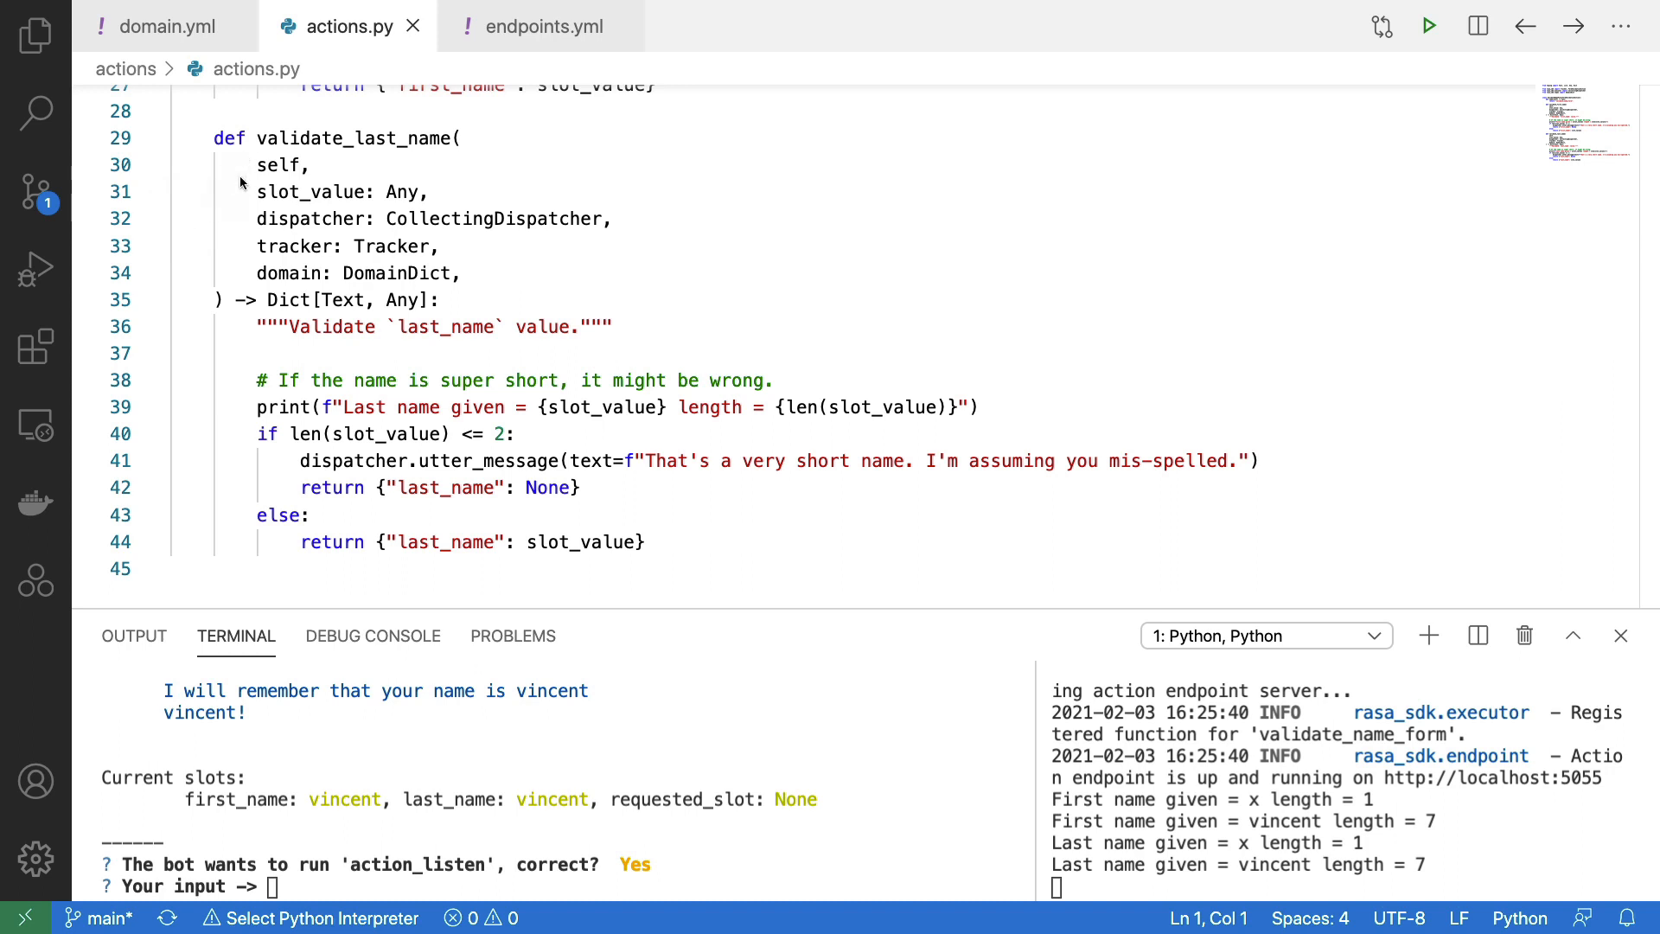
pyautogui.moveTo(251, 367)
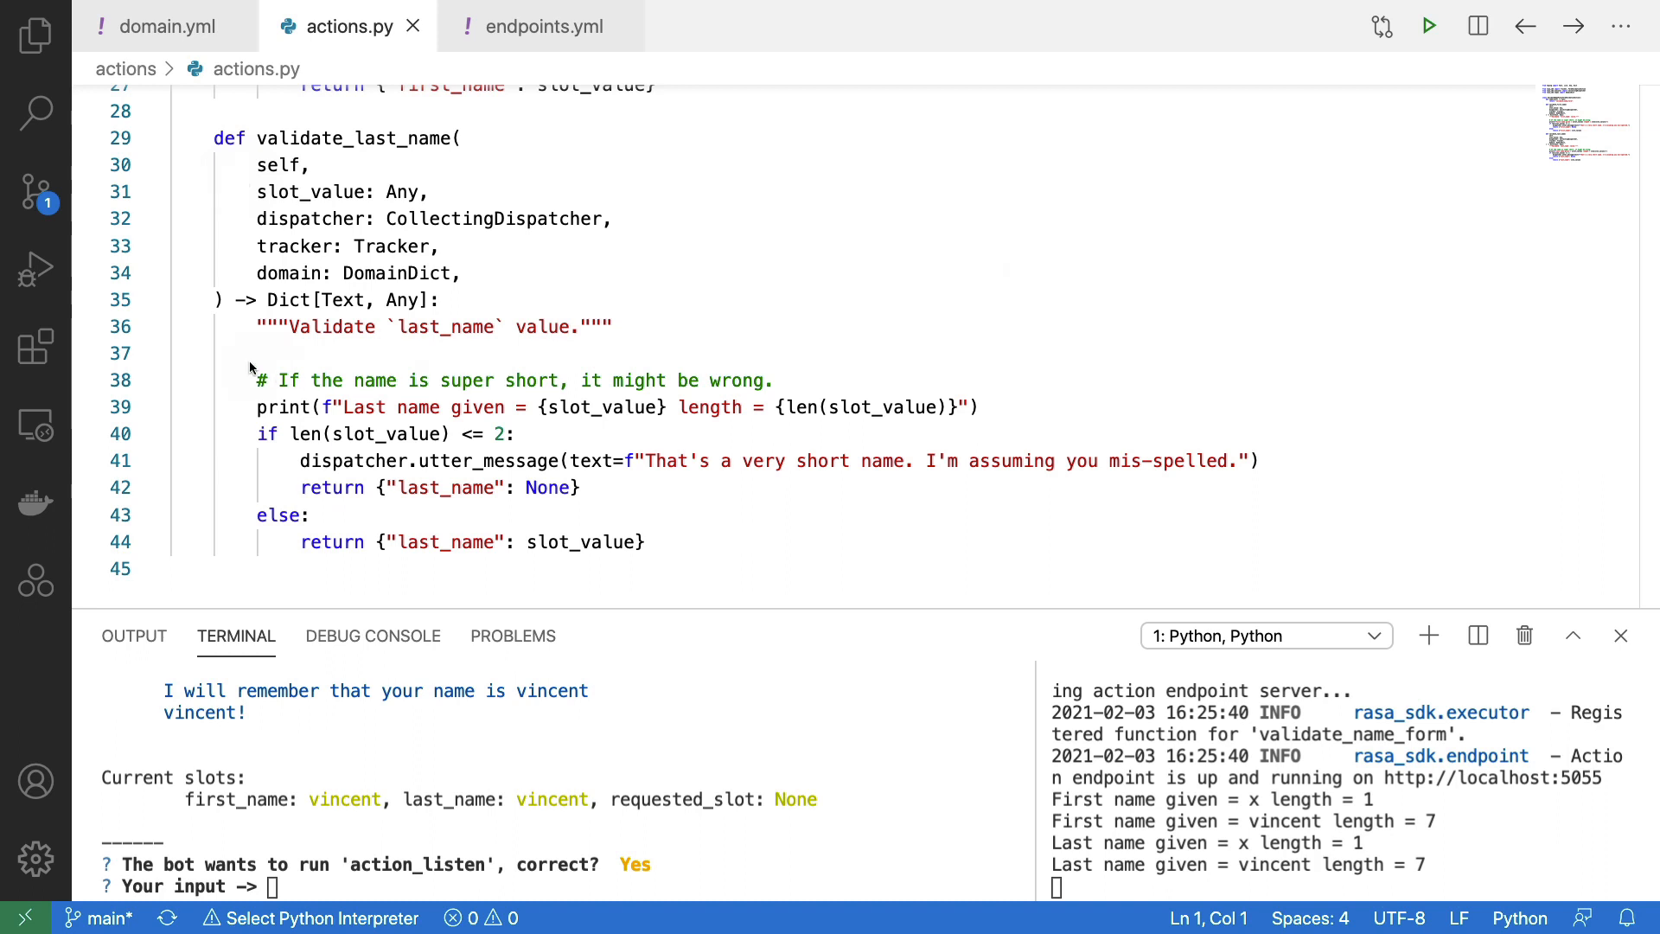
# - Shrink the terminal panel to reveal more of the validate_last_name code
pyautogui.moveTo(249, 365); pyautogui.dragTo(1303, 355)
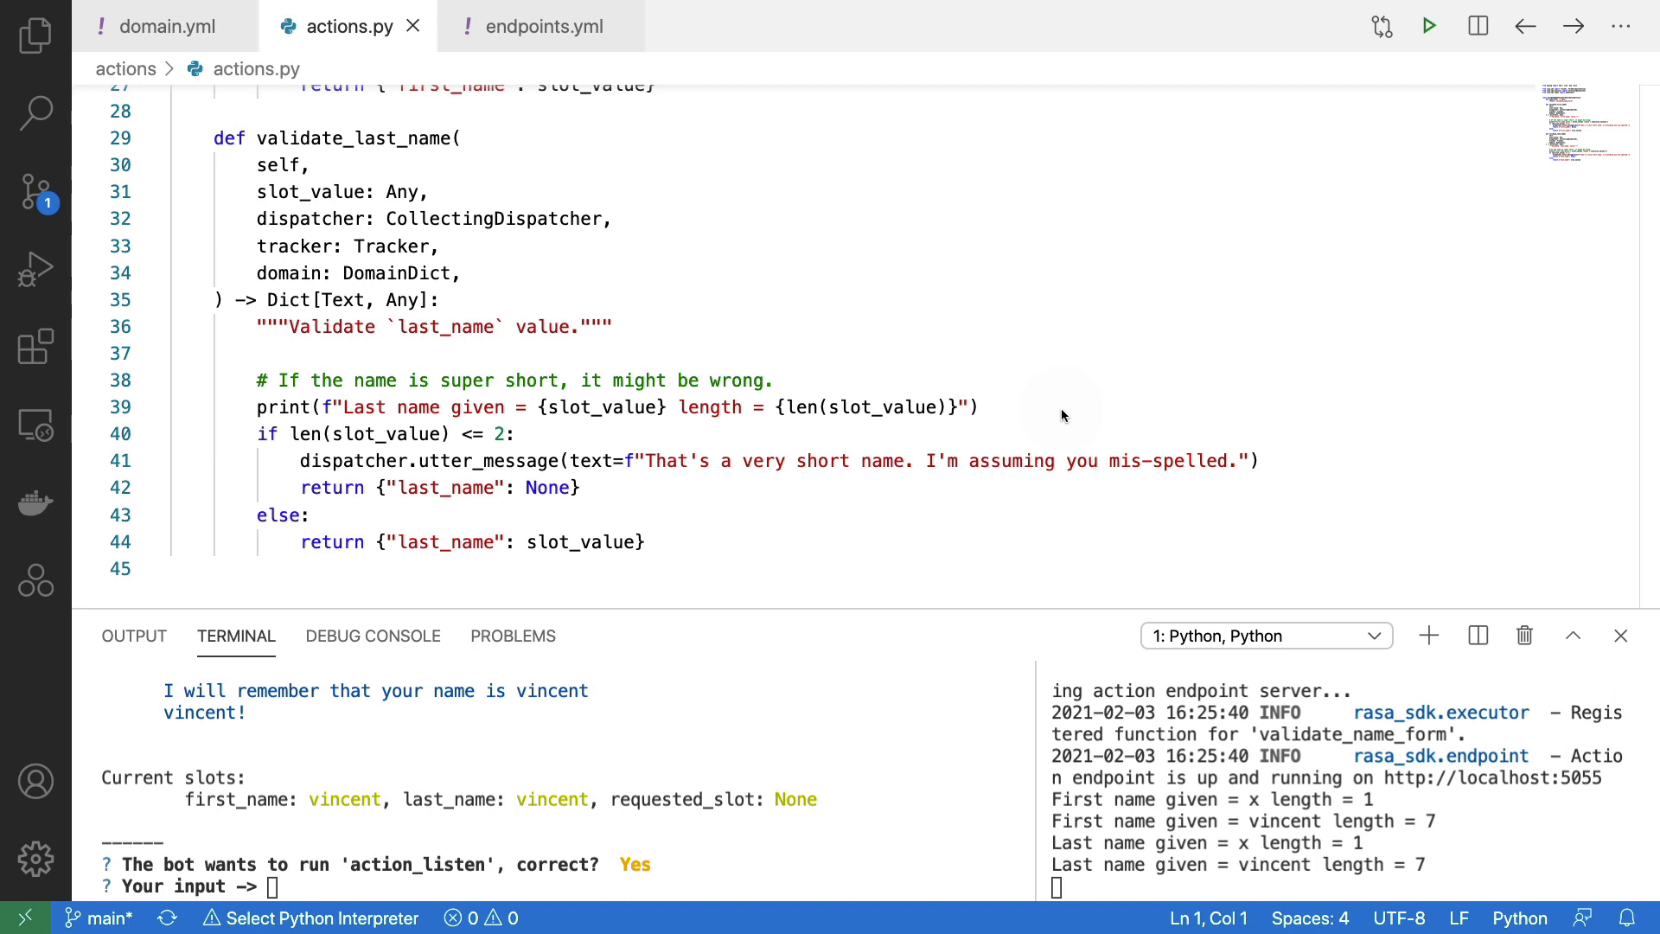
pyautogui.moveTo(1317, 353)
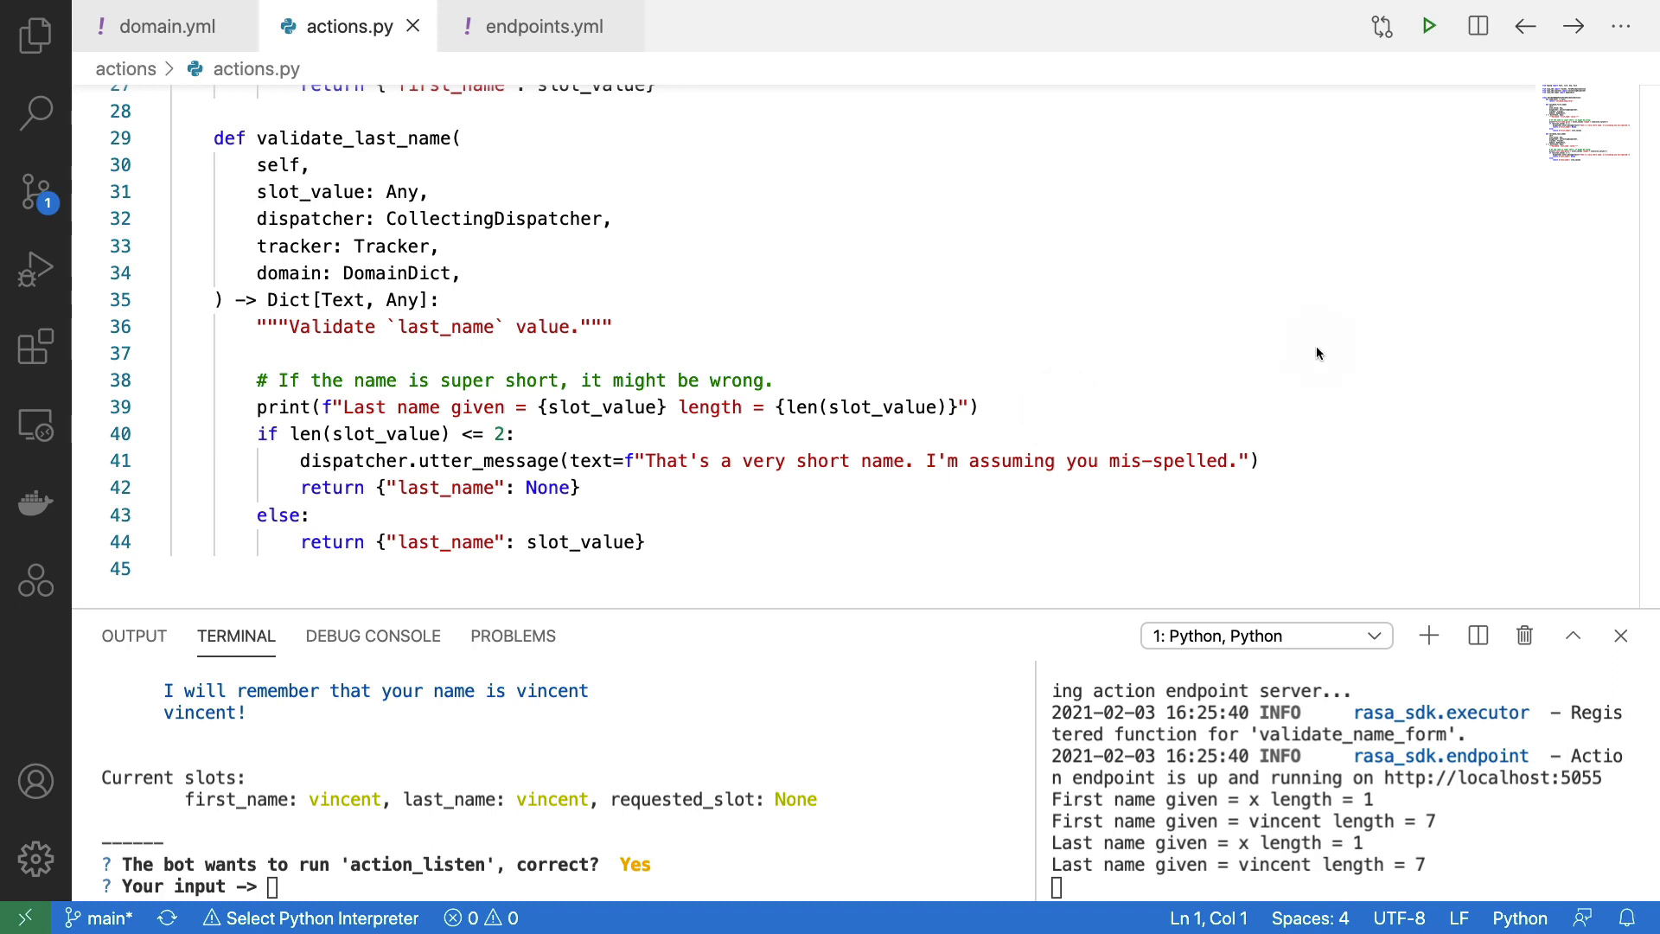
pyautogui.moveTo(1351, 369)
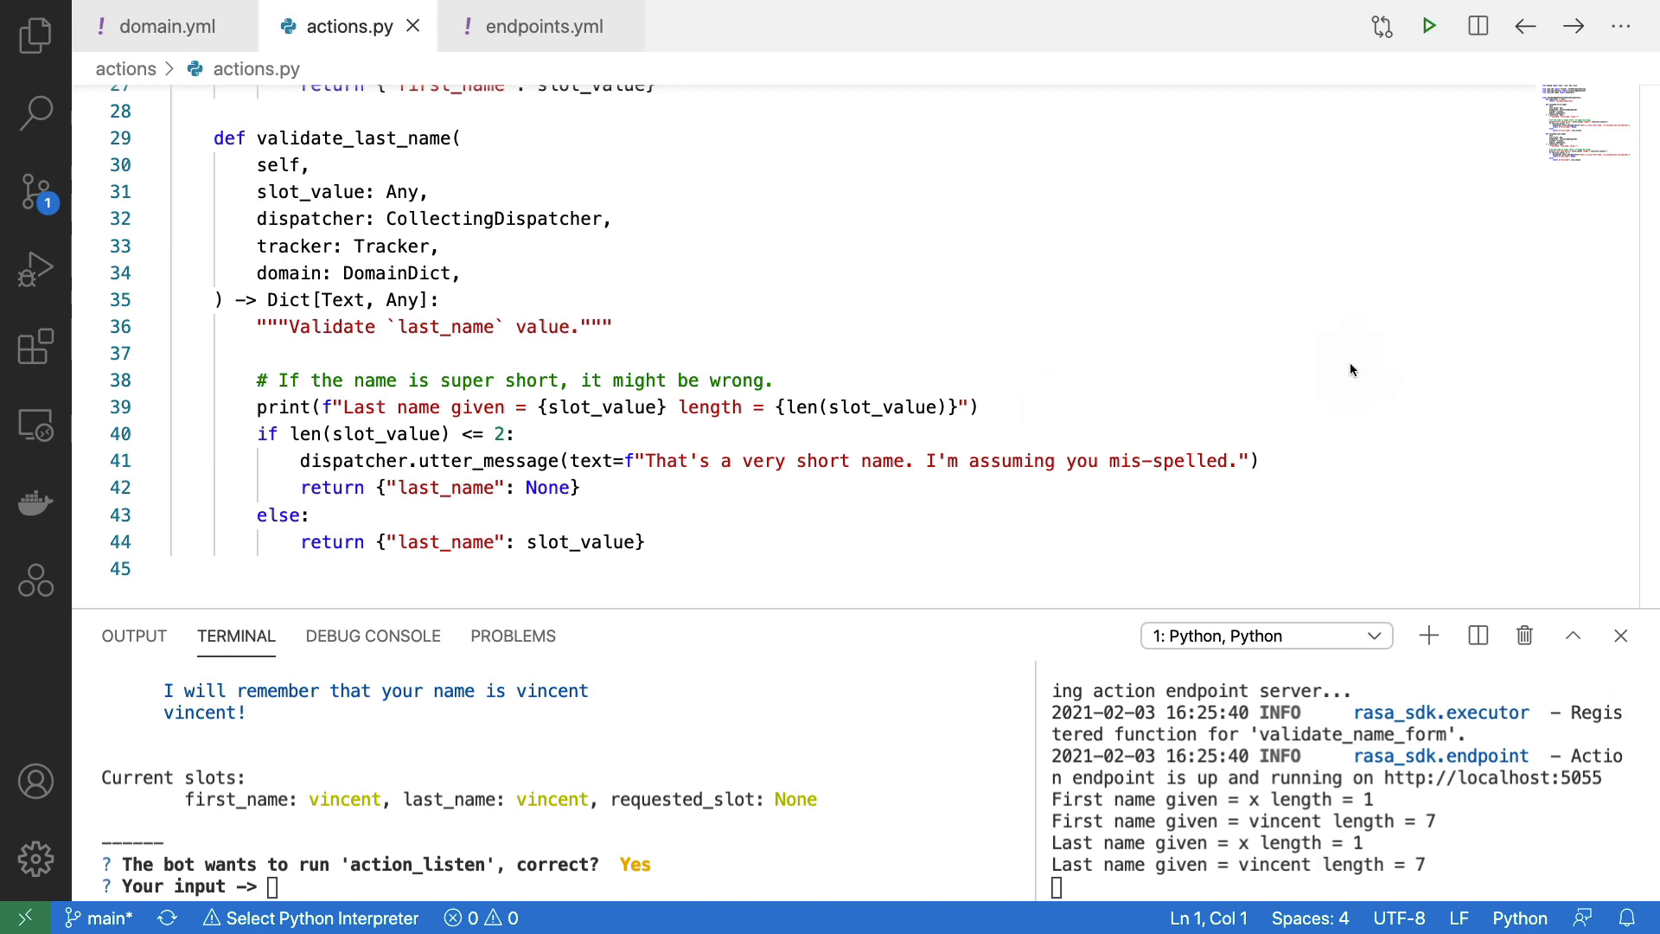